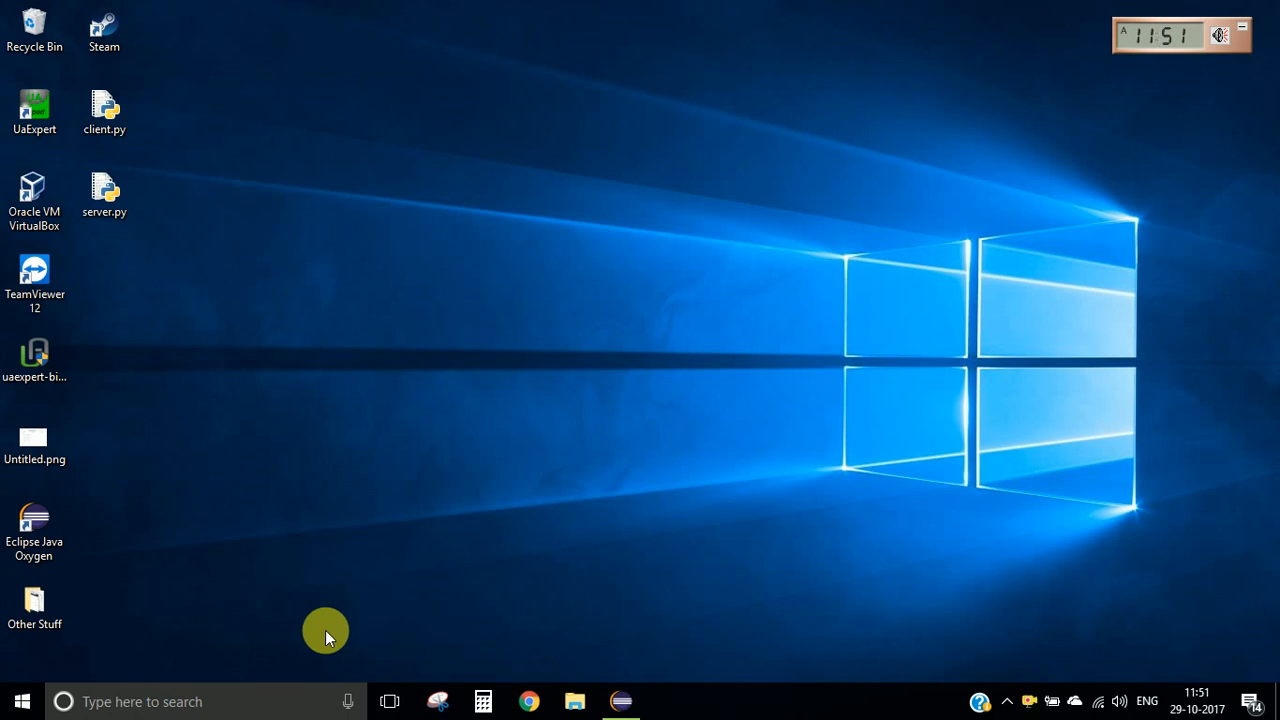
mouse_move(280, 592)
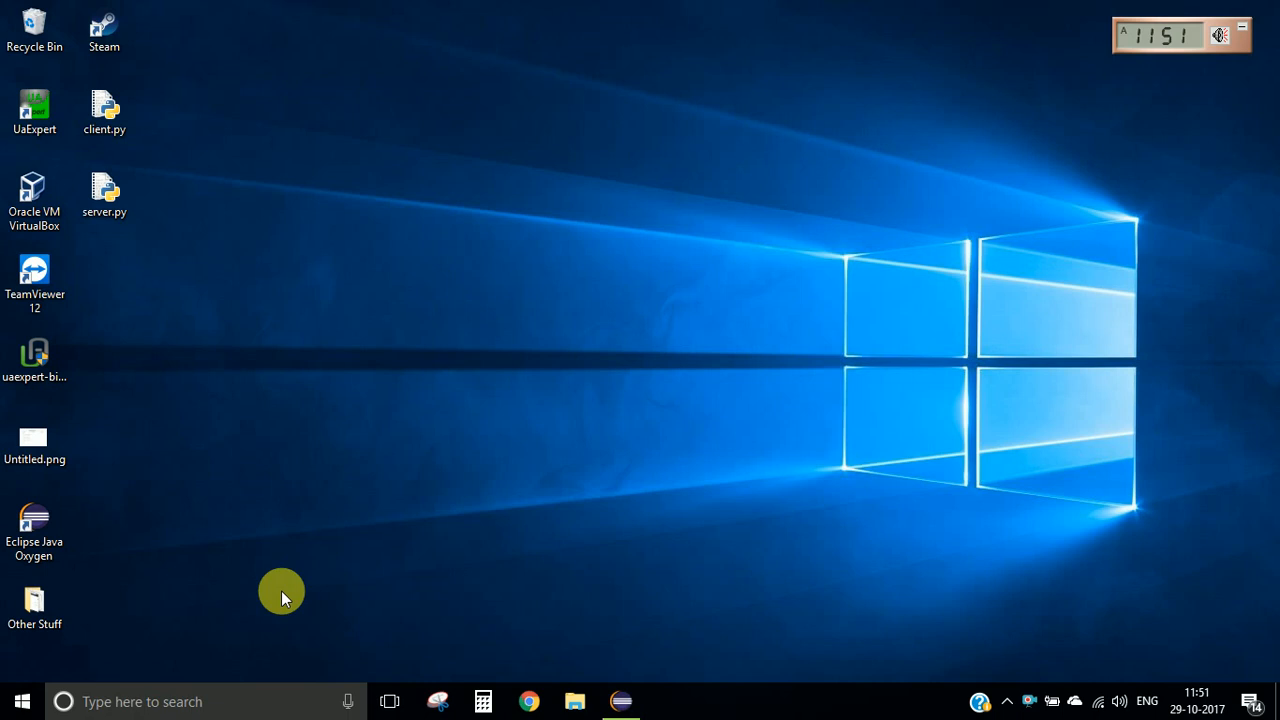
- Launch Eclipse from the desktop shortcut so its empty workspace window opens
left_click(618, 700)
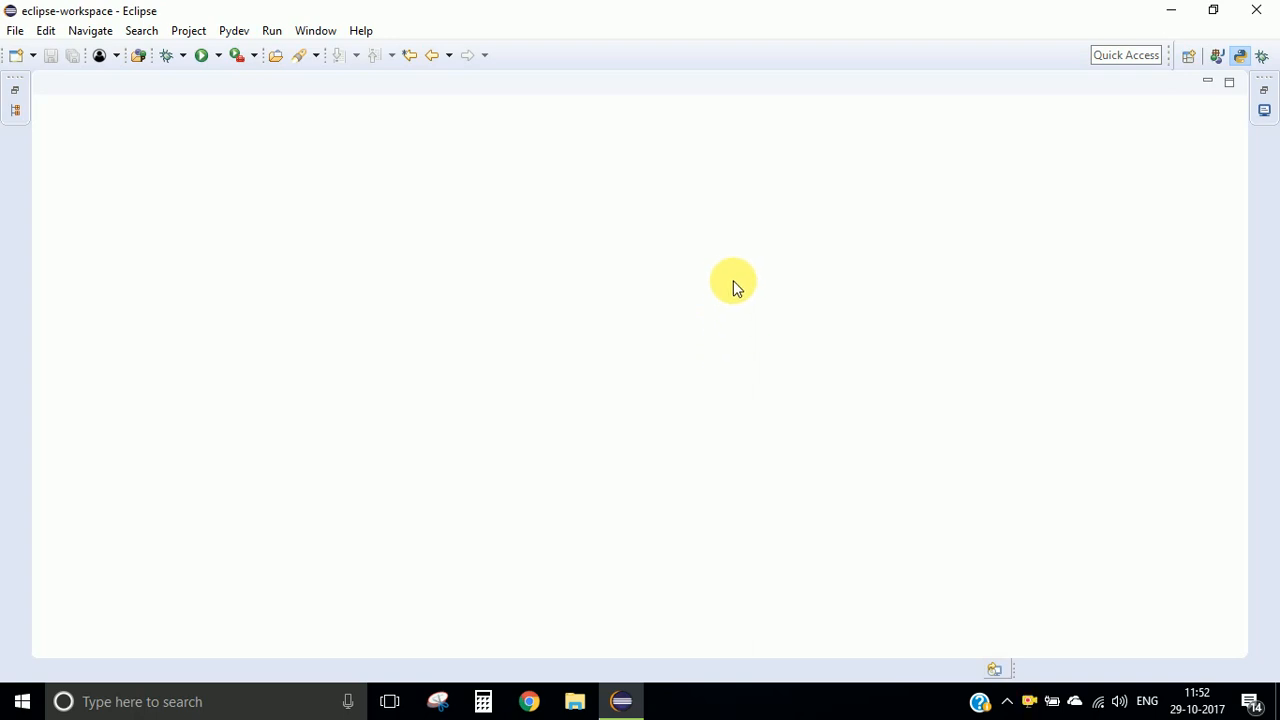
- Create a PyDev project named OPCUAServer using grammar version 3.0 - 3.5
left_click(16, 30)
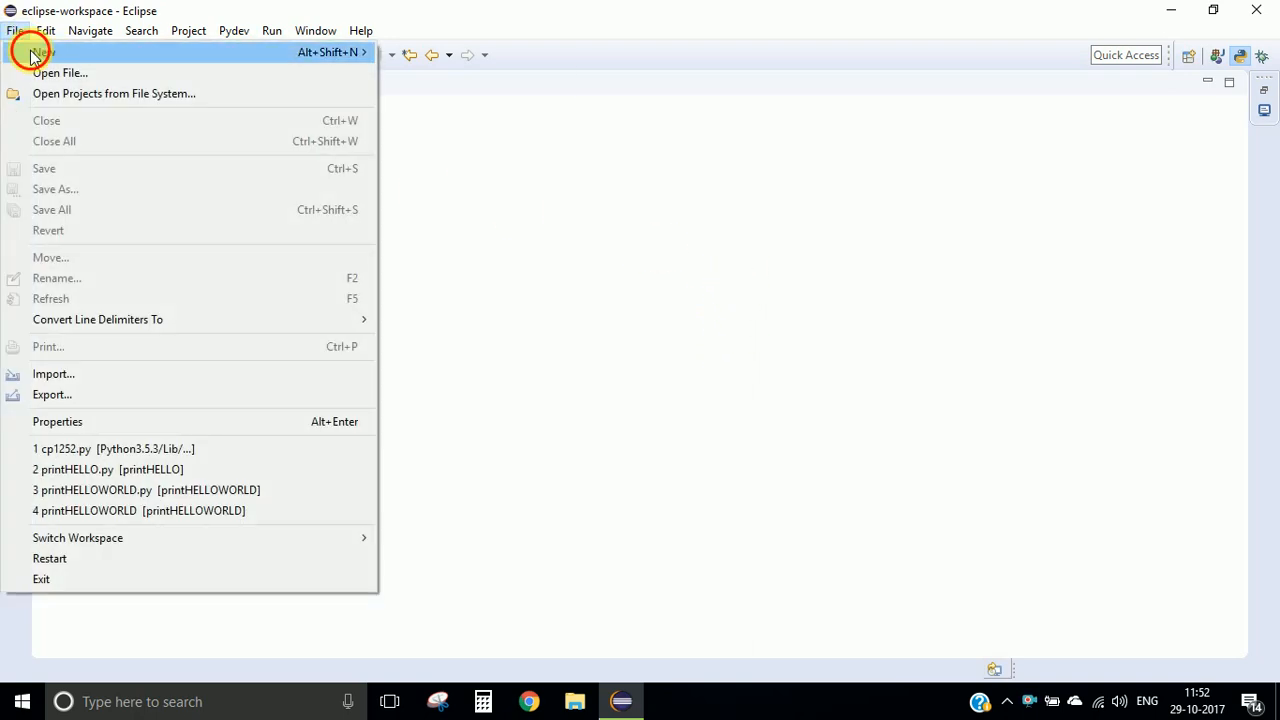
left_click(32, 52)
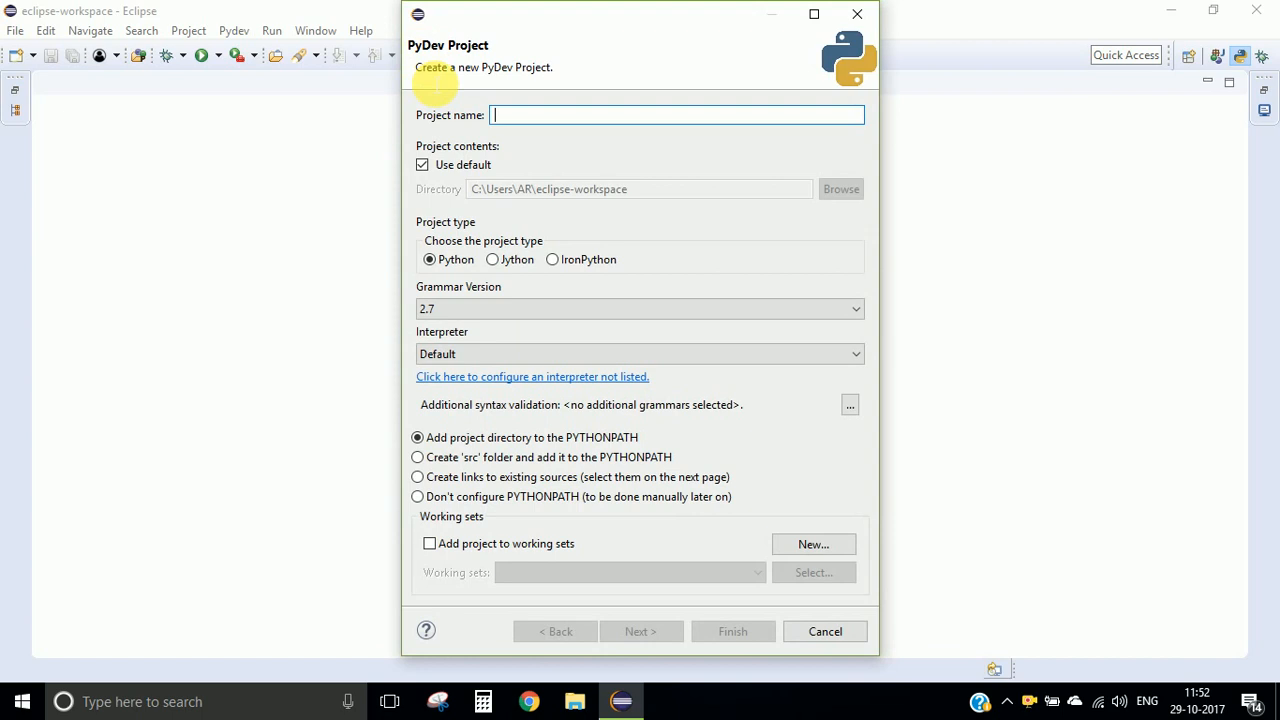
type("OPCUAS")
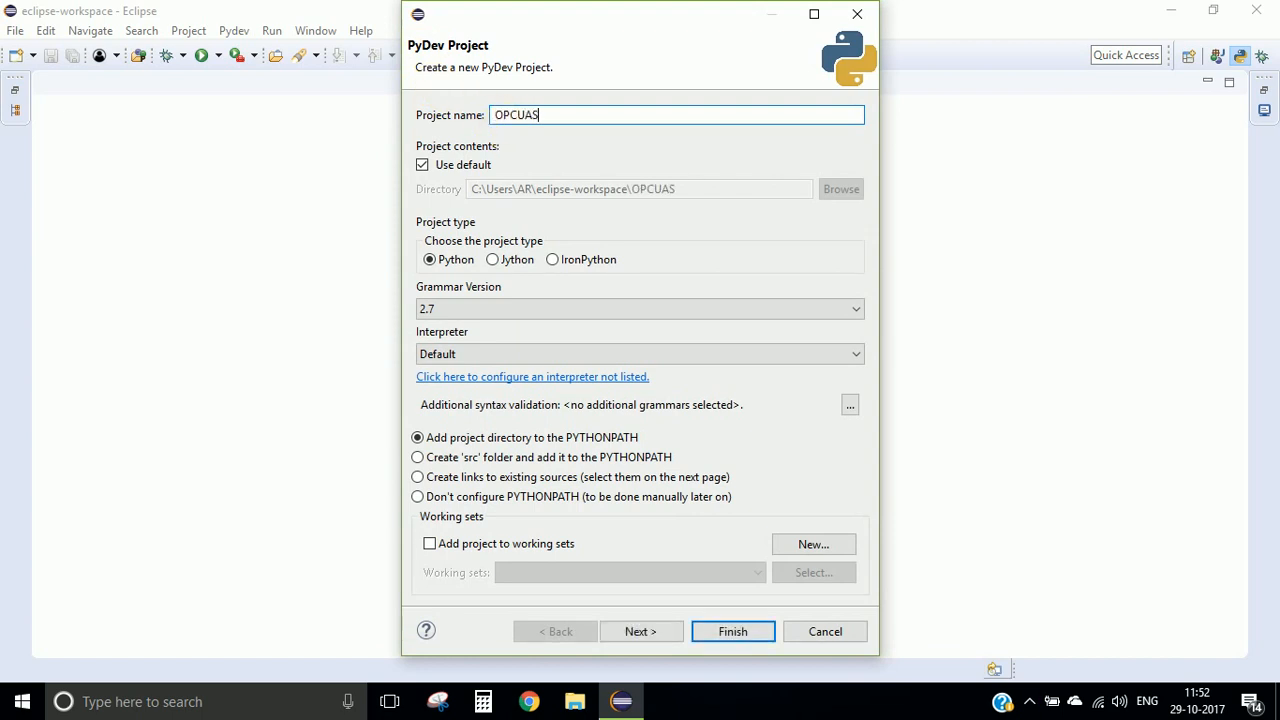
type("erver")
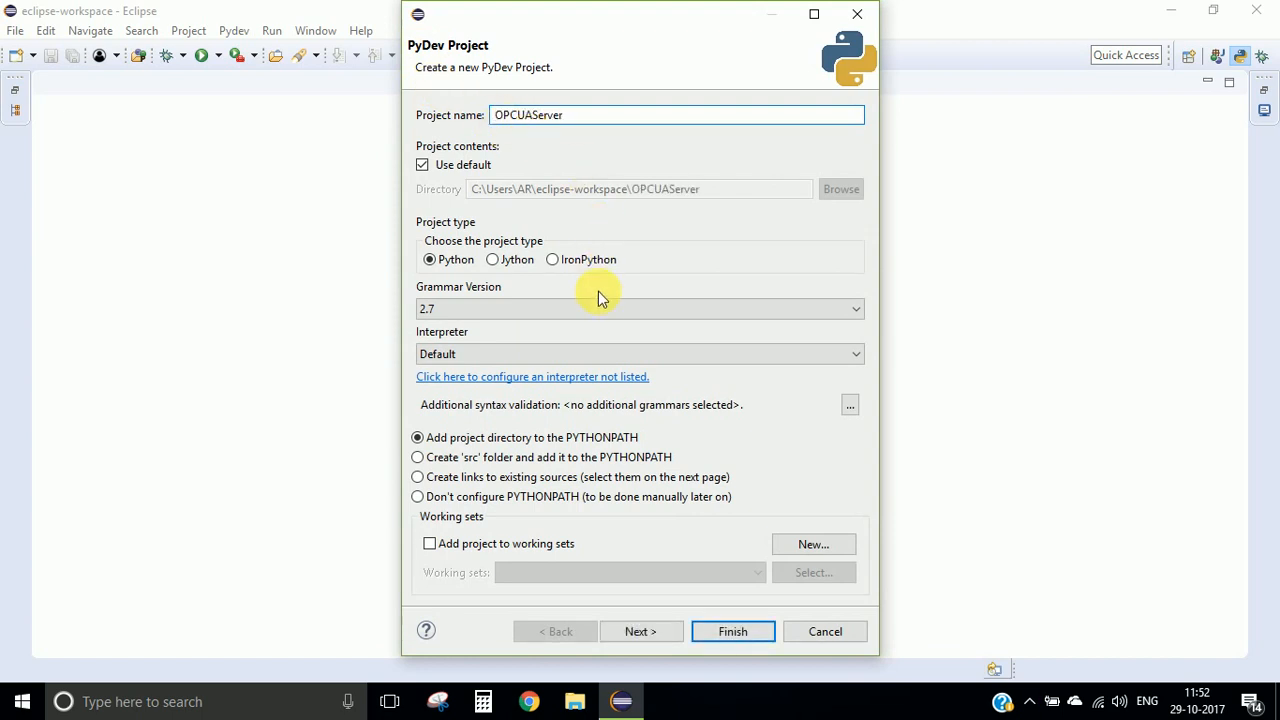
left_click(640, 308)
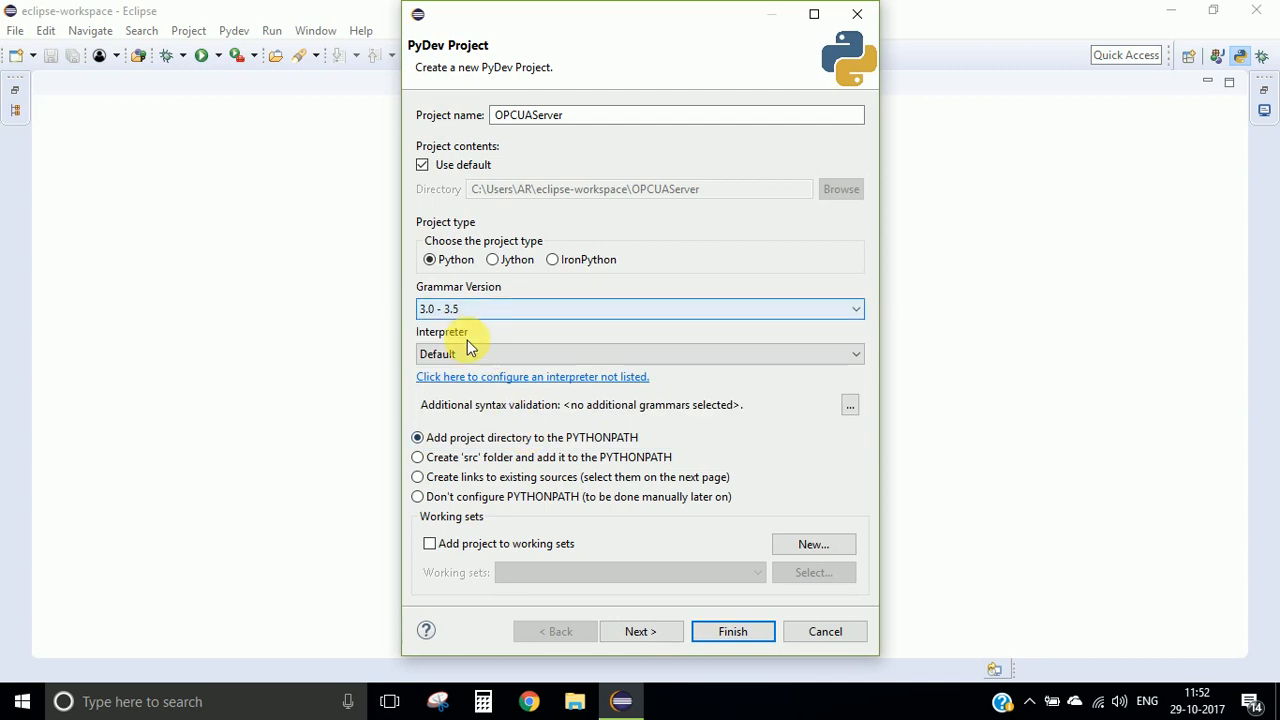
left_click(638, 352)
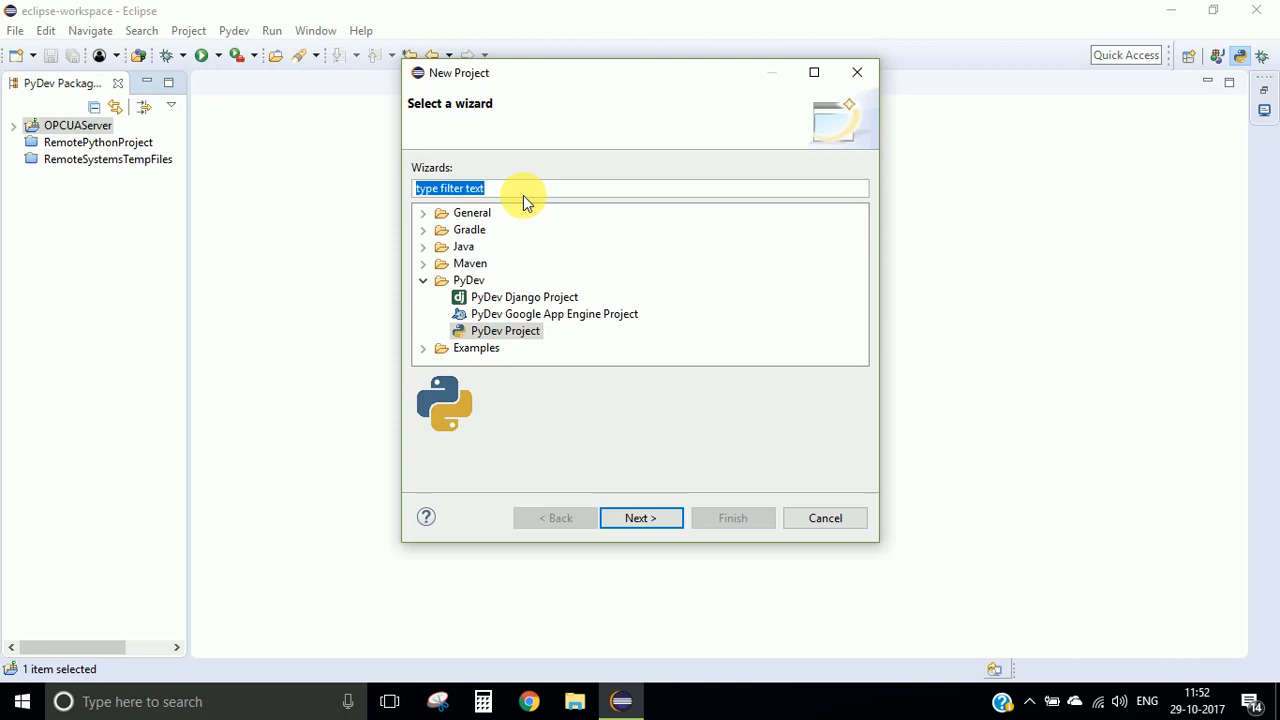
- Add a plain file named server.py to the OPCUAServer project and open it
left_click(824, 518)
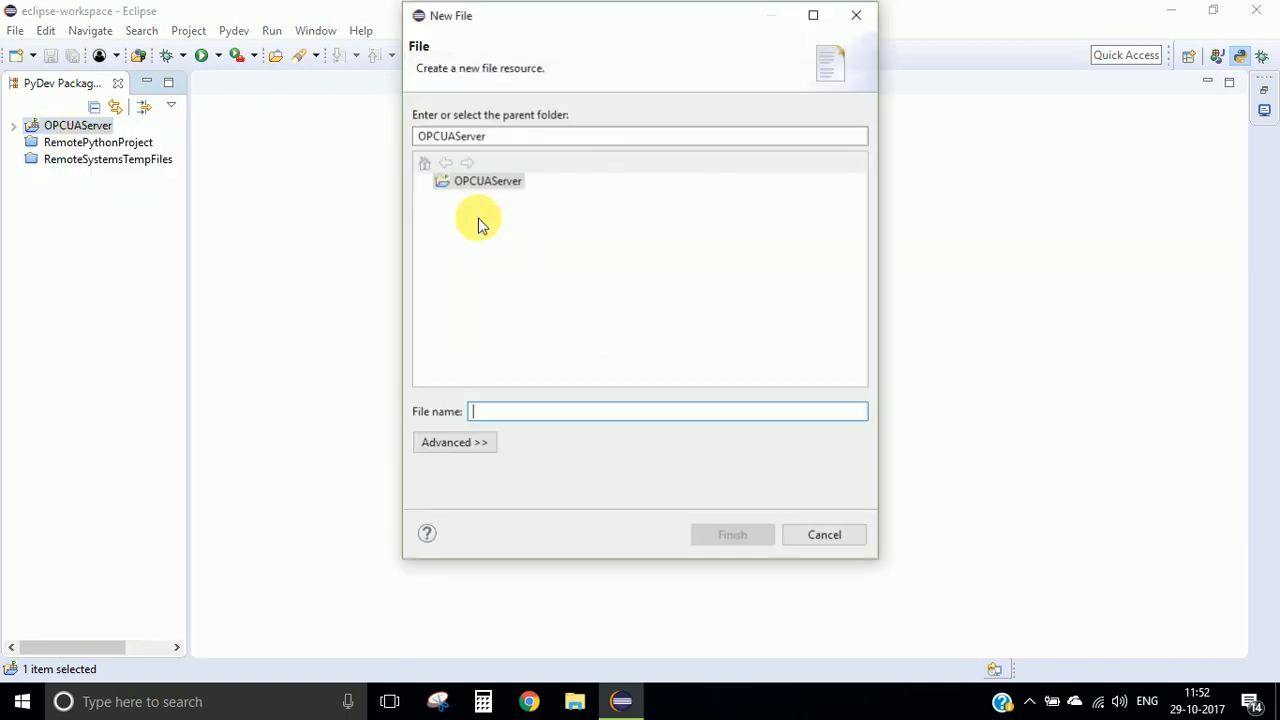
type("server.")
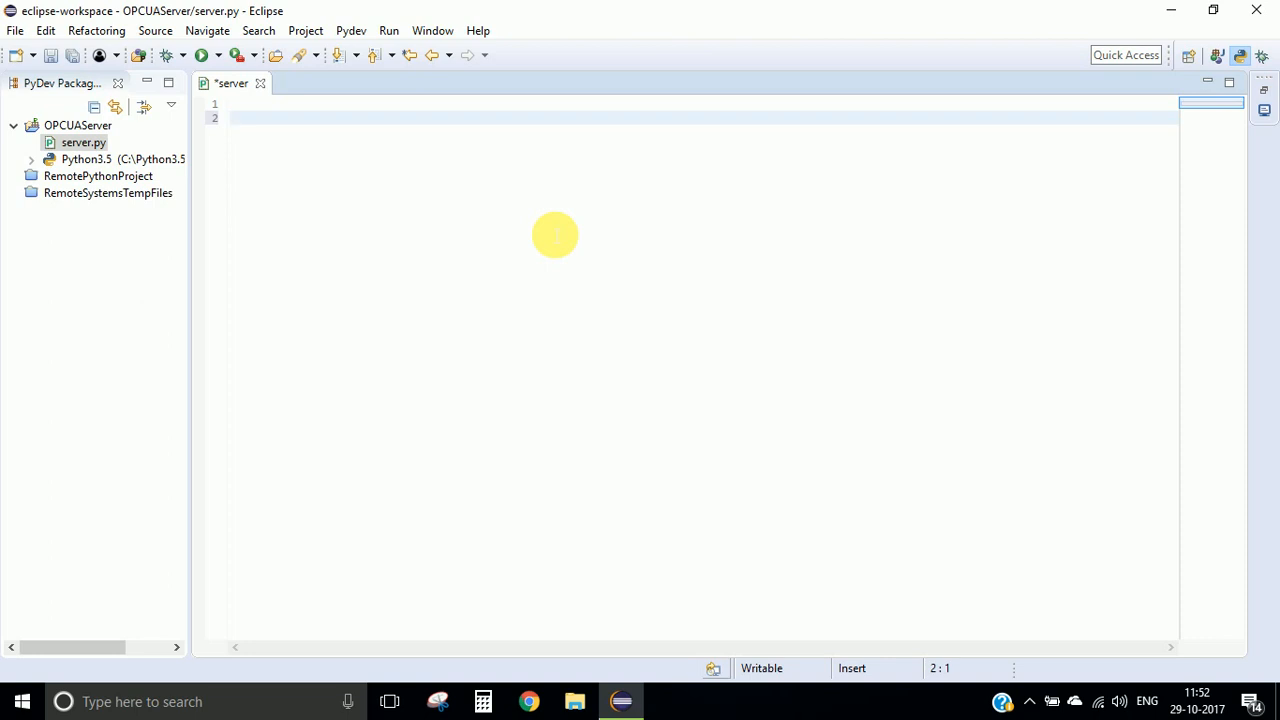
- Write 'from opcua import Server' and create a Server instance in server.py
type("f")
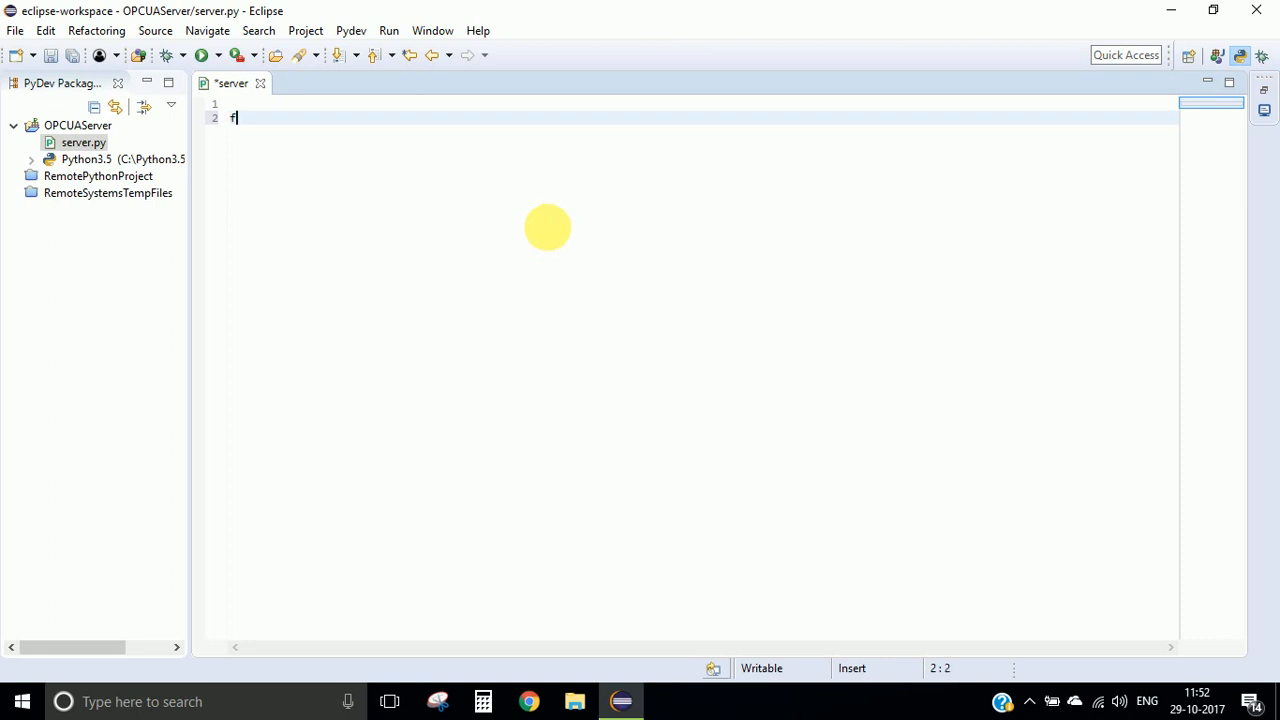
type("rom opcua import S")
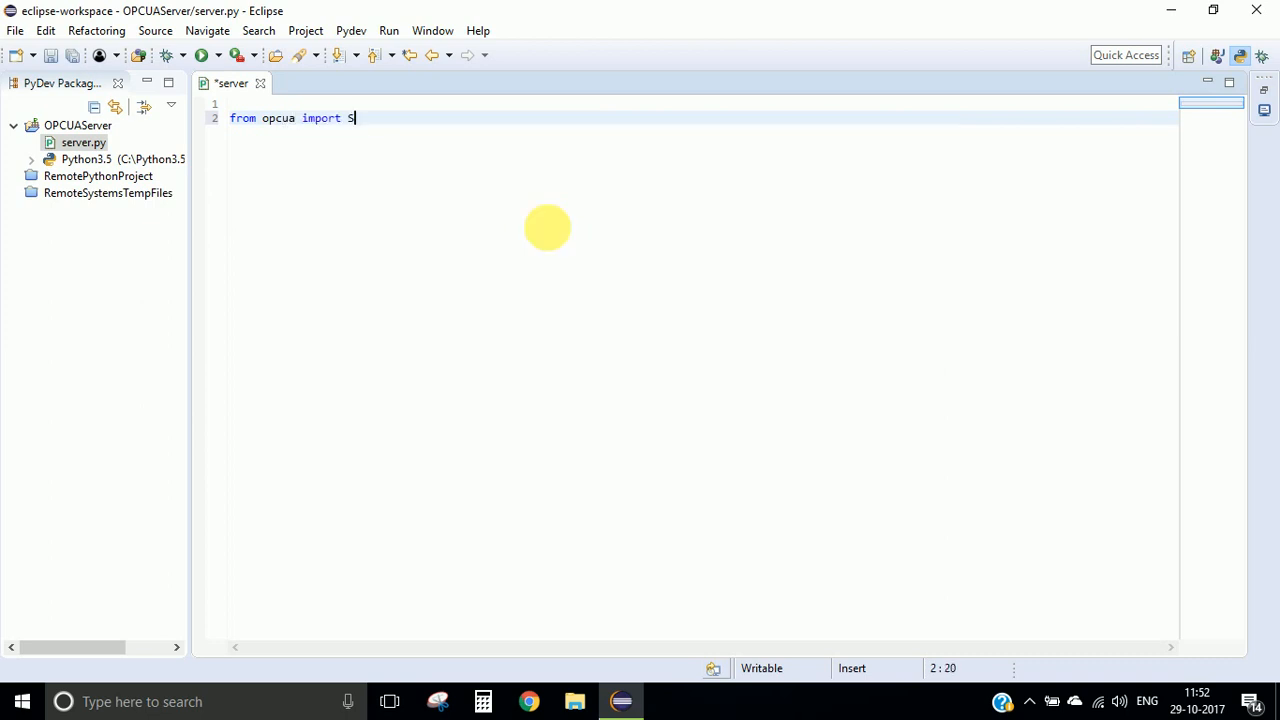
type("erver")
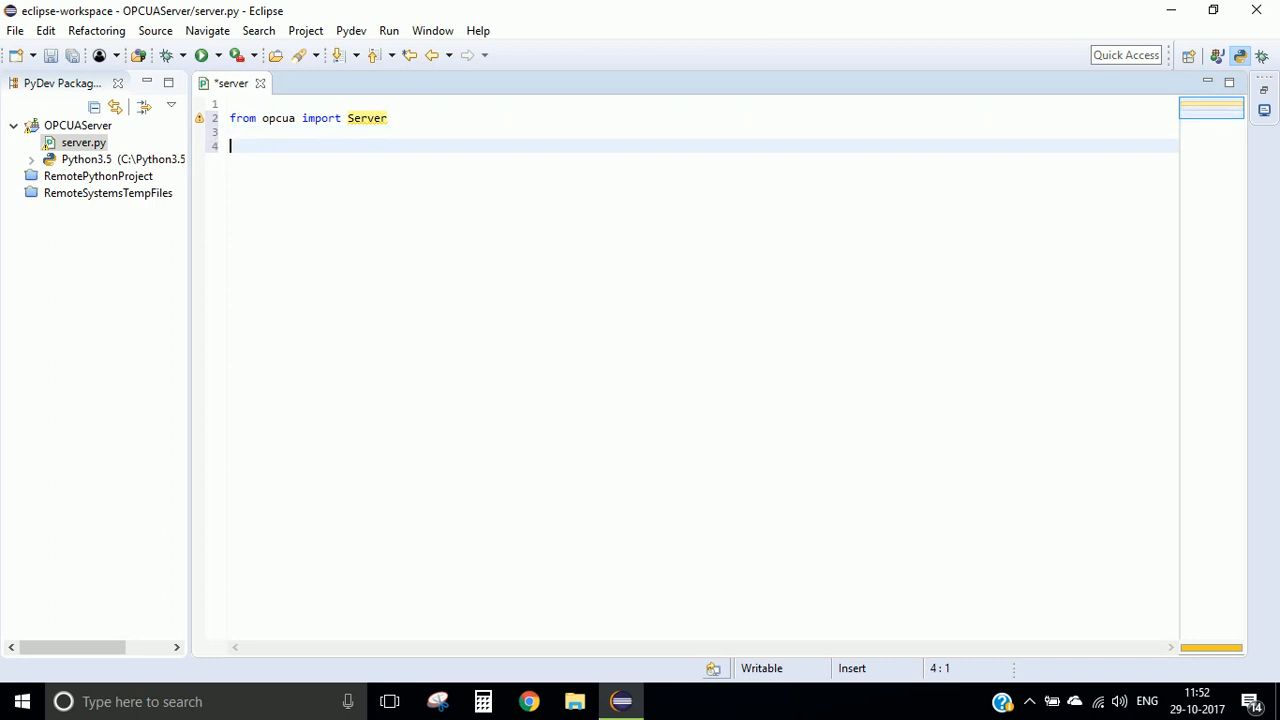
type("server = Server(")
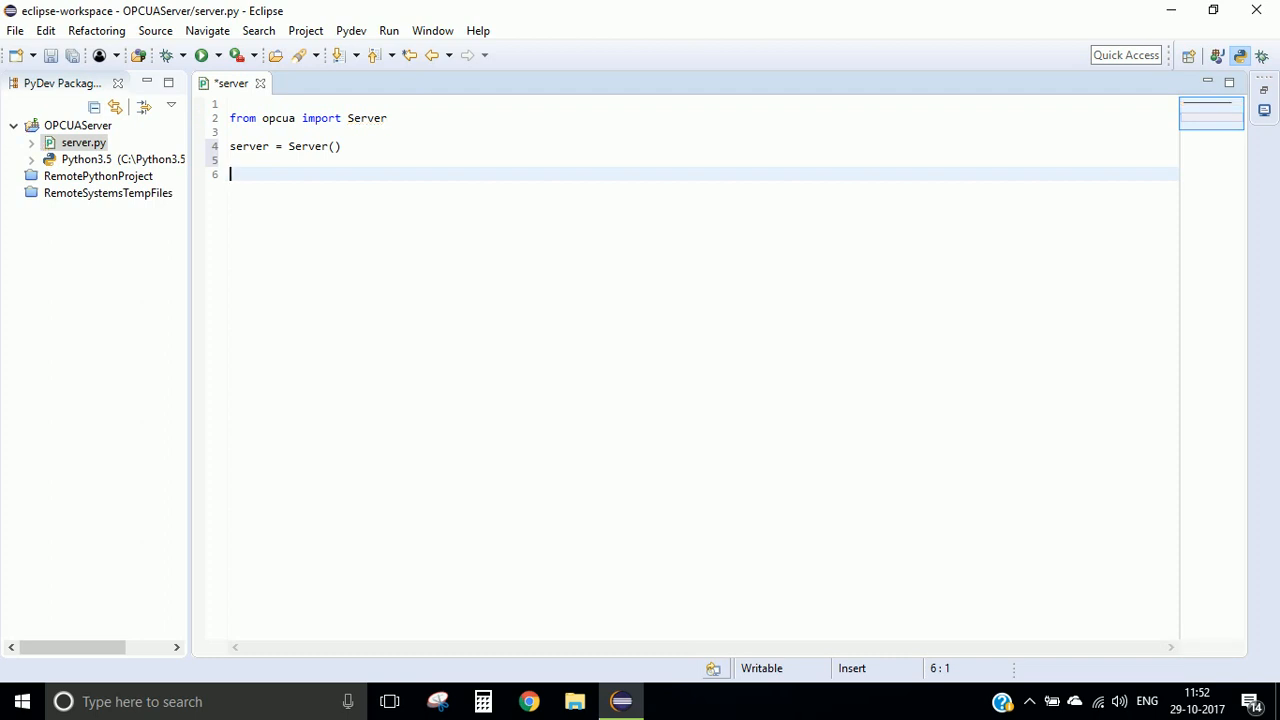
- Set url = "opc.tcp://192.168.0.8:4840" and begin the server endpoint call
type("url")
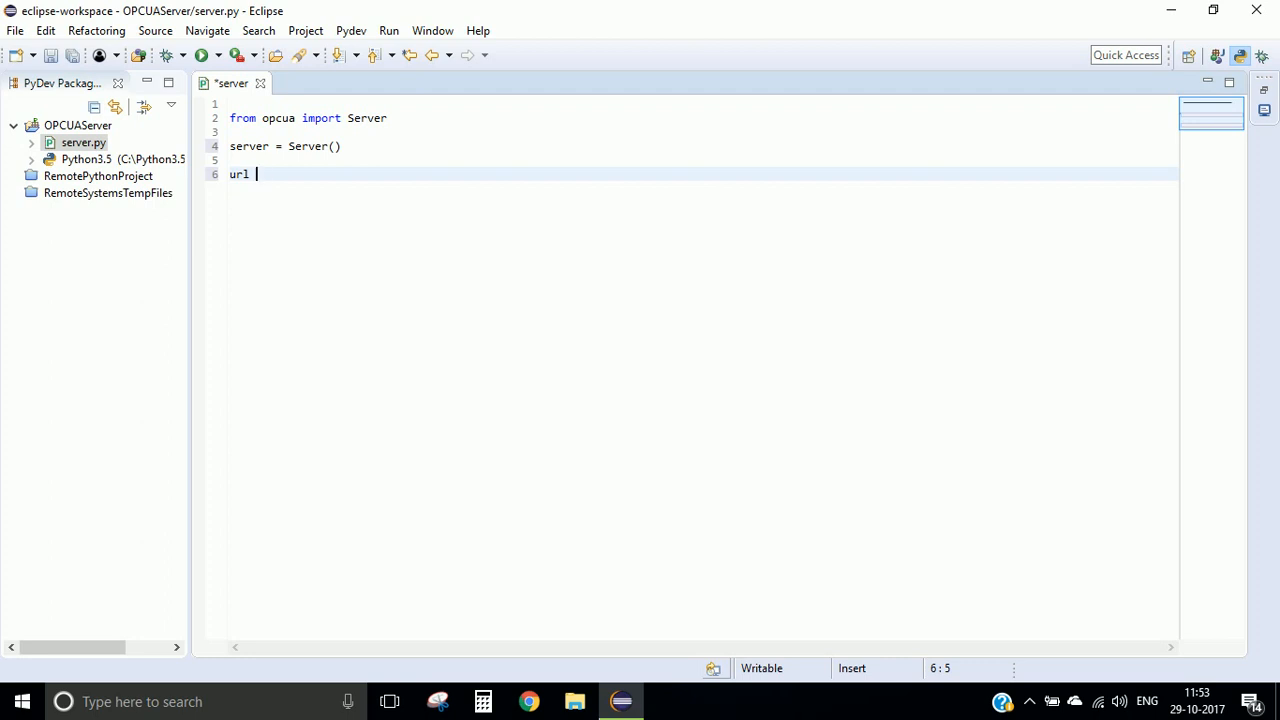
type("= \"\"")
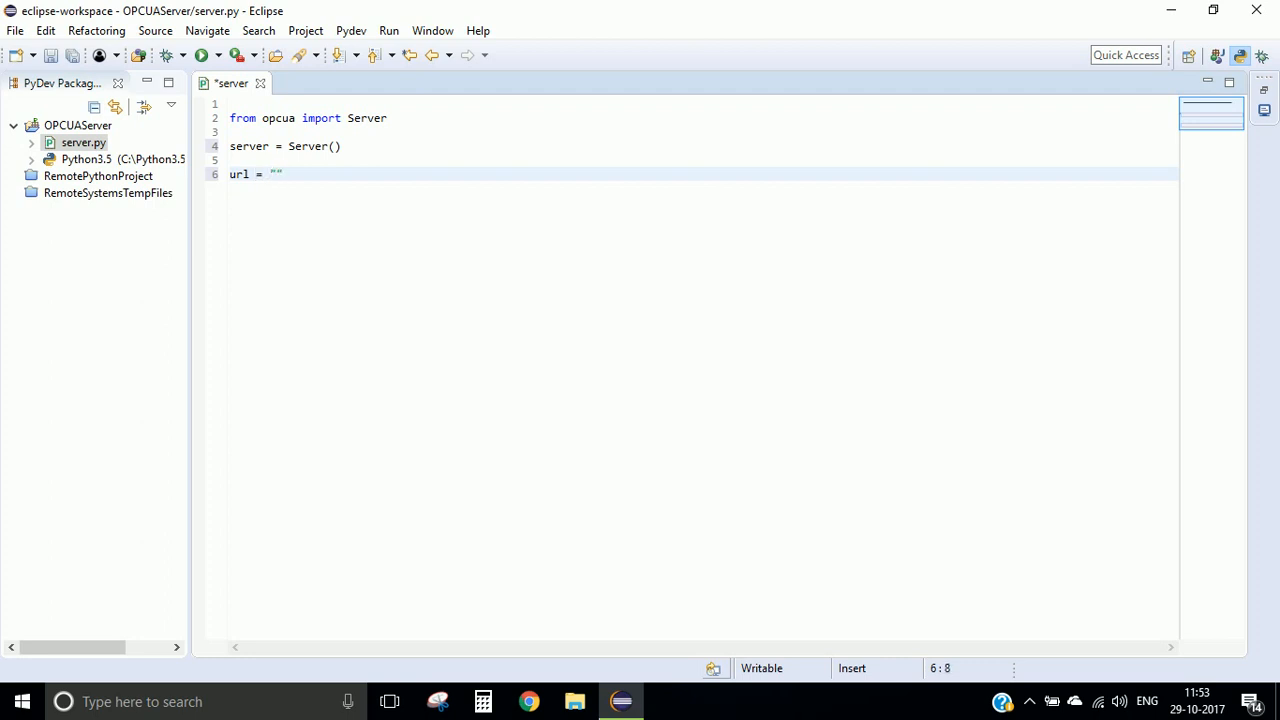
type("opc.tcp")
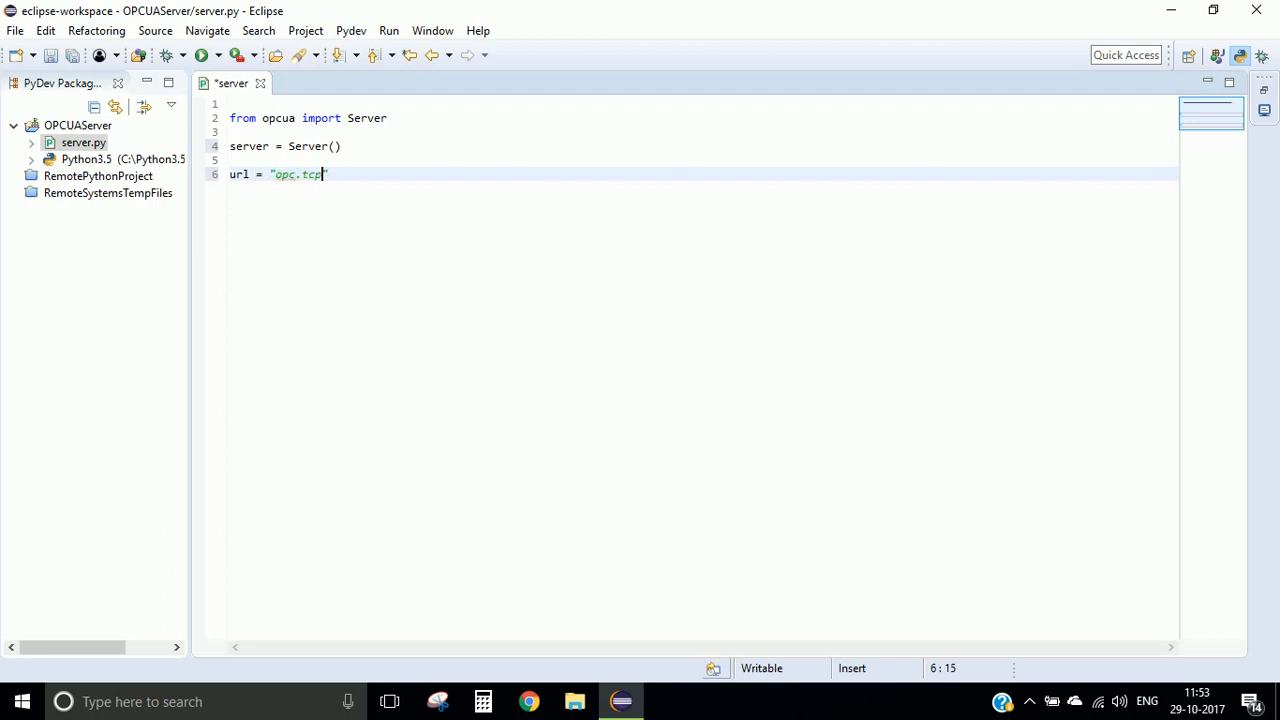
type("://")
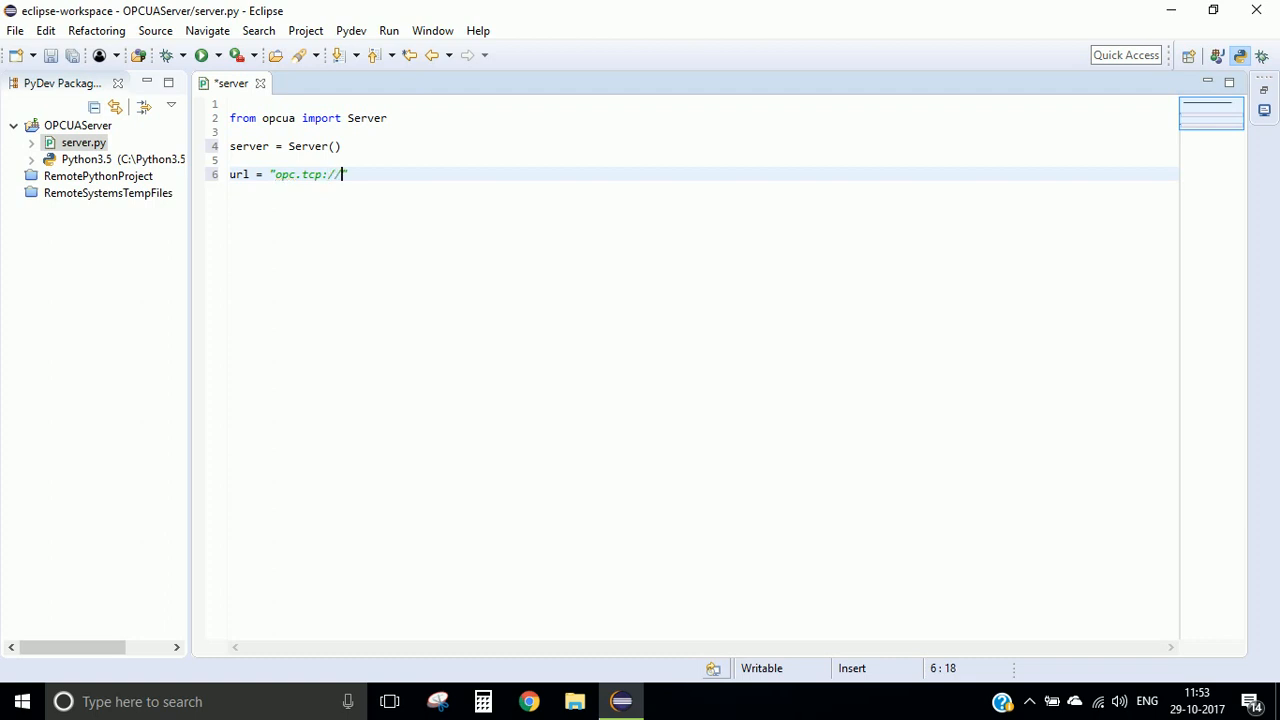
type("192.")
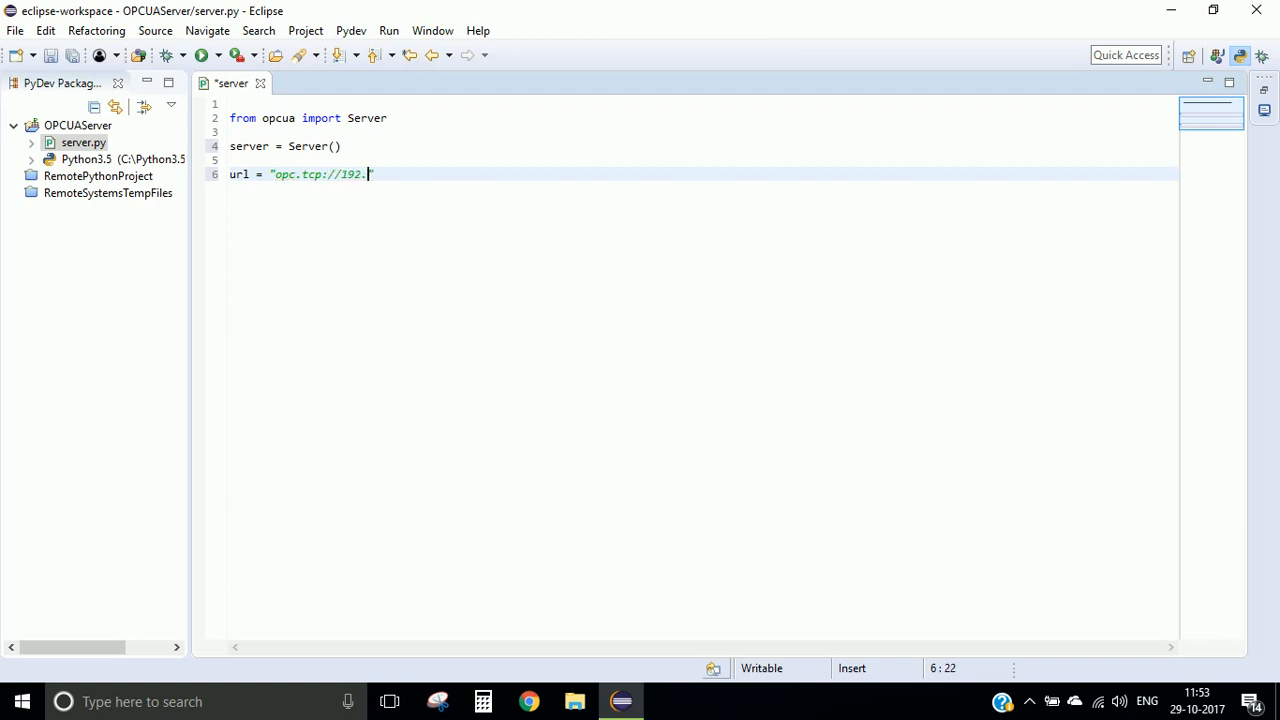
type("168.")
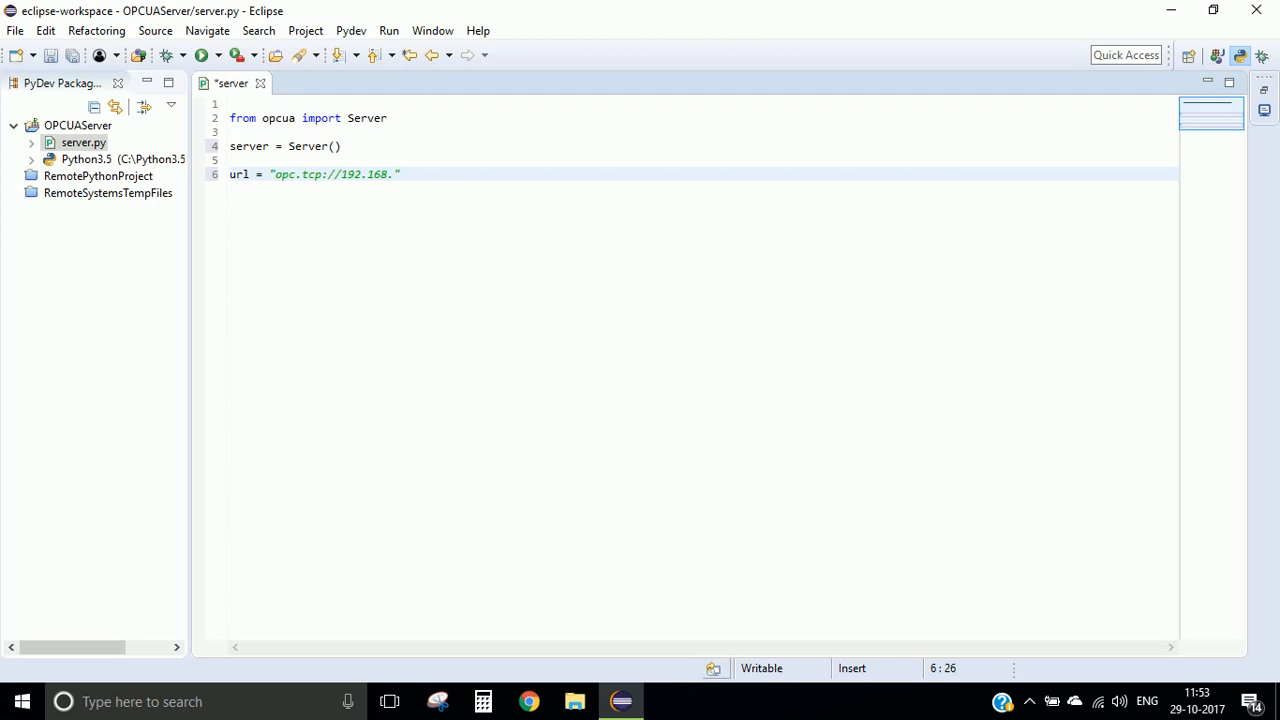
type("0.8:")
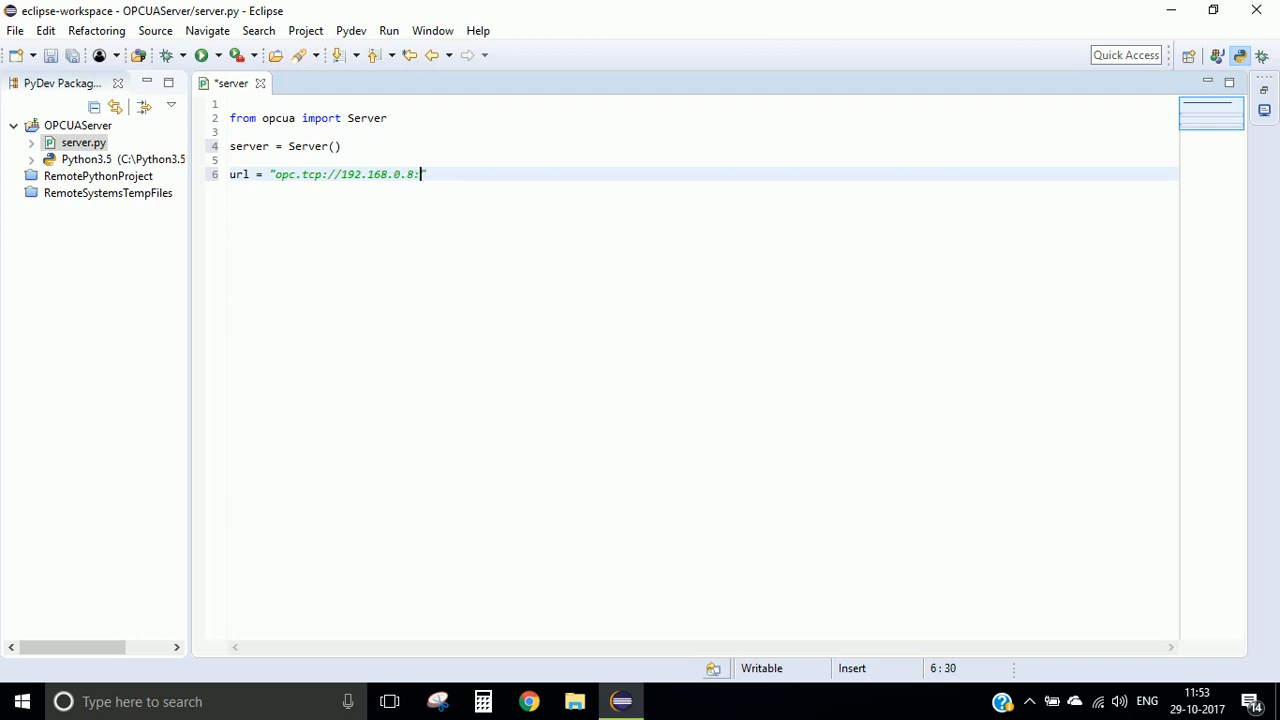
type("4840")
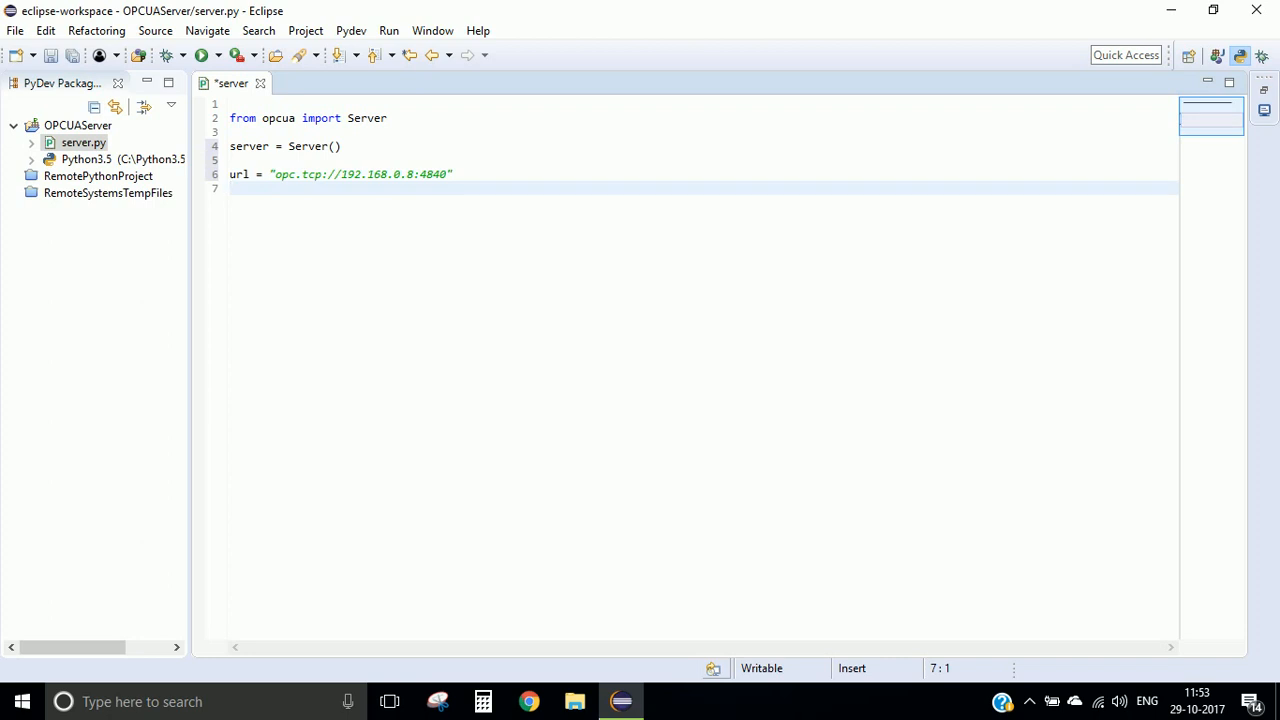
type("server.set_endpoint(url")
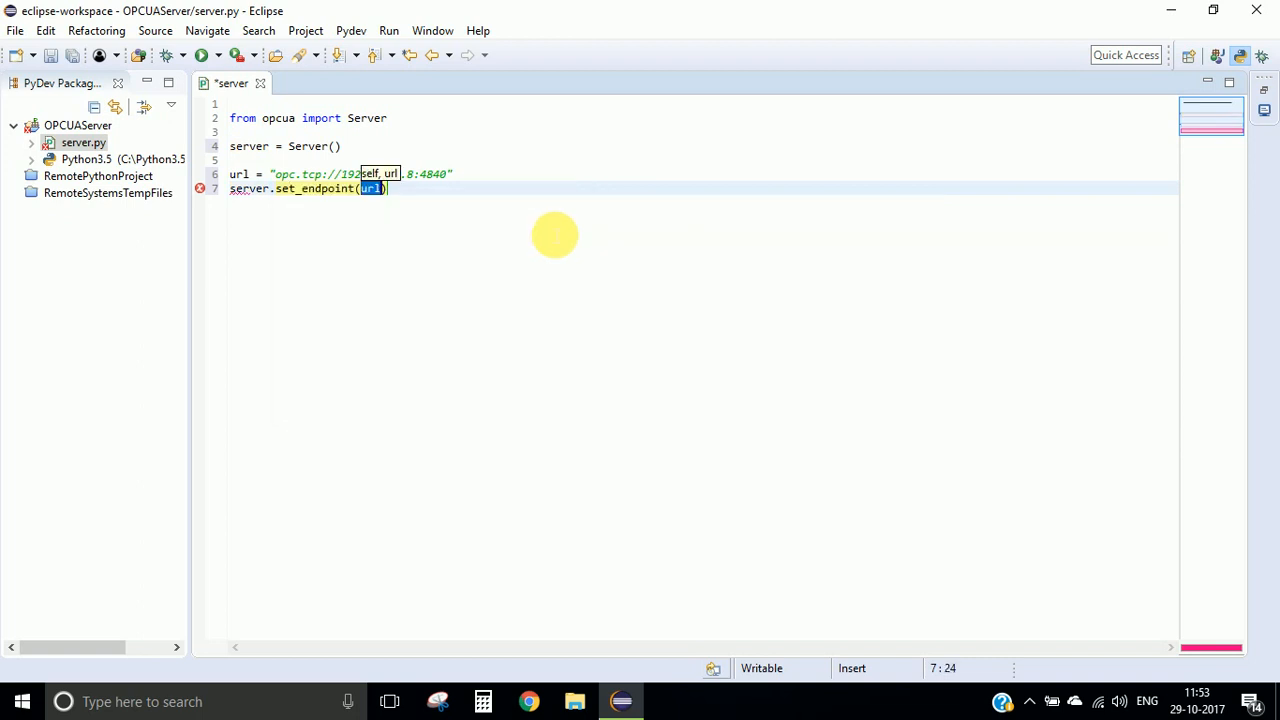
- Save server.py and define name = "OPCUA_SIMULATION_SERVER"
key("ctrl+s")
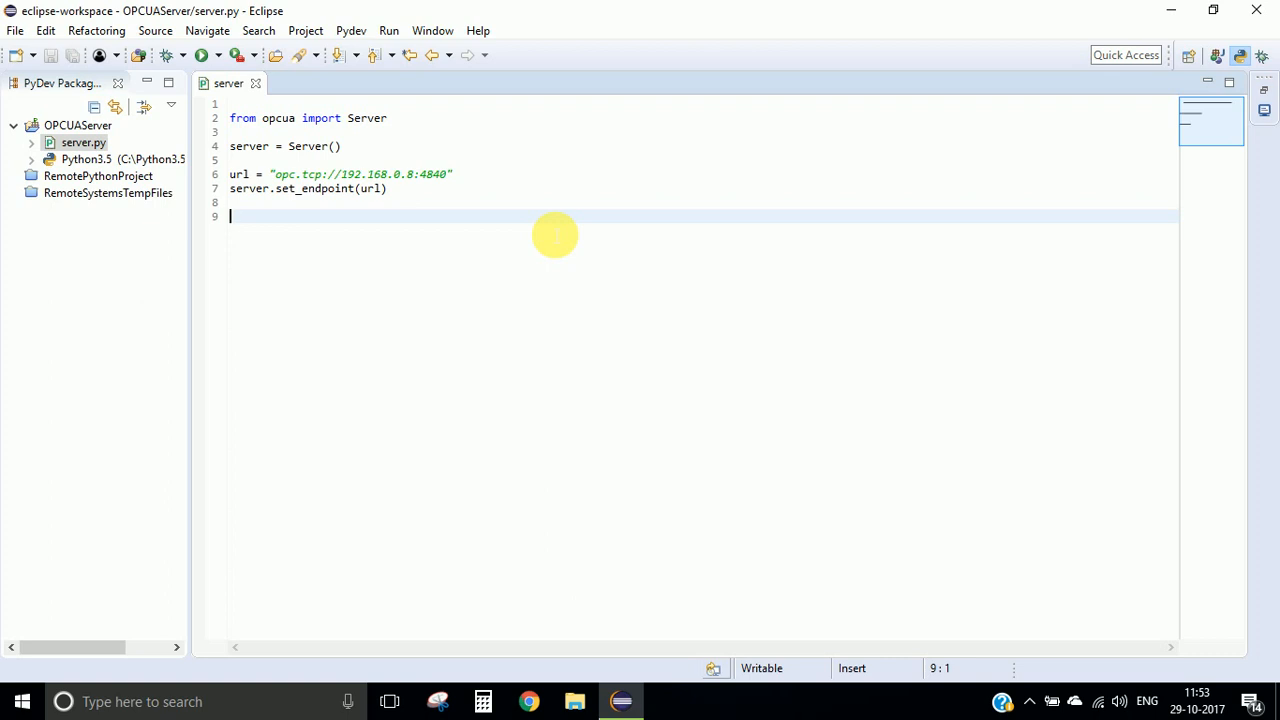
type("name")
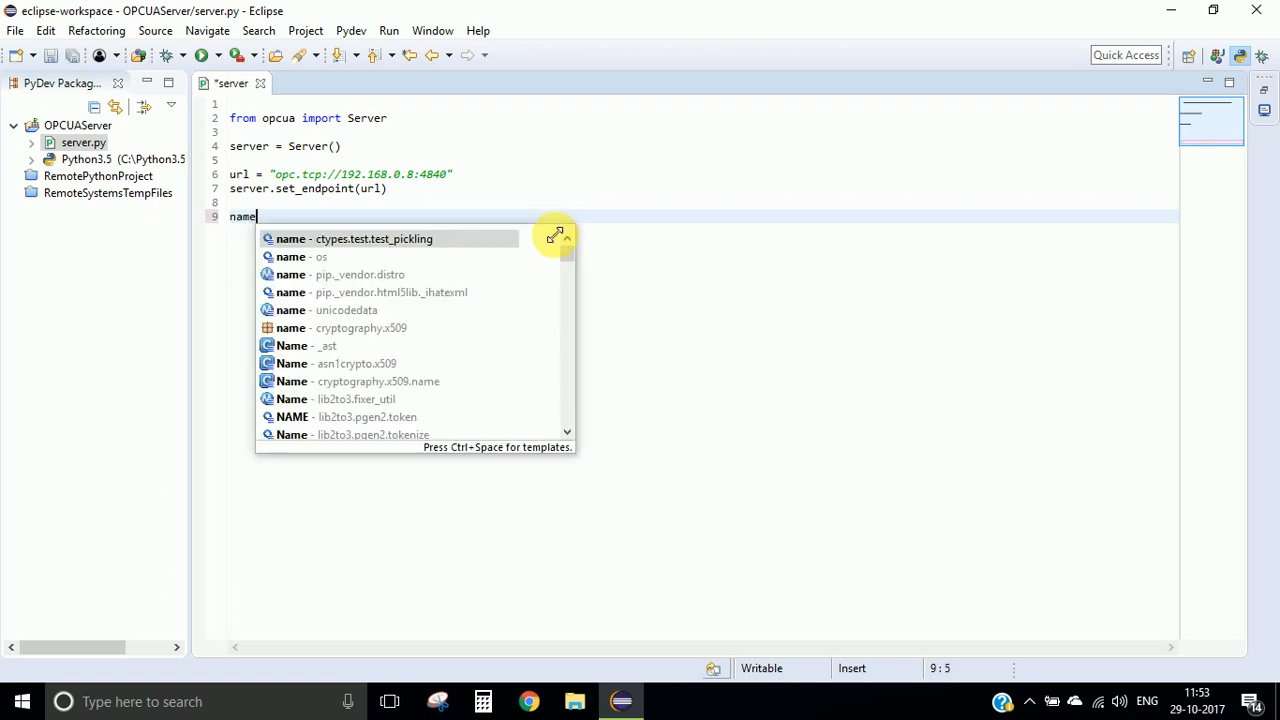
type("= \"")
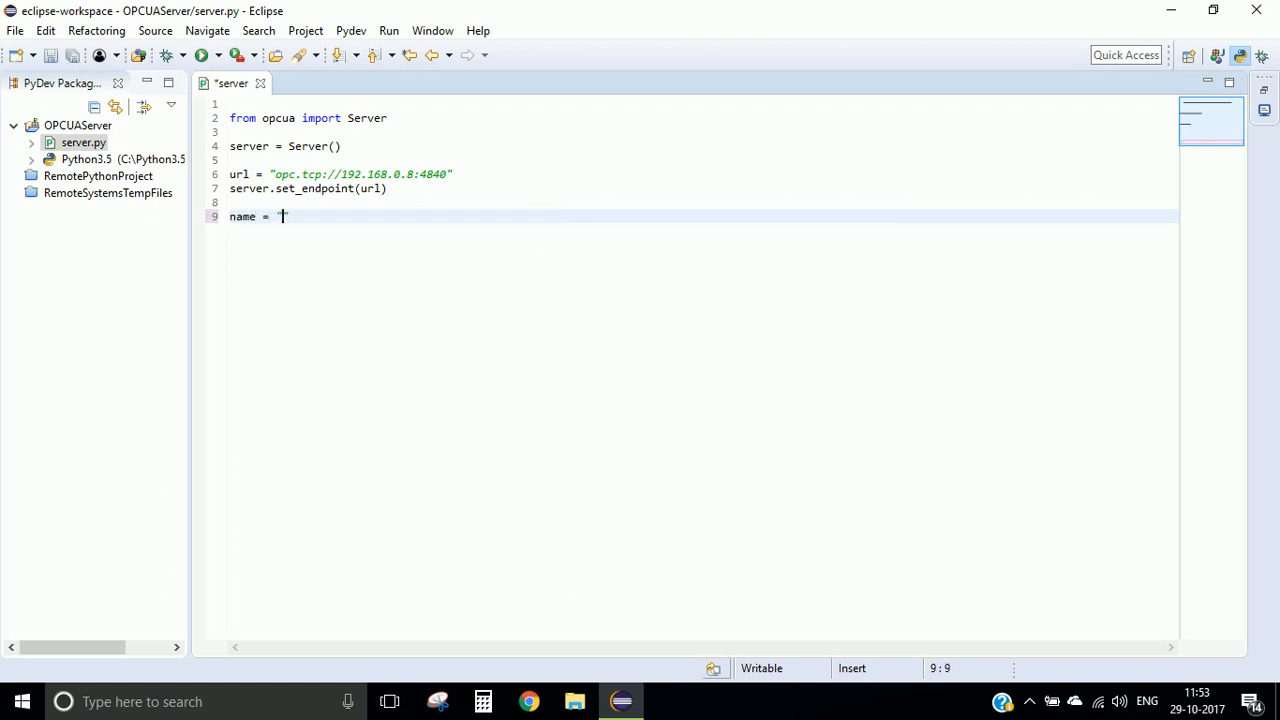
type("OPCUA_")
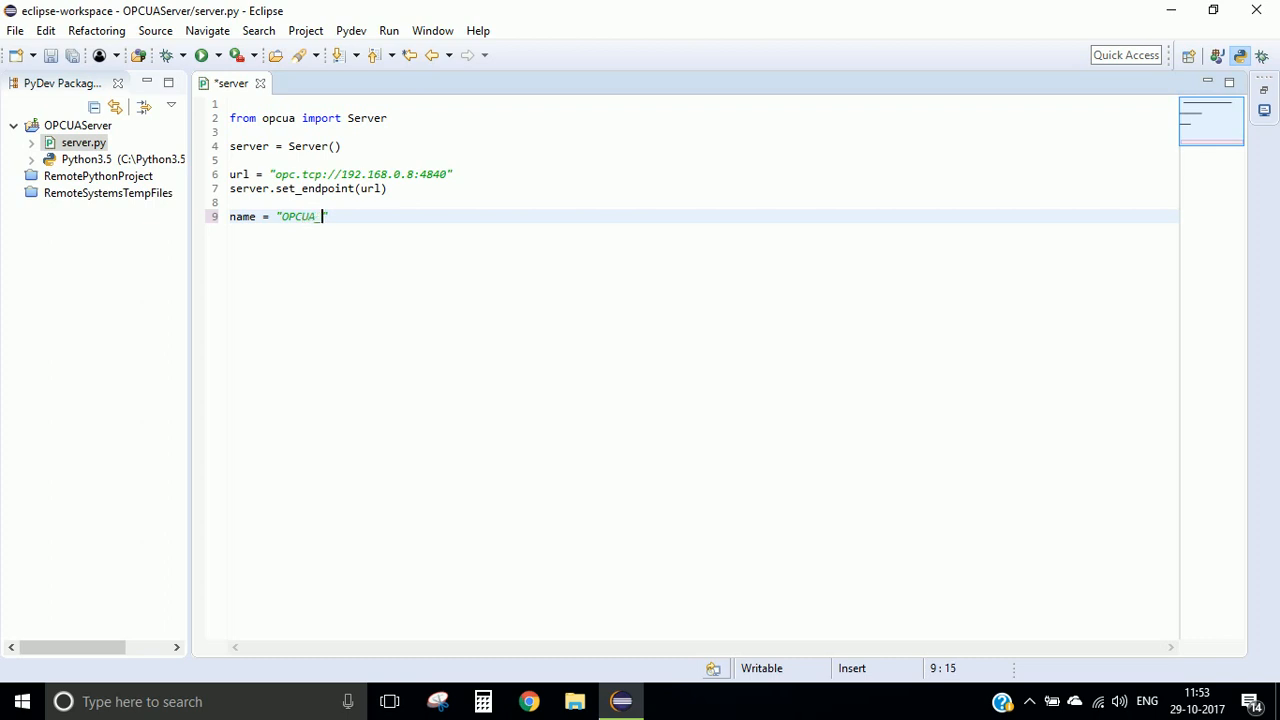
type("SIMULATION_Se")
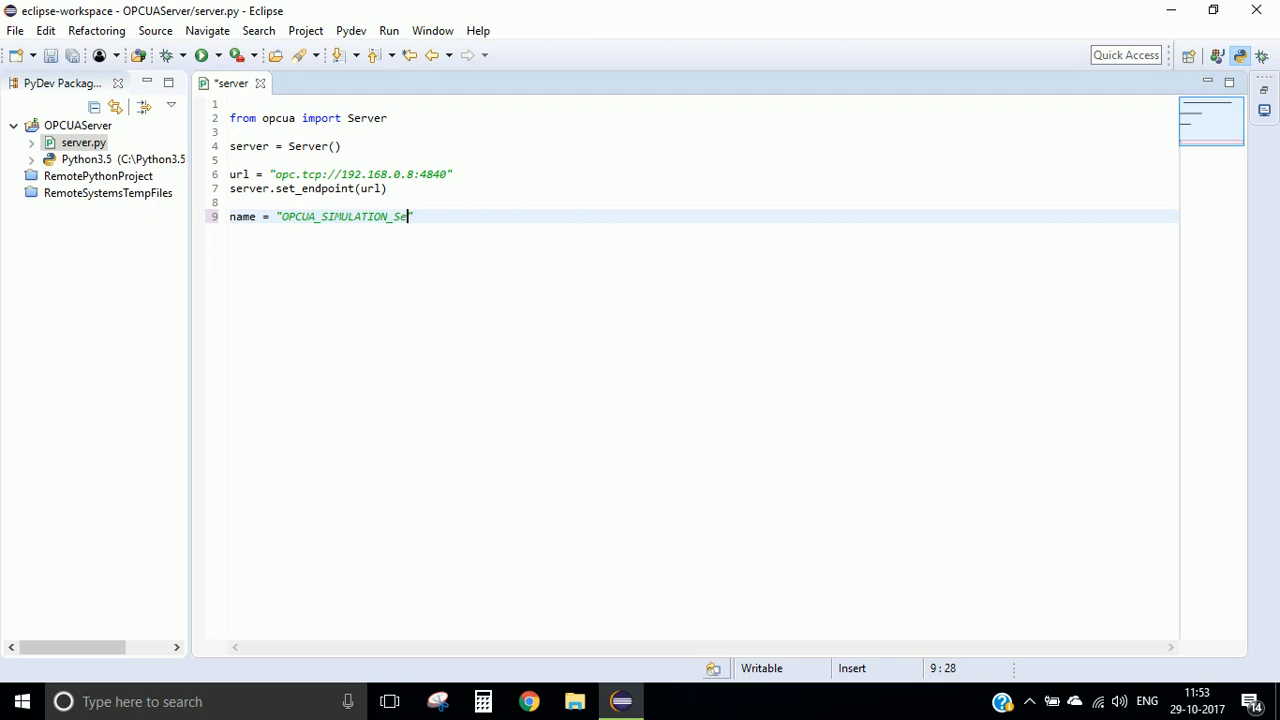
type("RVER")
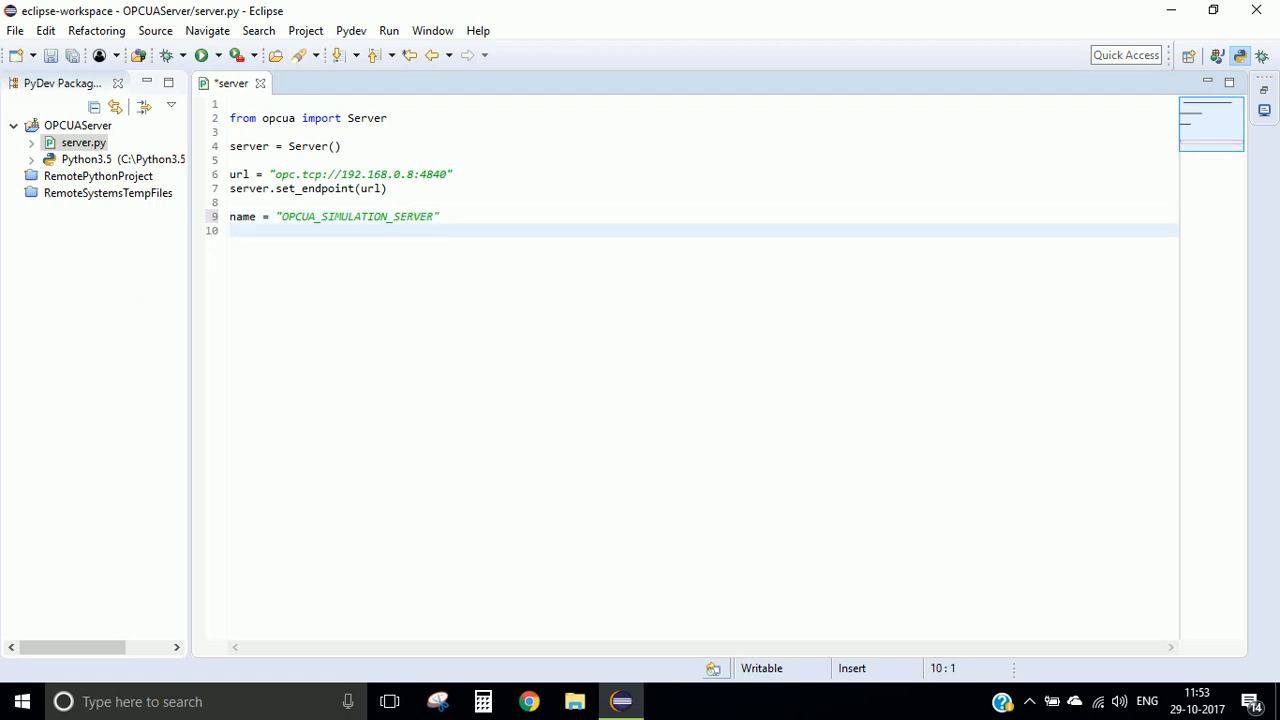
- Register the namespace with addspace = server.register_namespace(name)
type("addpac")
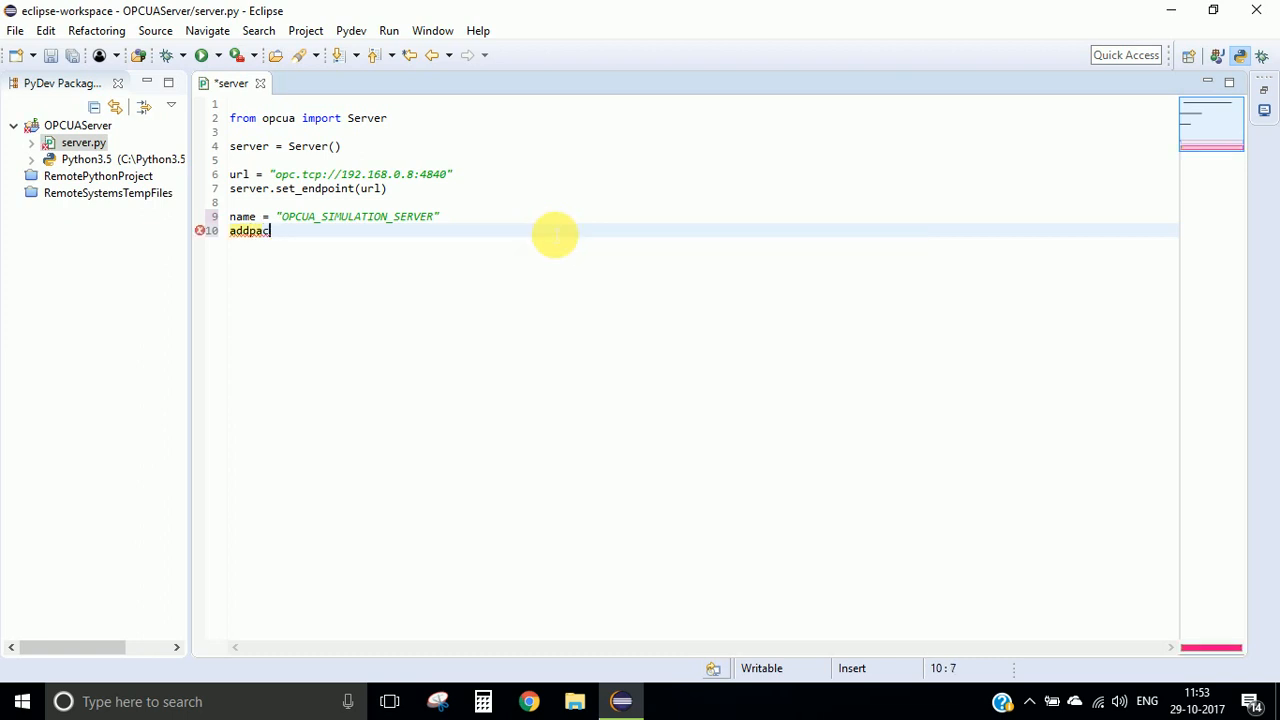
type("space = server")
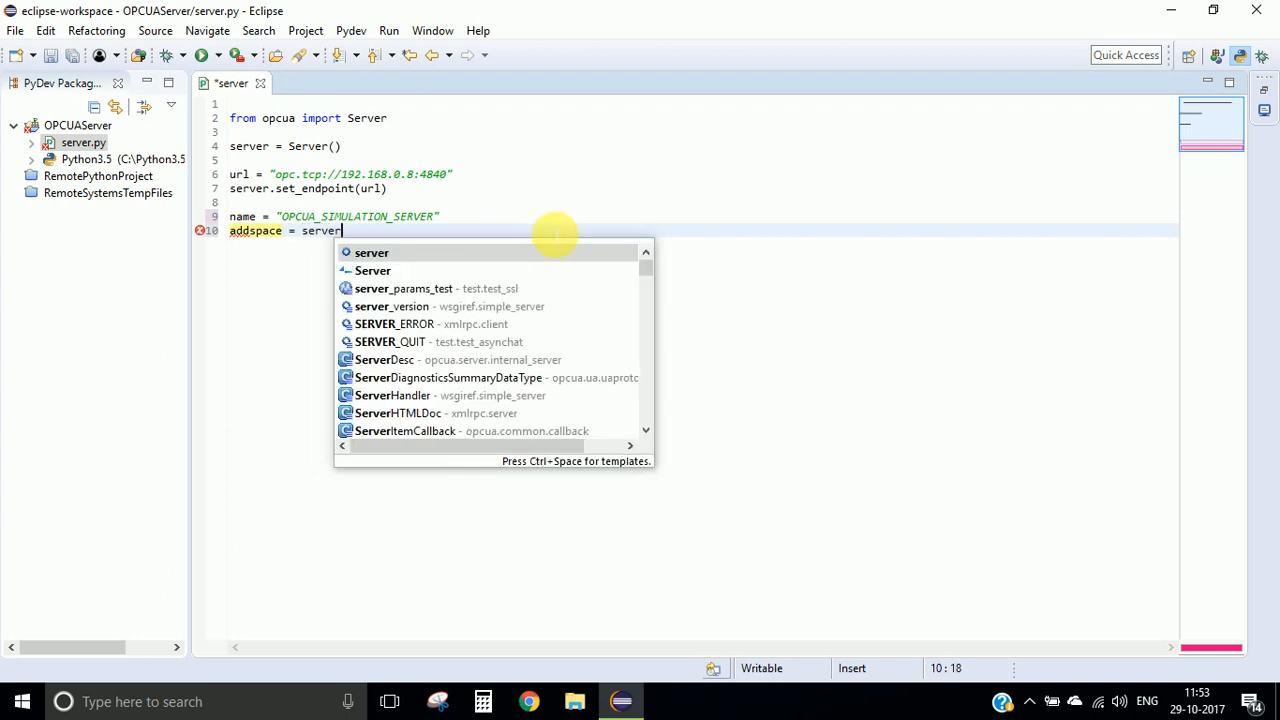
type(".re")
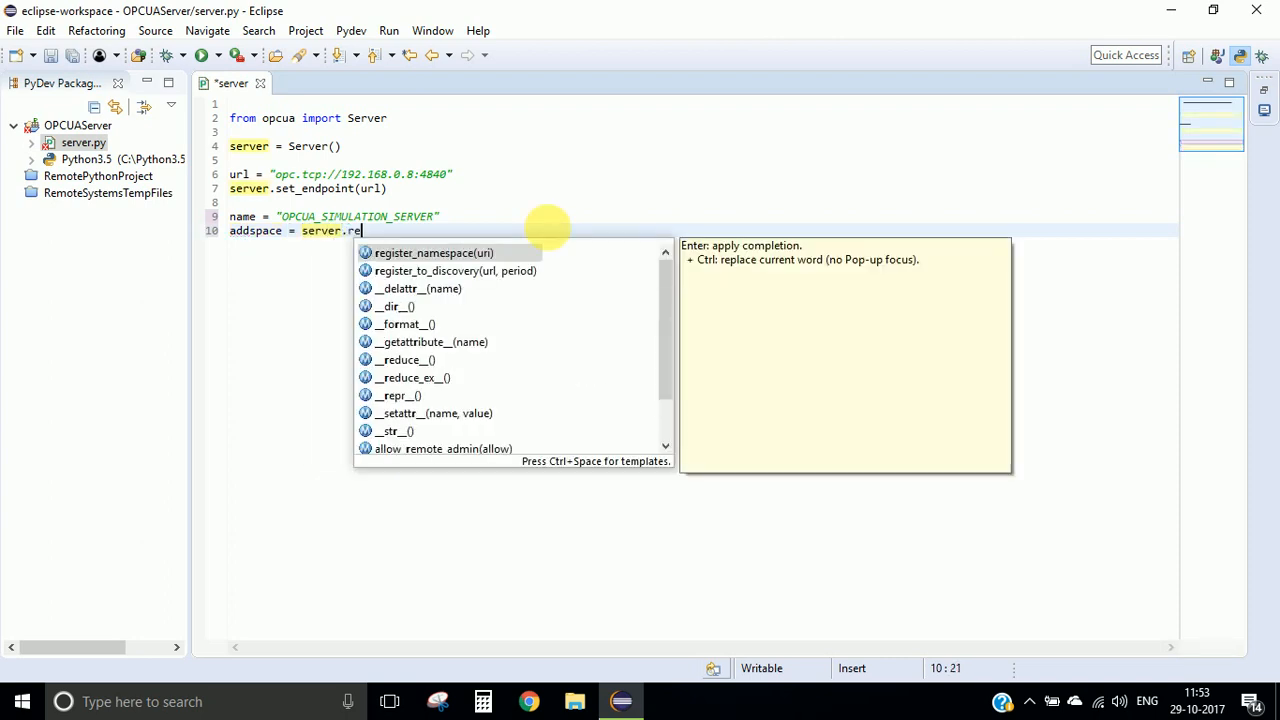
left_click(434, 252)
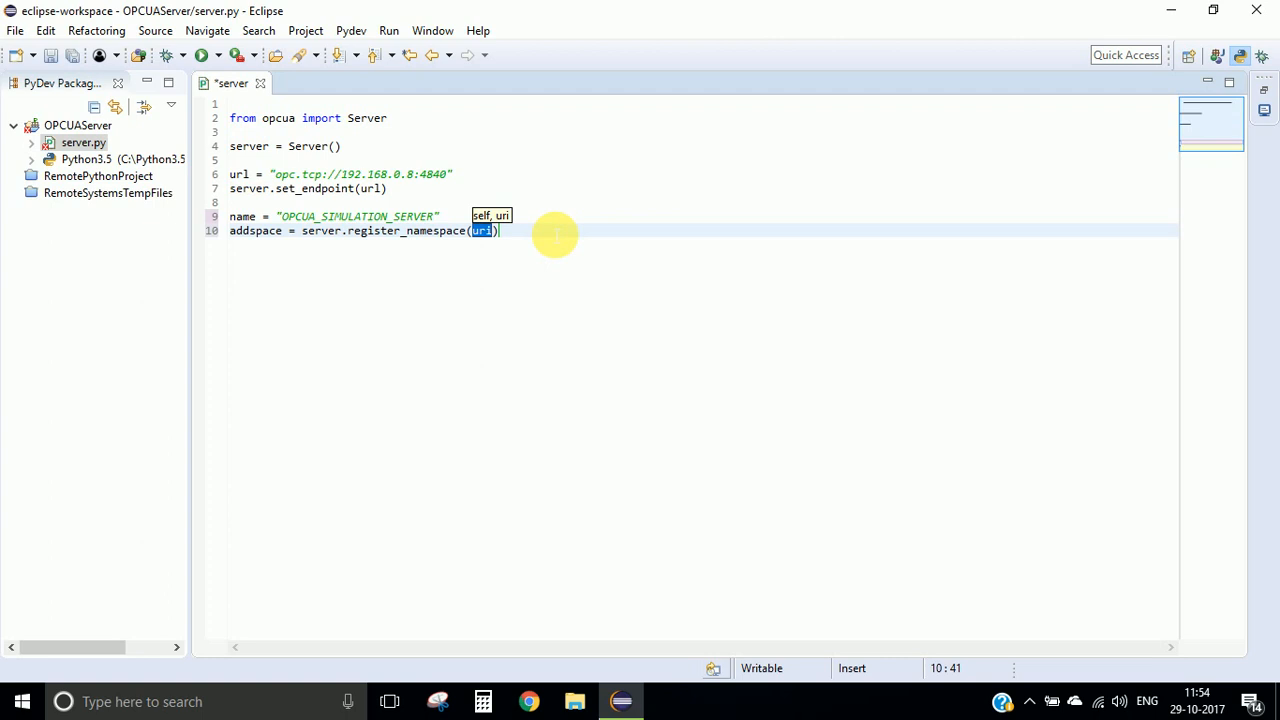
type("name")
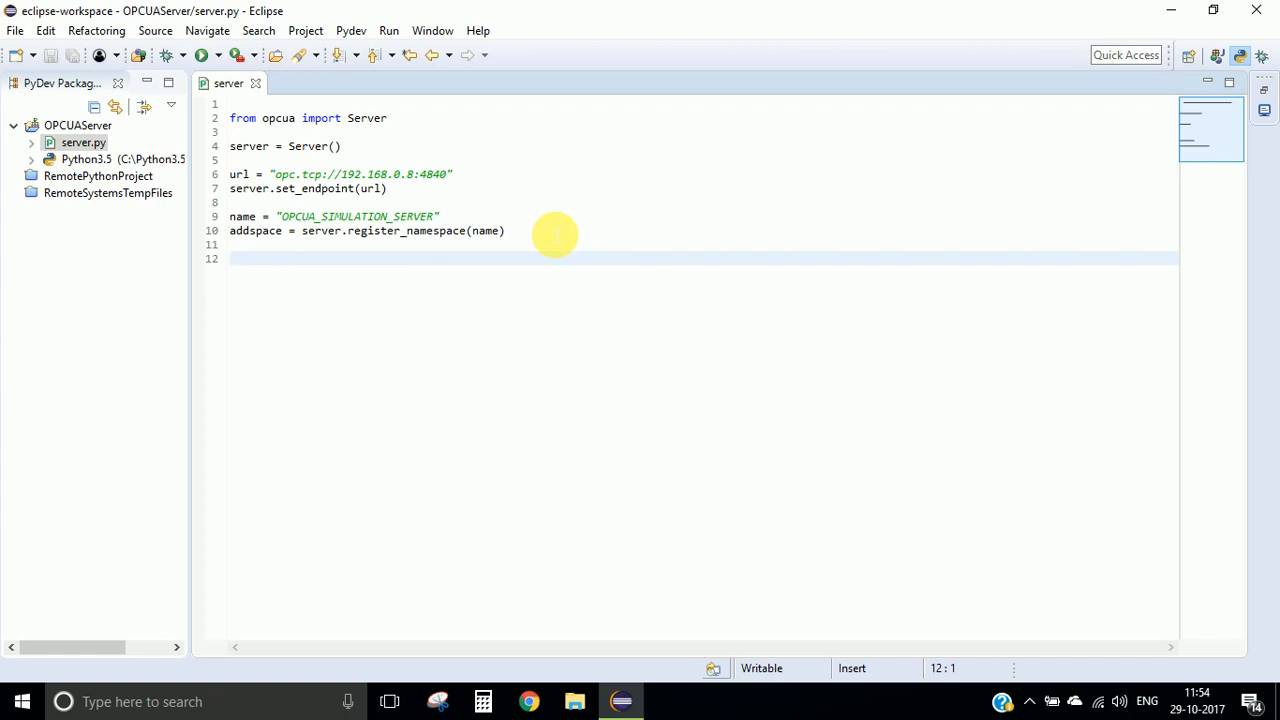
- Fetch the objects node with node = server.get_objects_node()
type("node =")
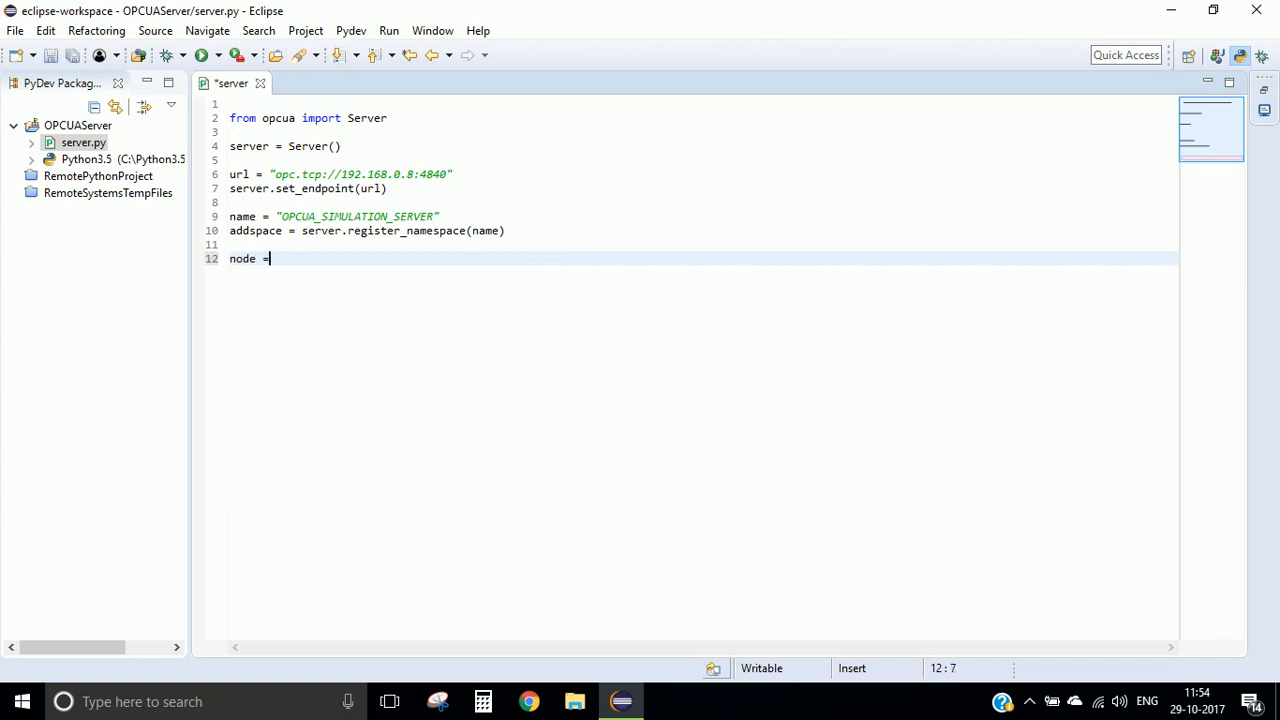
type("server")
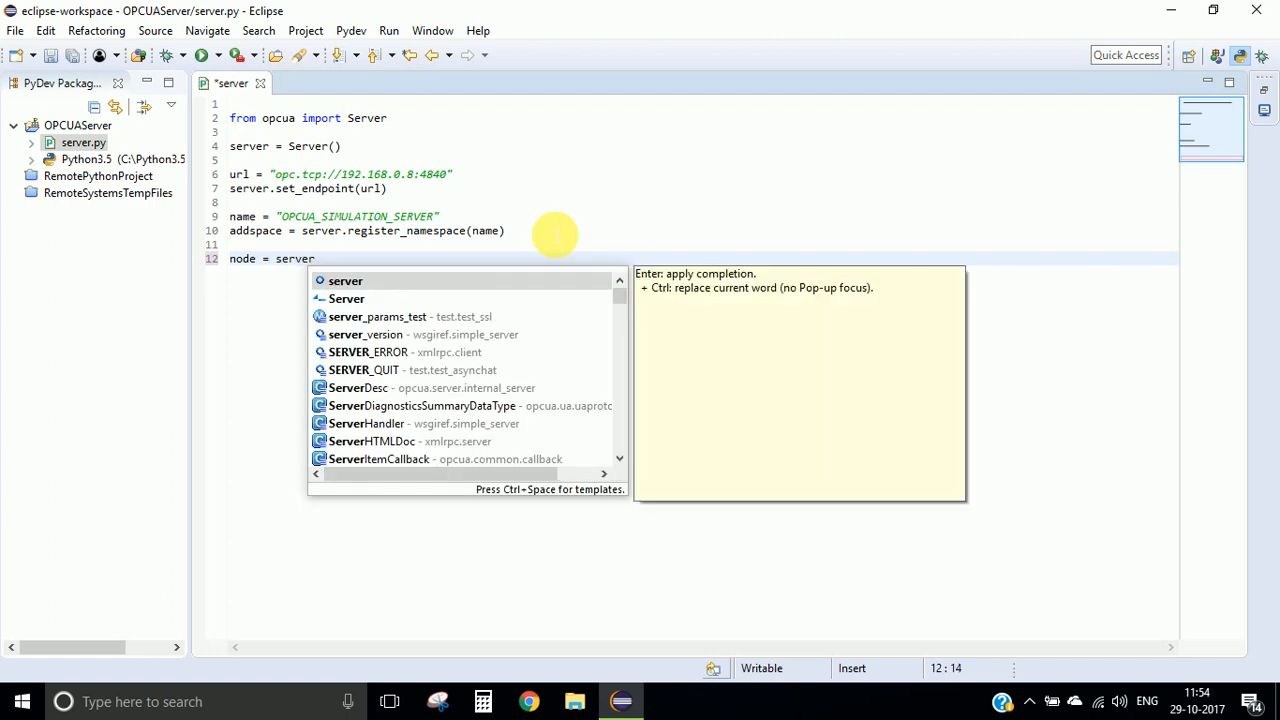
type(".get")
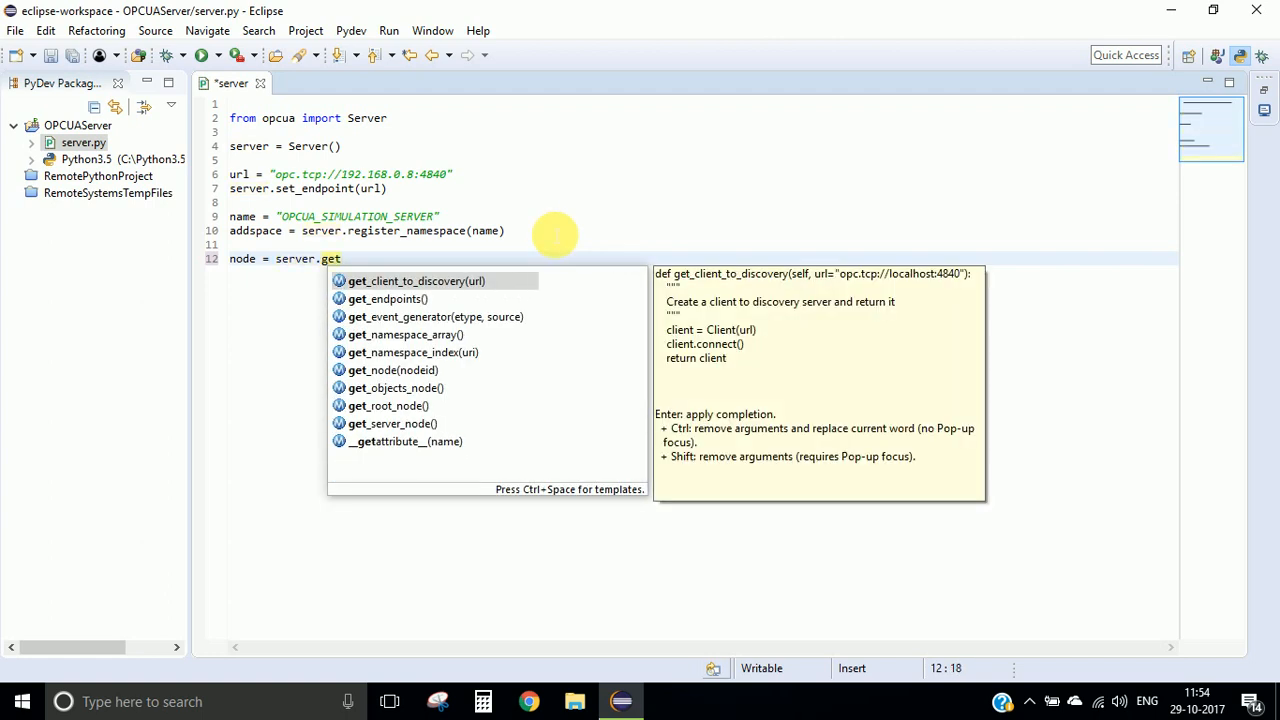
type("_objects_node(")
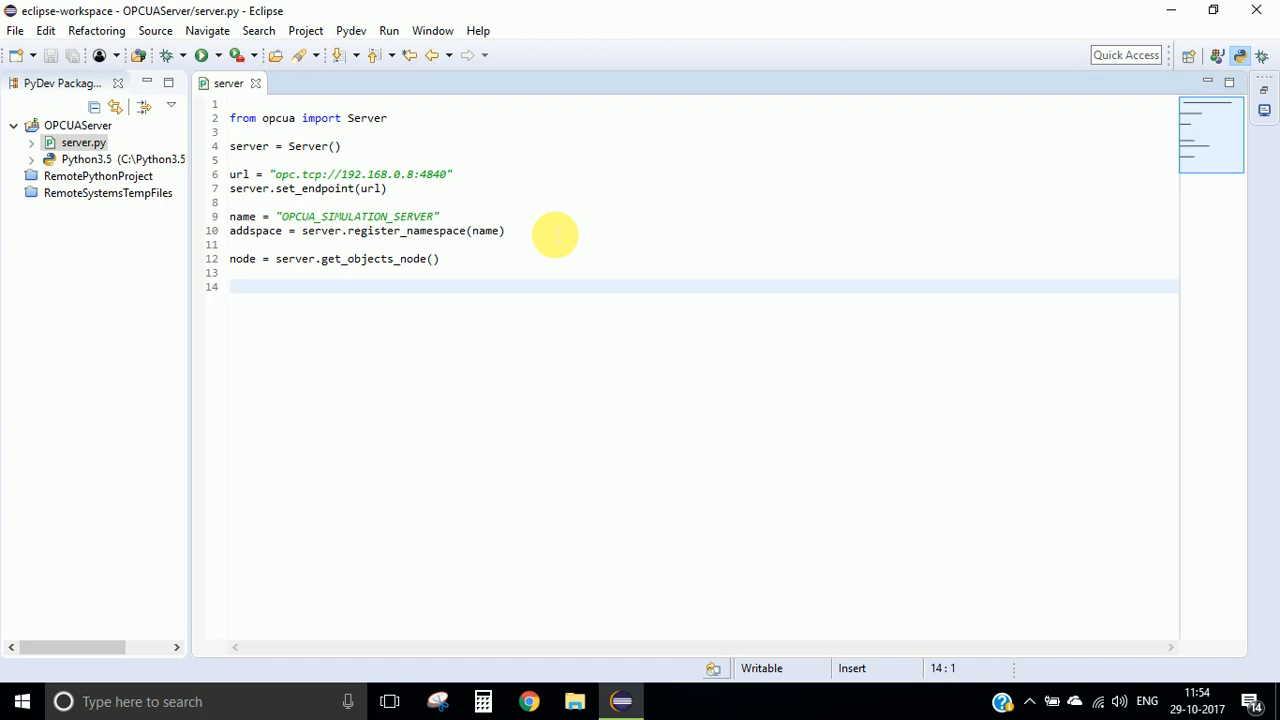
- Add a Parameters object: Param = node.add_object(addspace, "Parameters")
type("Param = node")
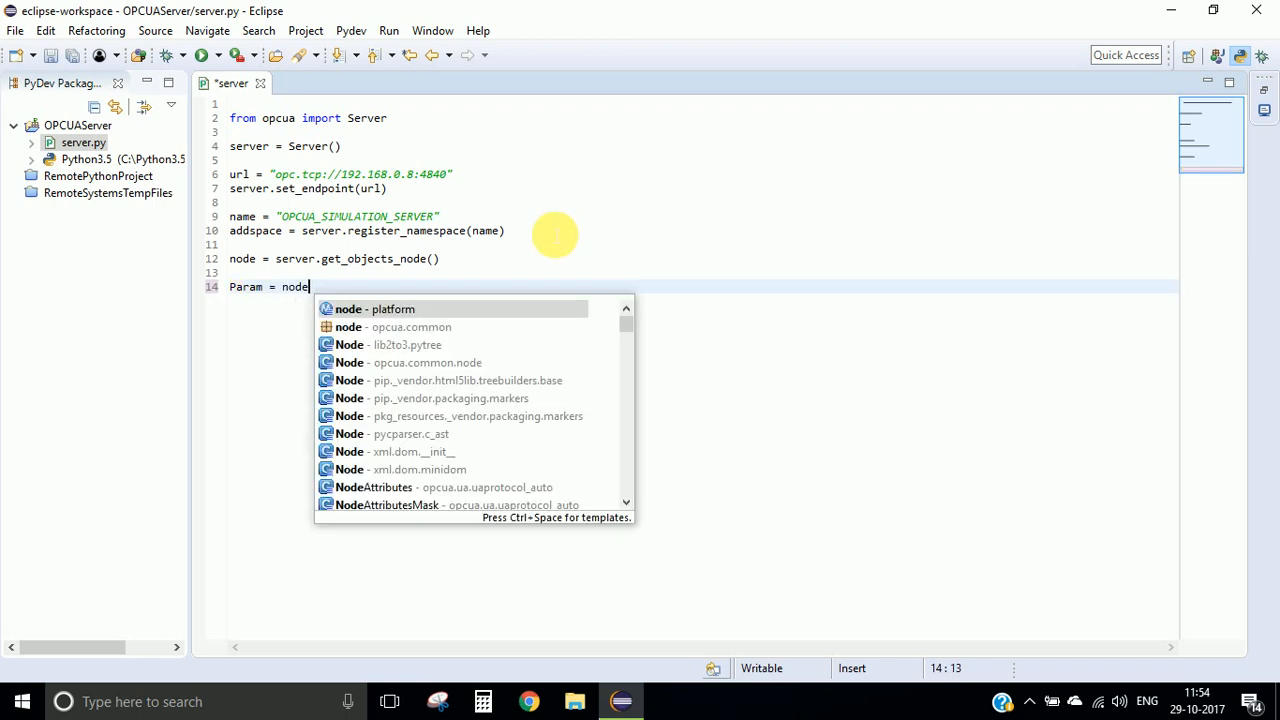
type(".add")
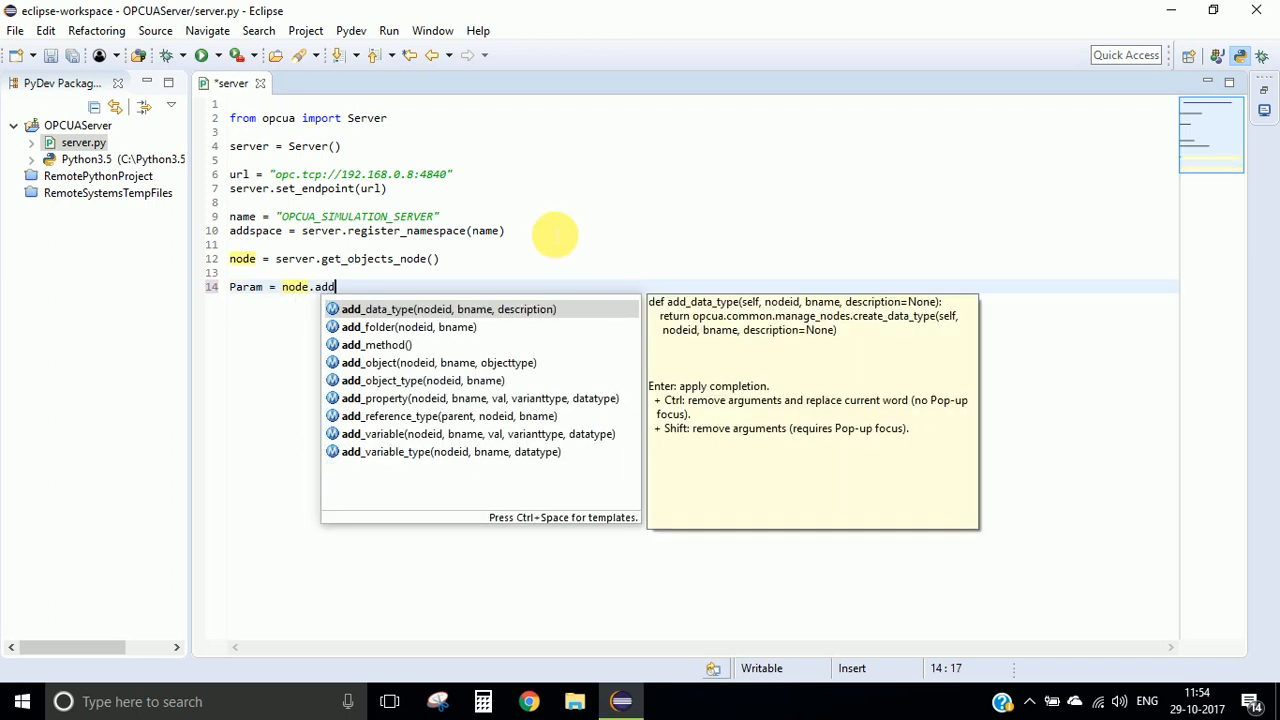
type("object(type")
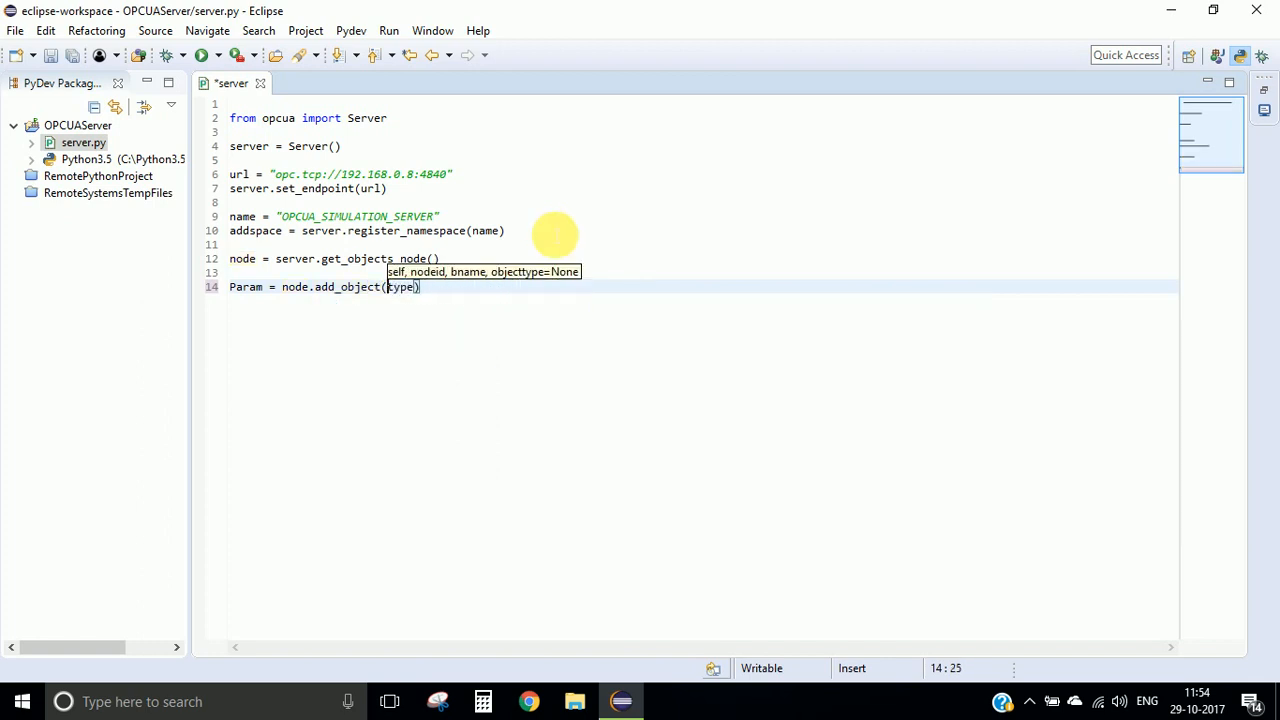
key("BackSpace")
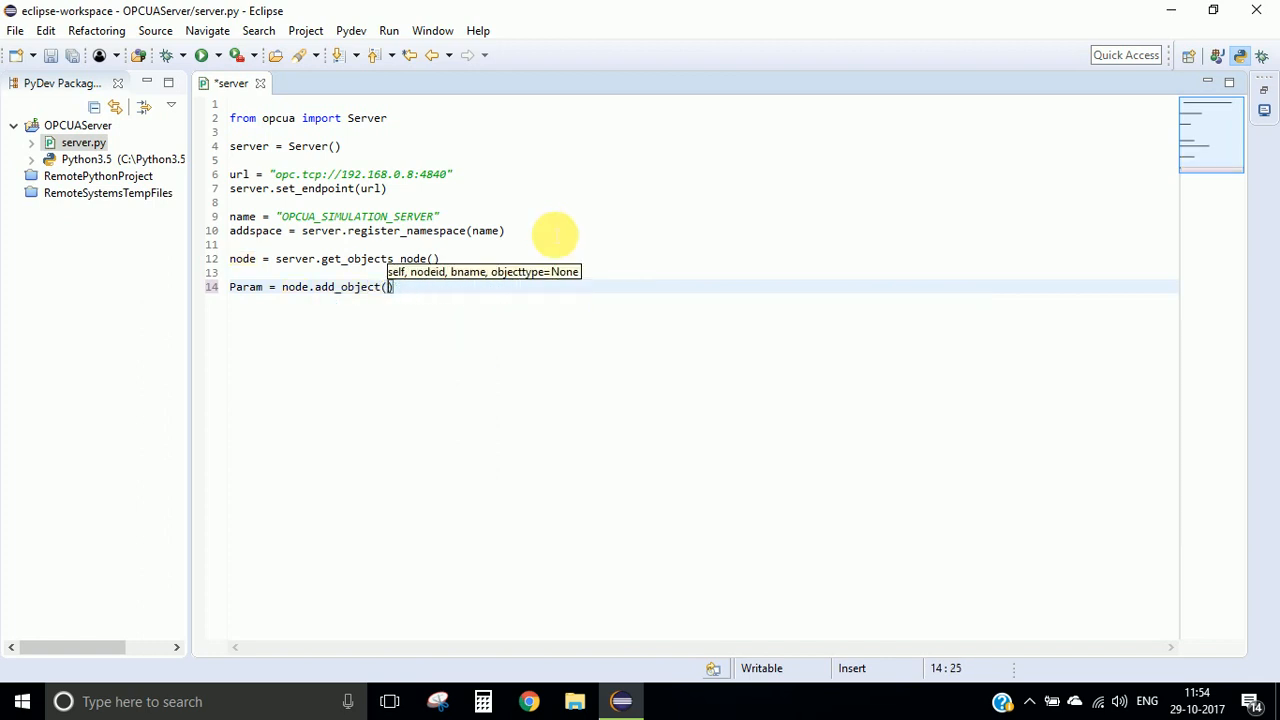
type("addspace")
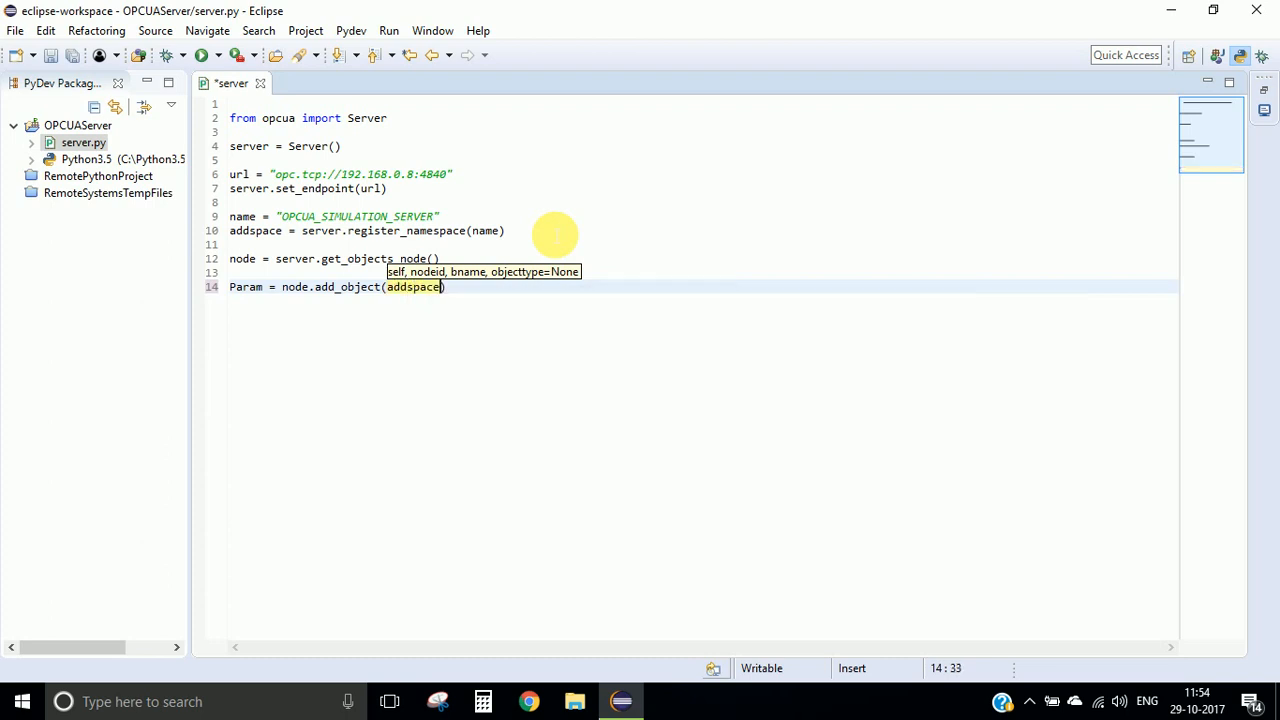
type(", \"Par")
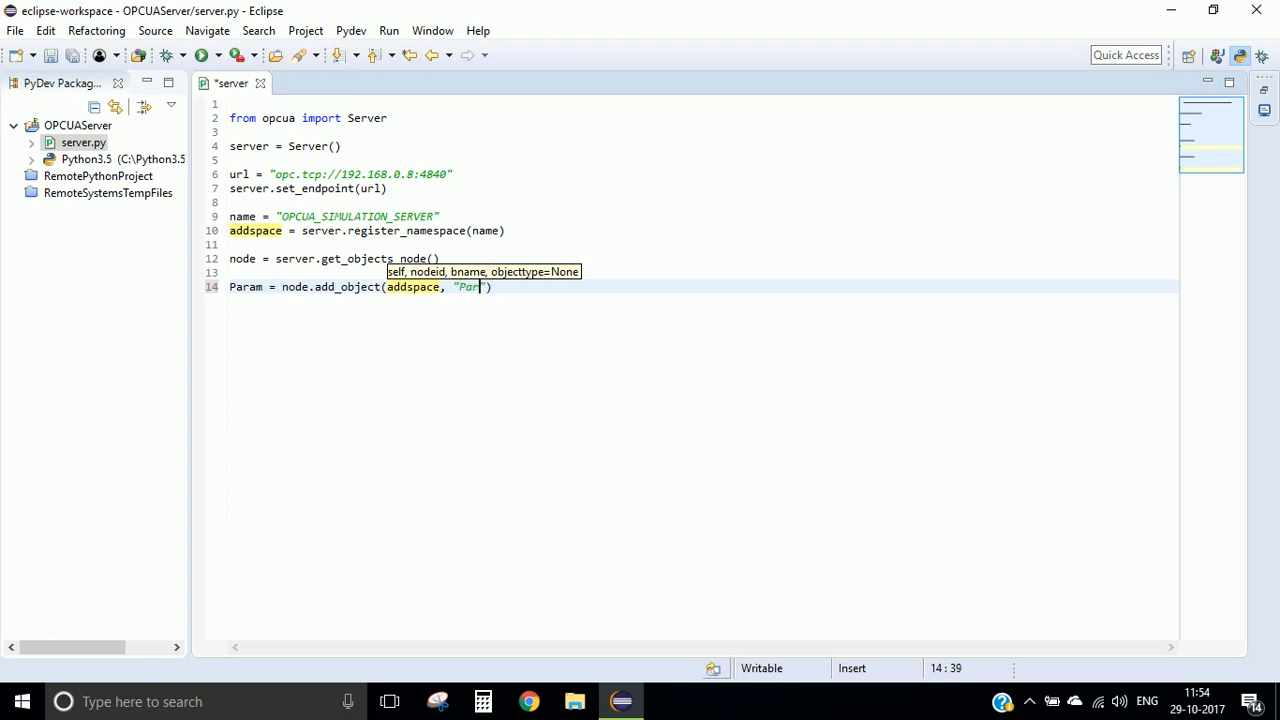
type("ameters")
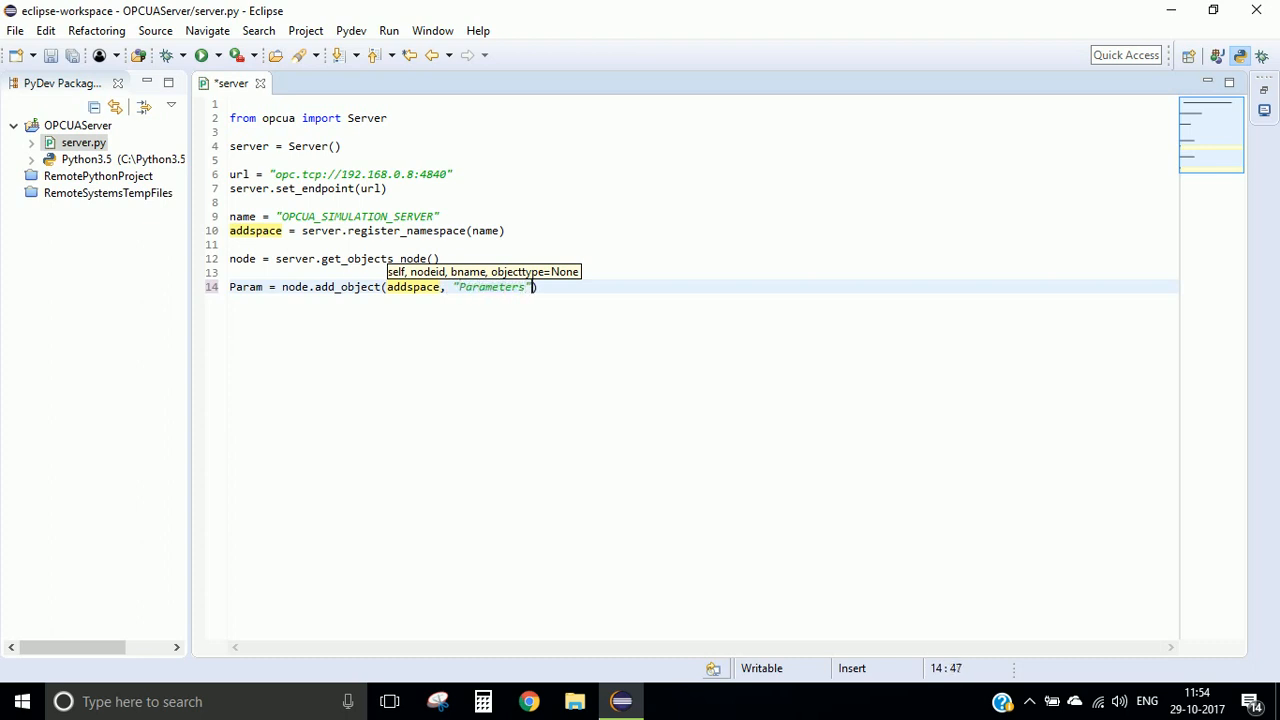
key("Return")
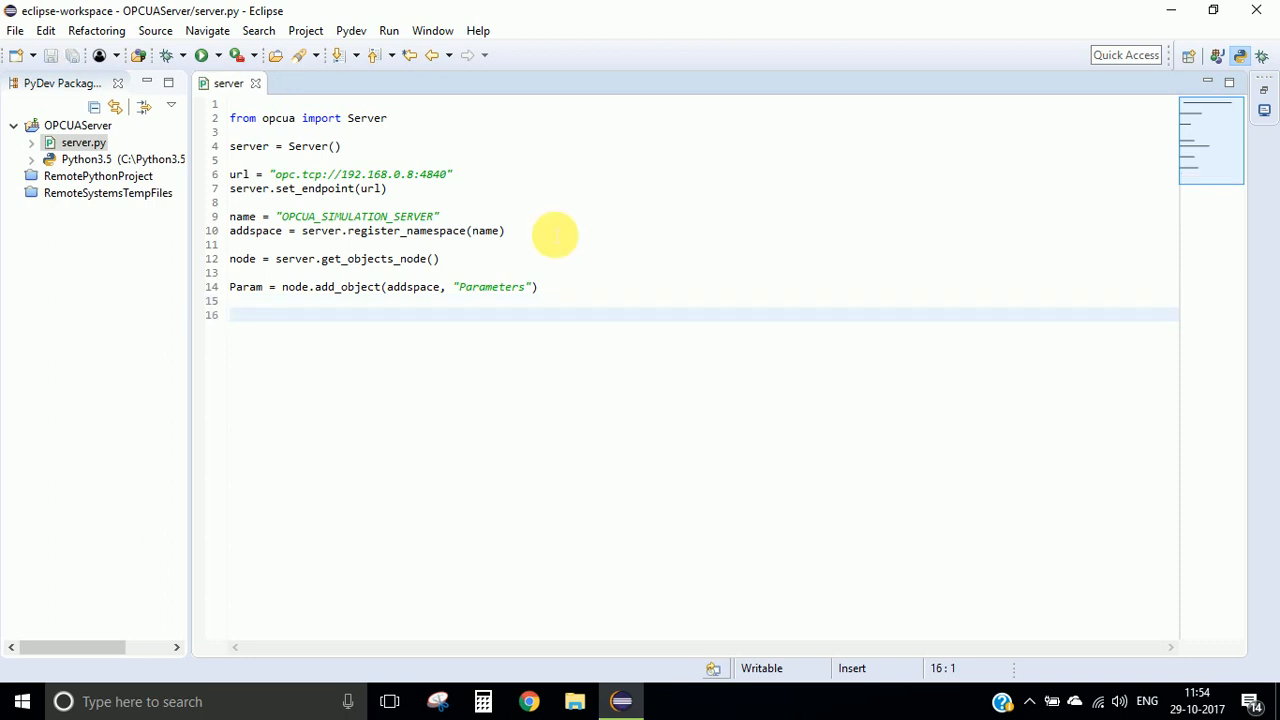
- Declare Temp = Param.add_variable(addspace, "Temperature", 0)
type("Temp =")
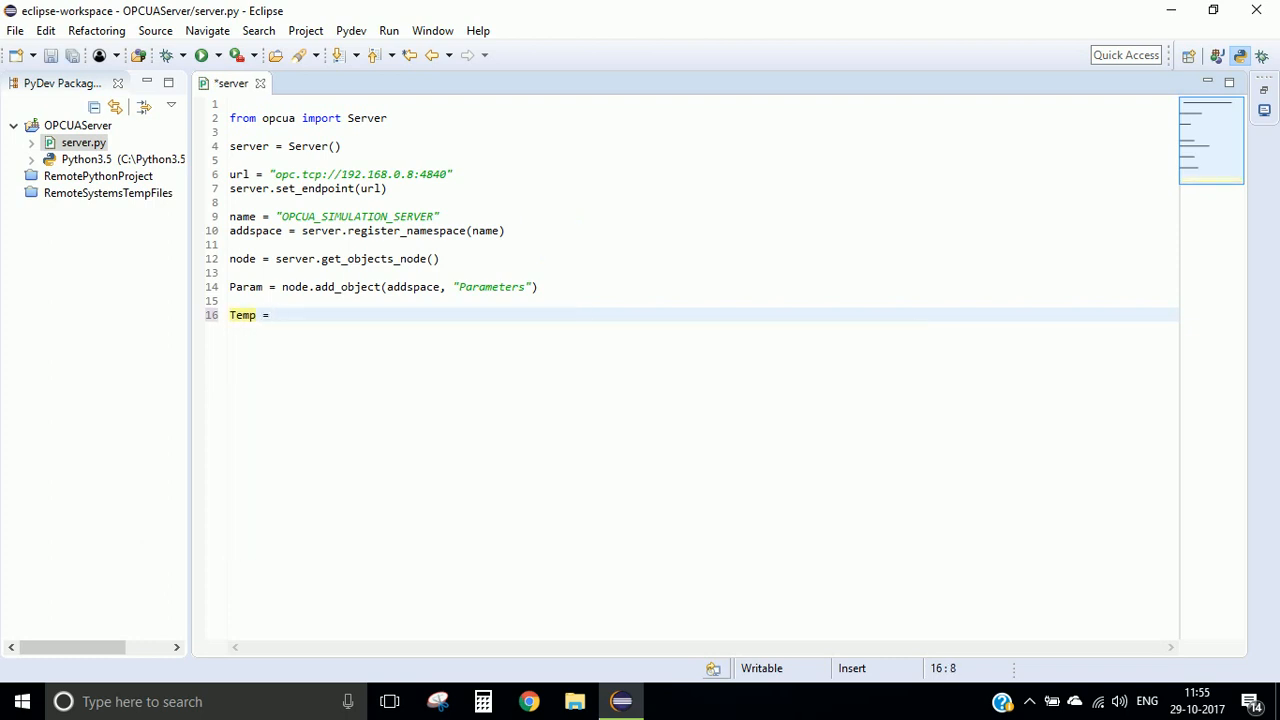
double_click(244, 316)
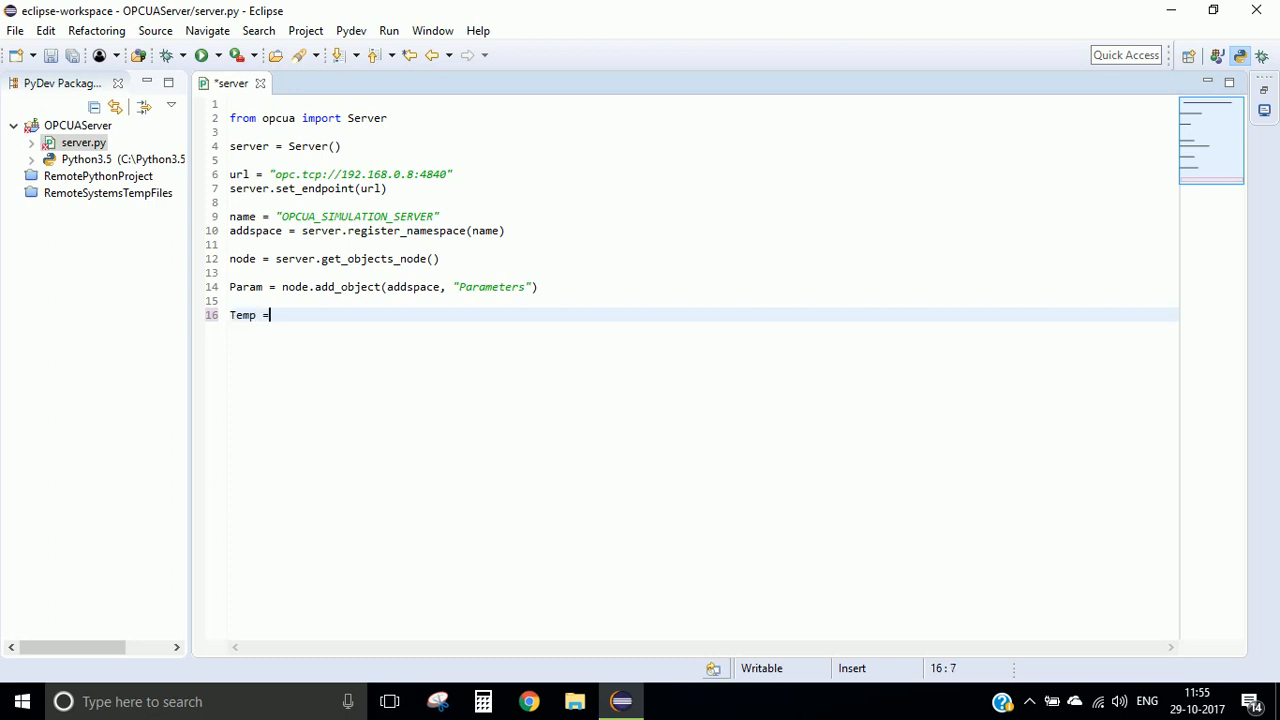
type("Param.")
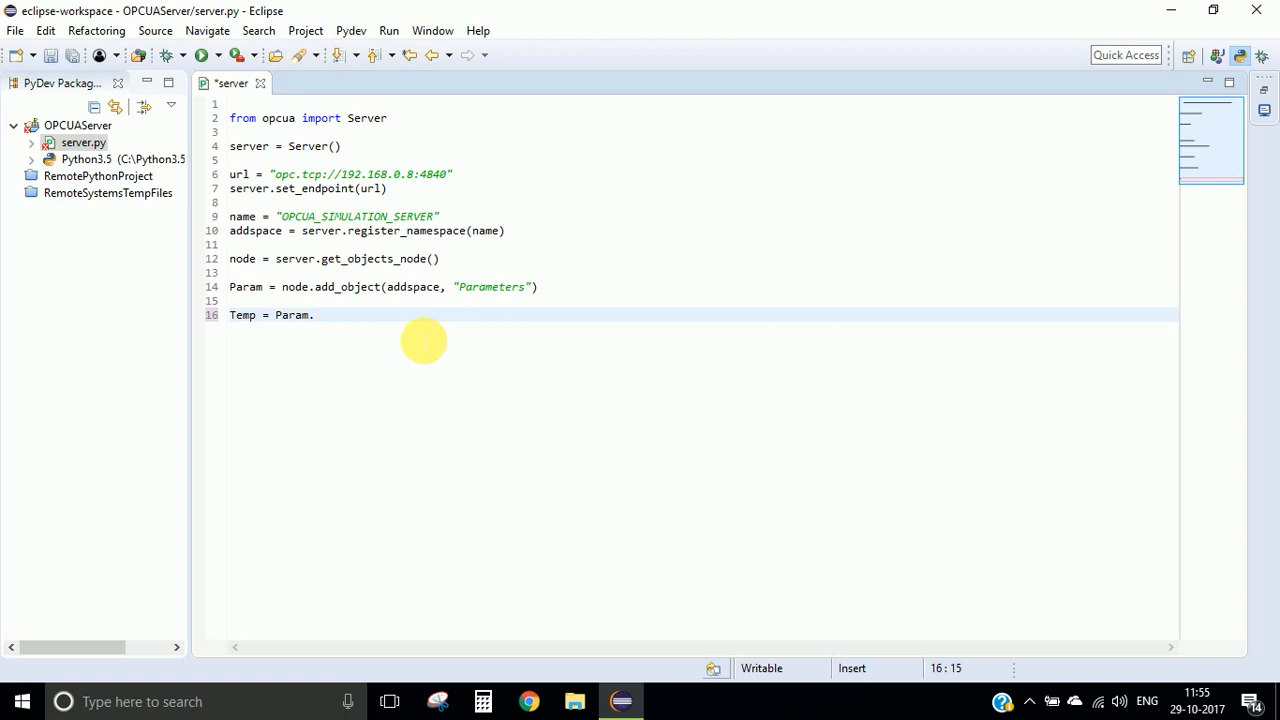
type("add_variable(datatype")
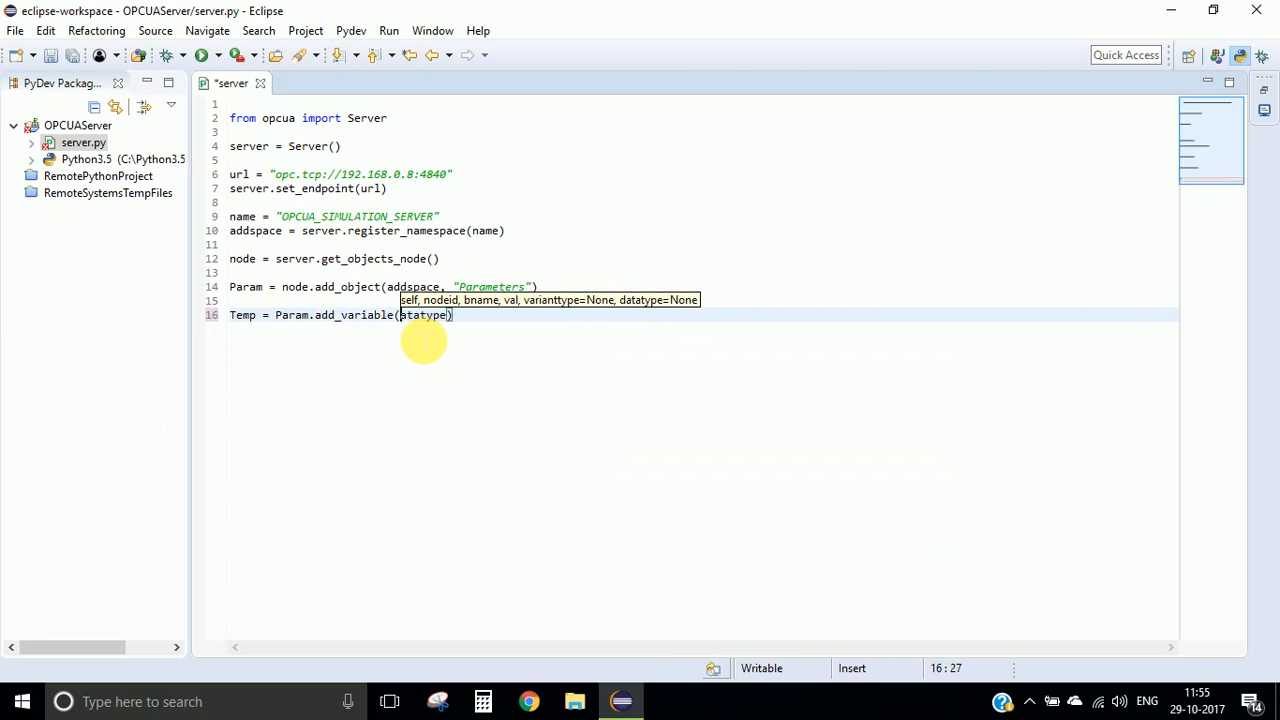
type("a")
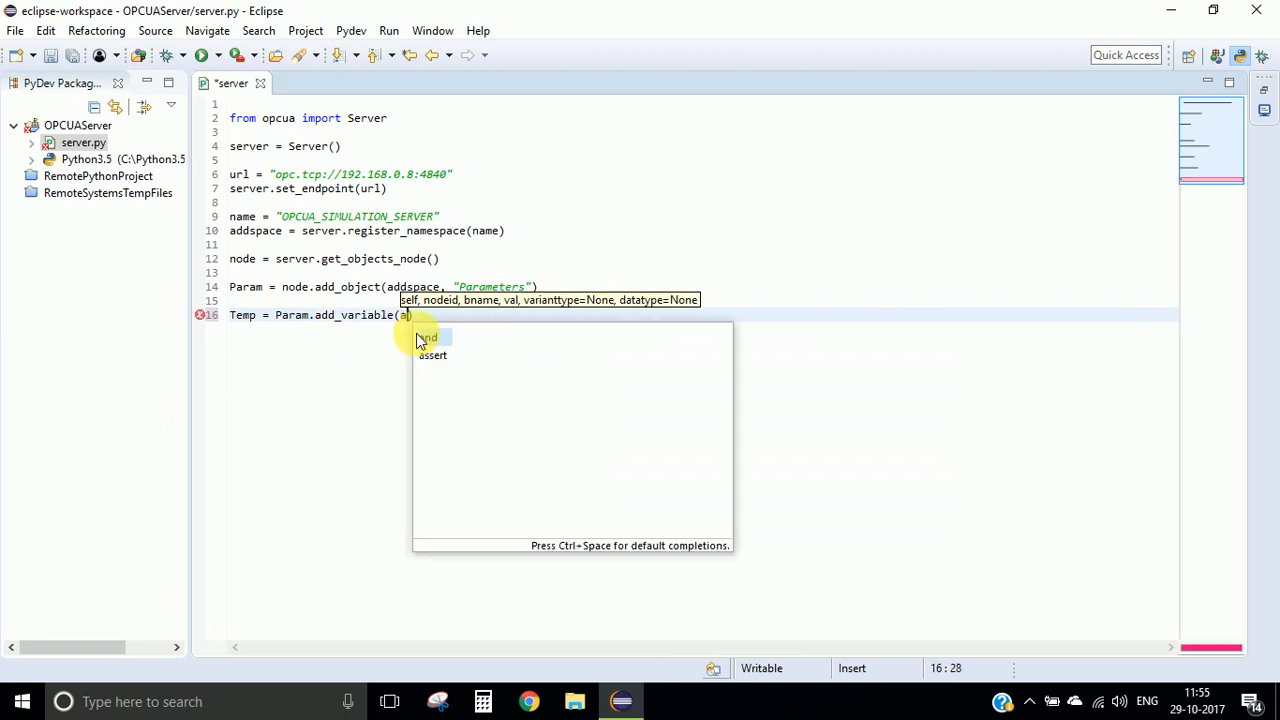
type("ddspace, \"Tem")
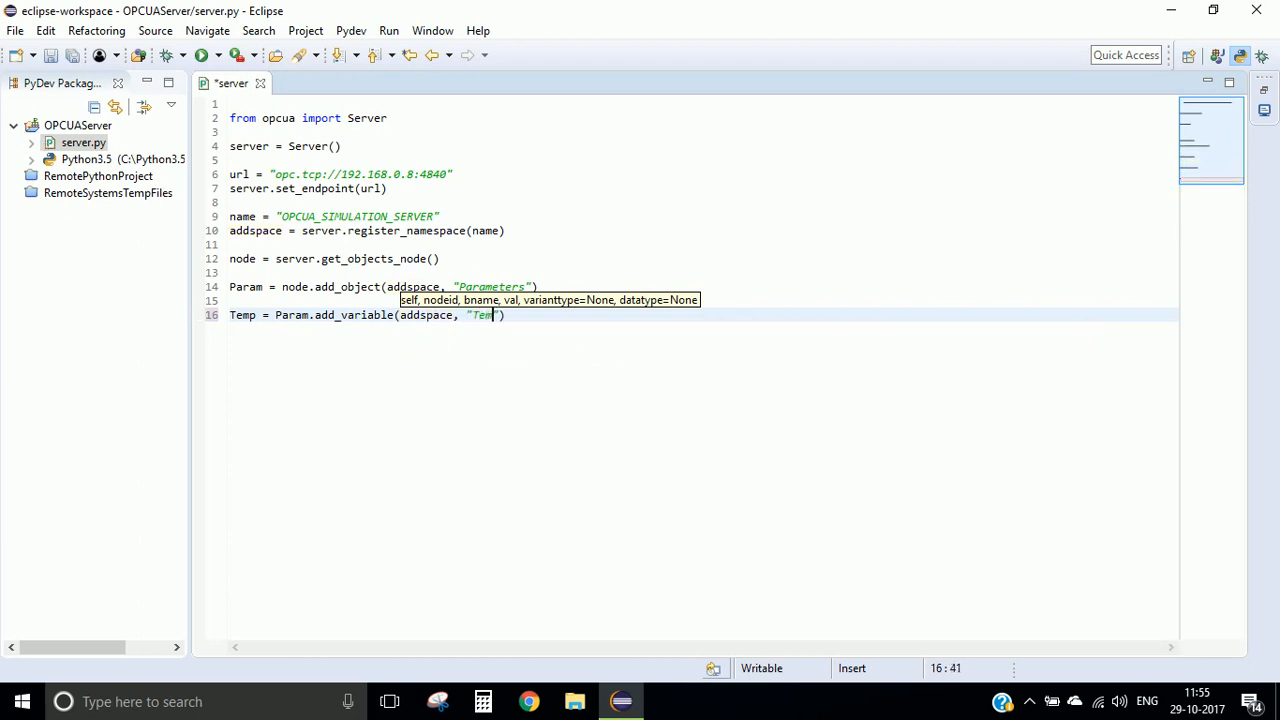
type("perature")
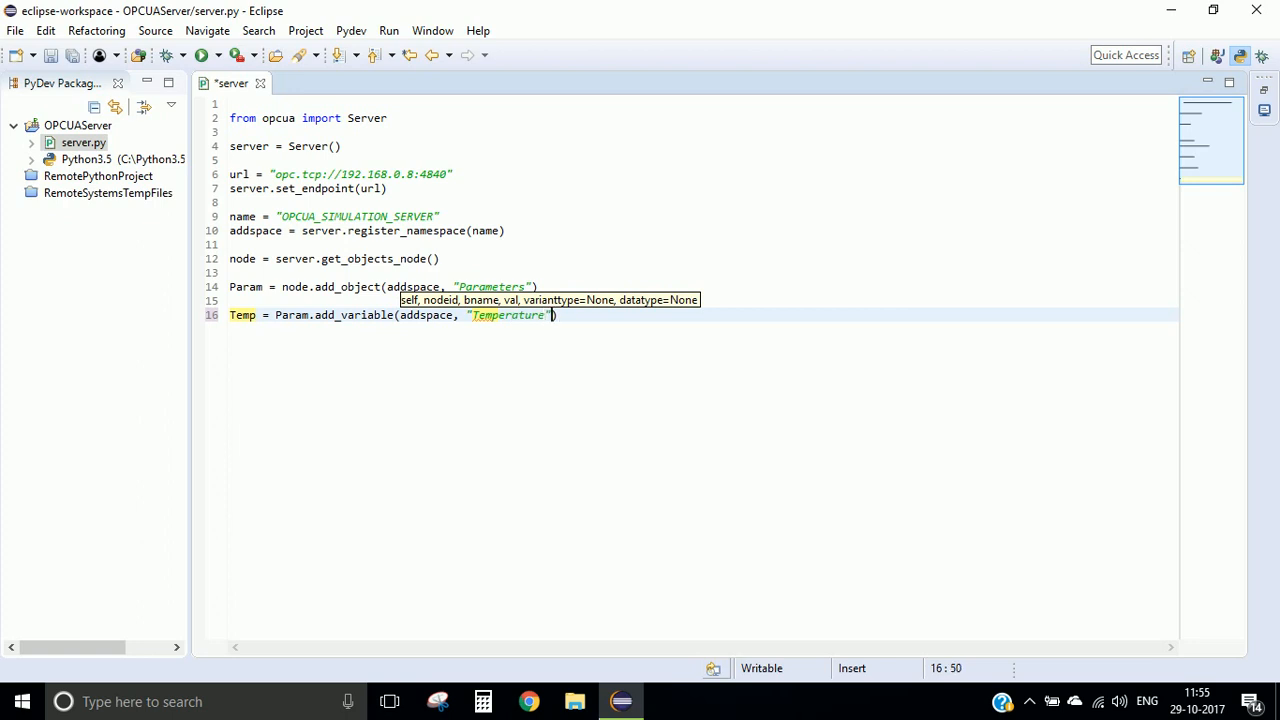
type(", 0")
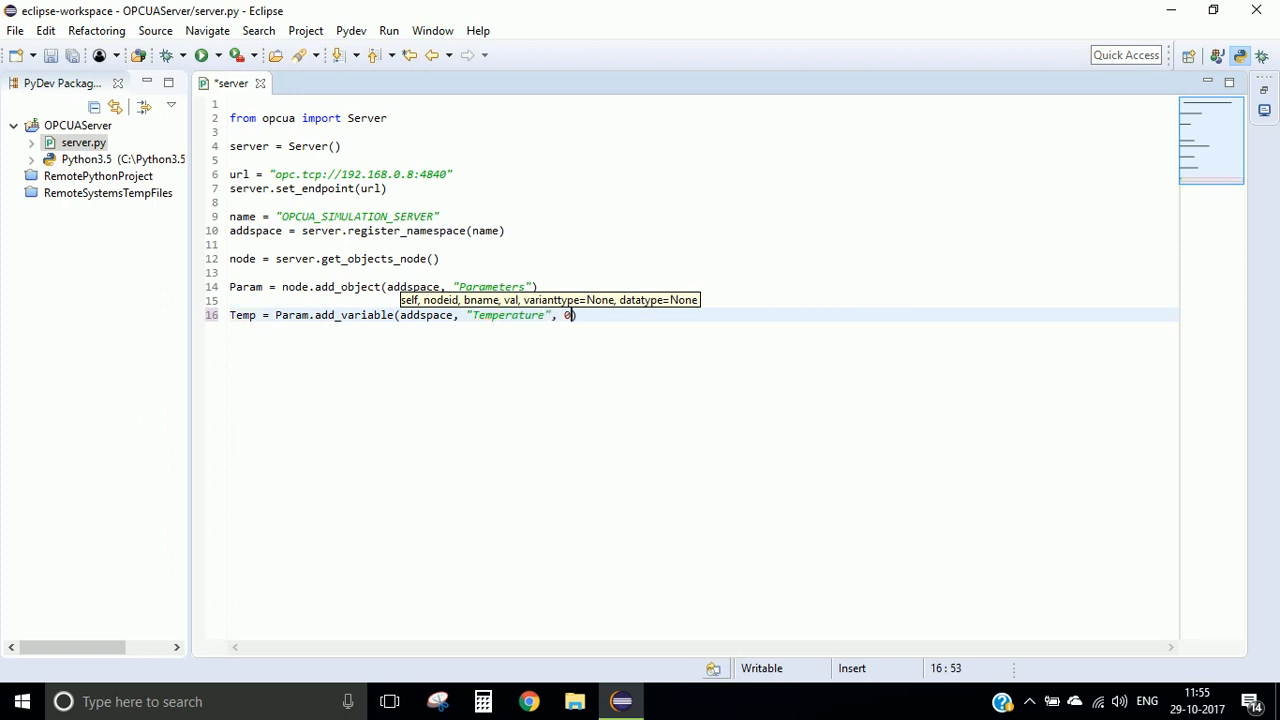
- Declare Press and Time variables for "Pressure" and "Time", each starting at 0
type("Press =")
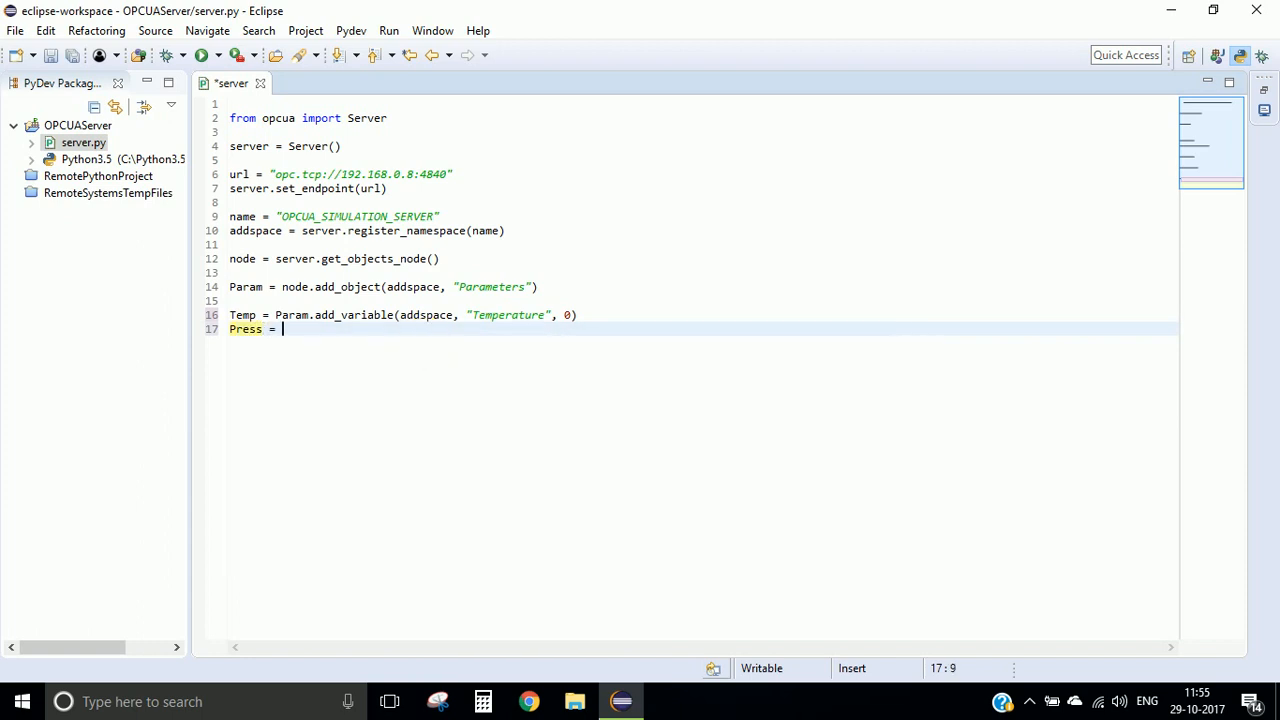
type("Param.add_variable(")
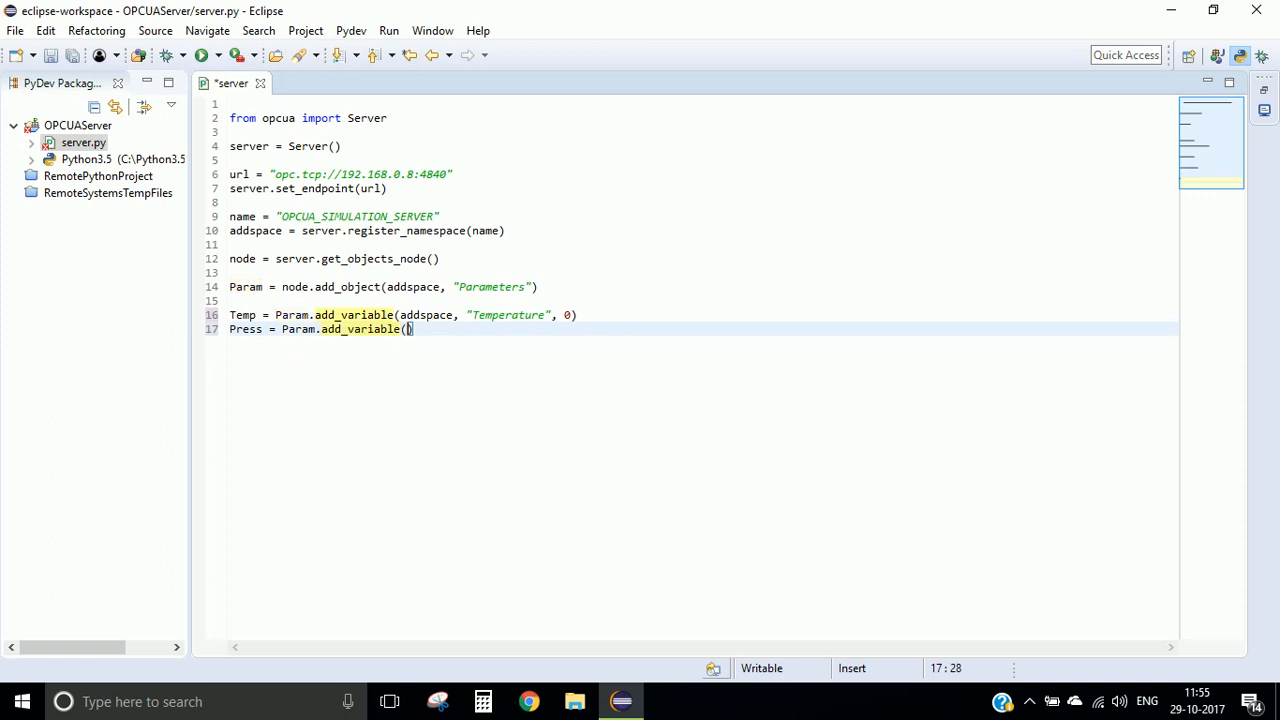
type("addspace, \"Pre")
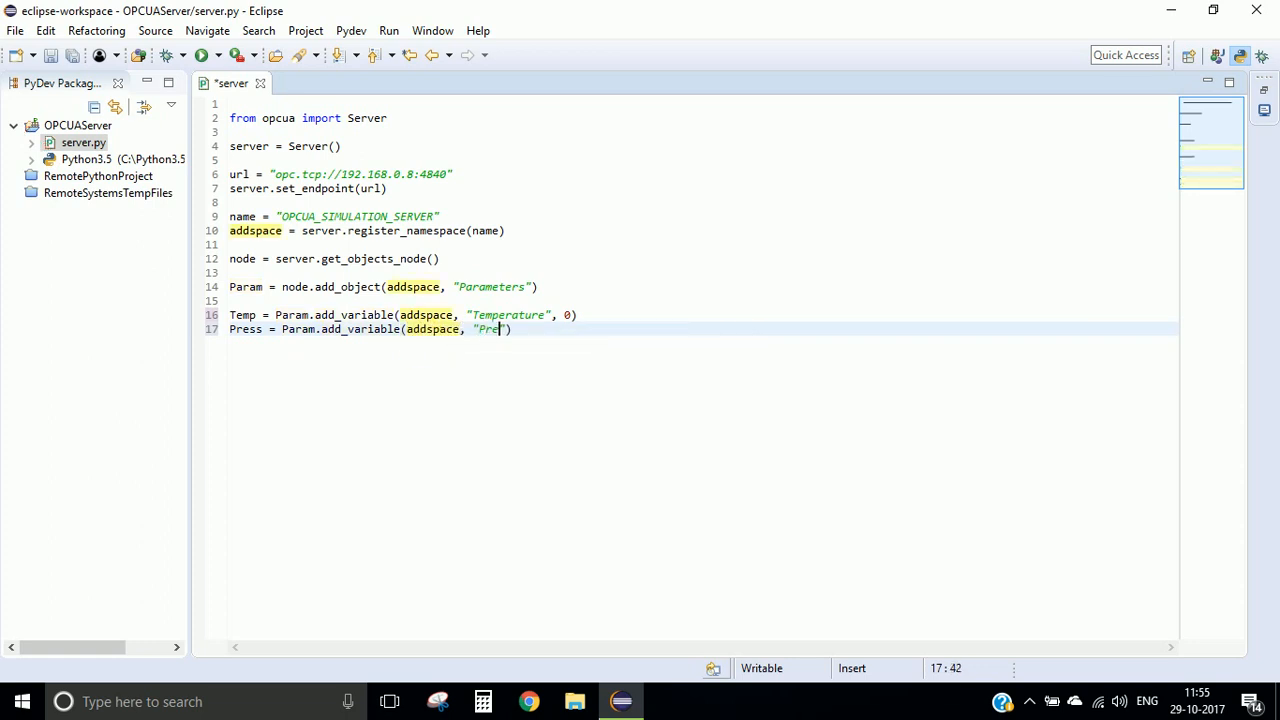
type("ssure")
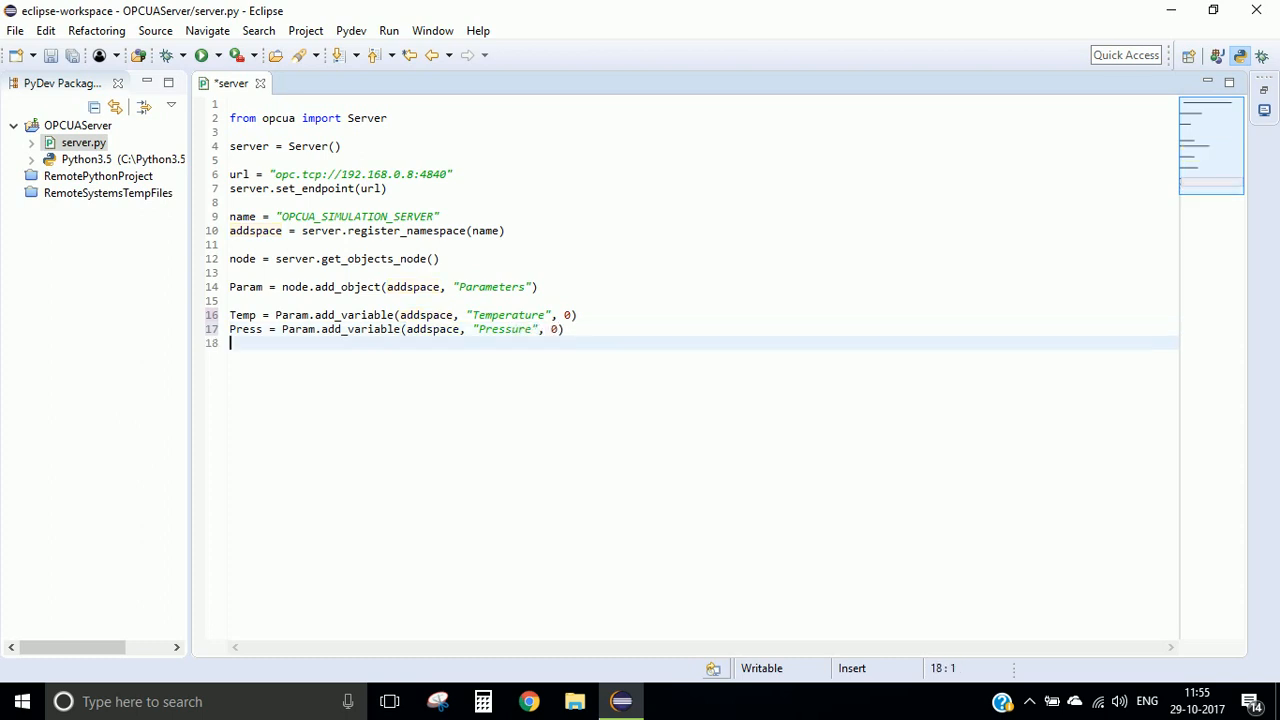
type("T")
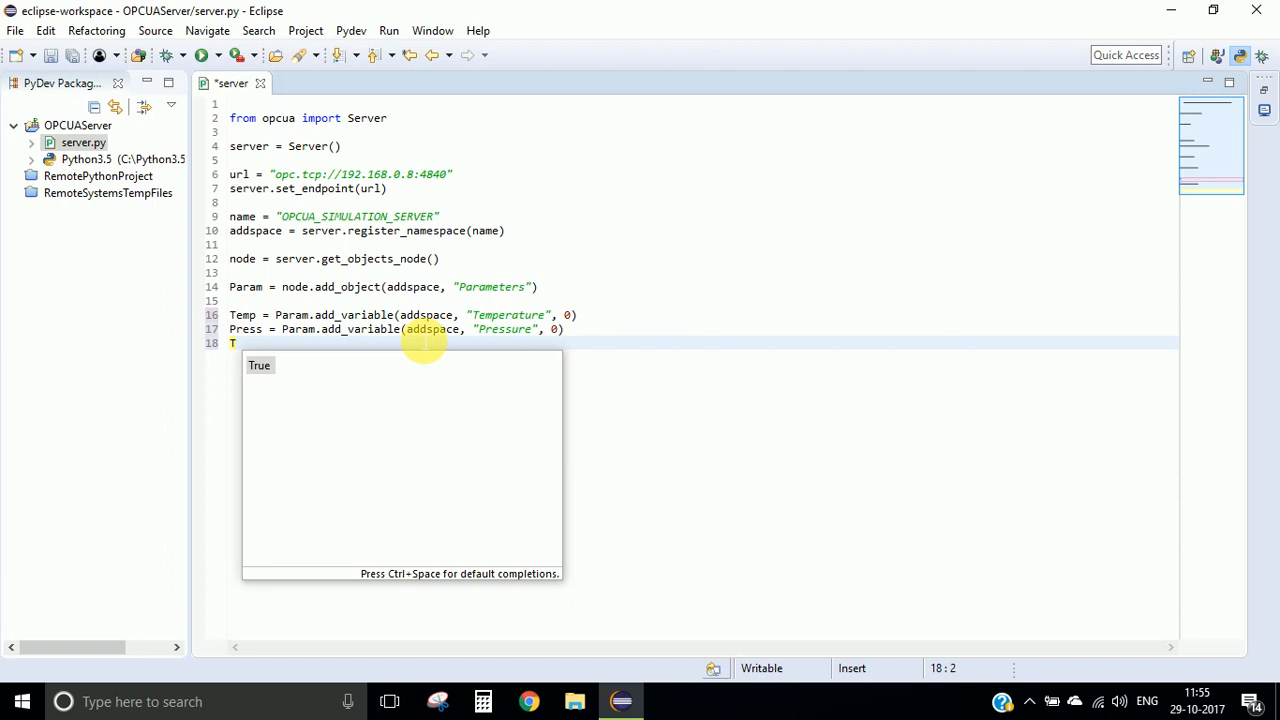
type("T")
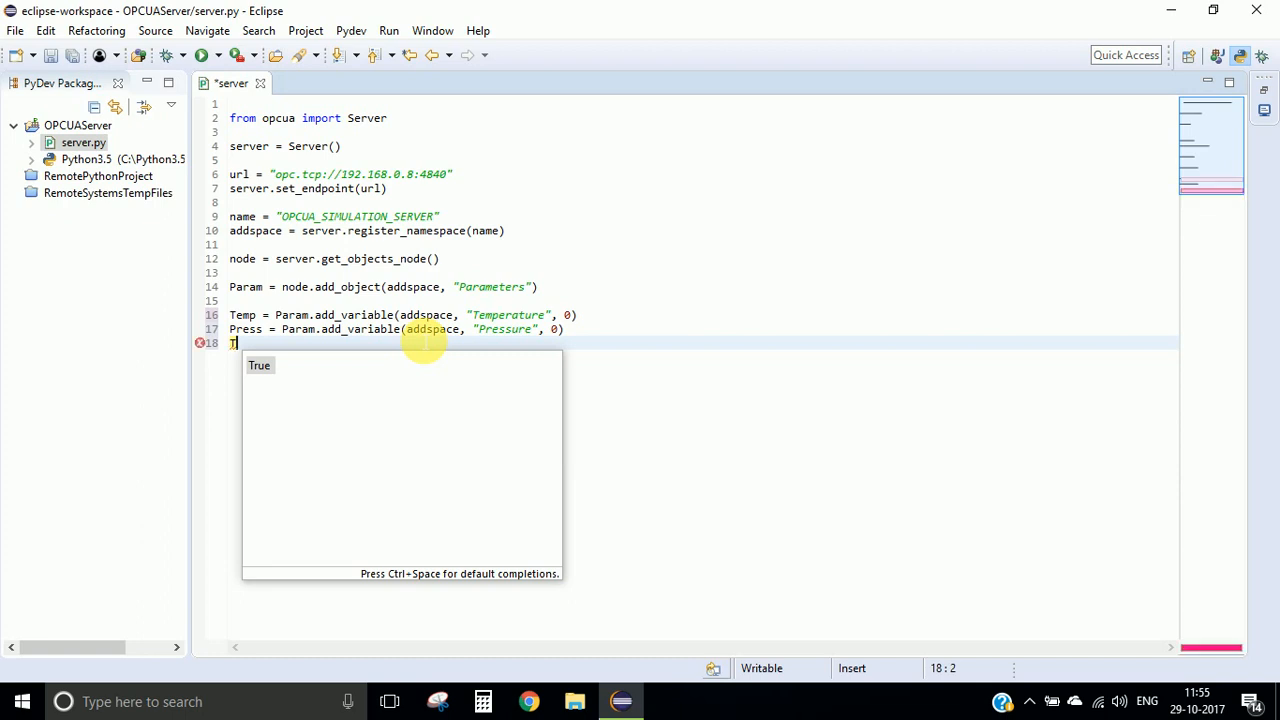
type("ime = p")
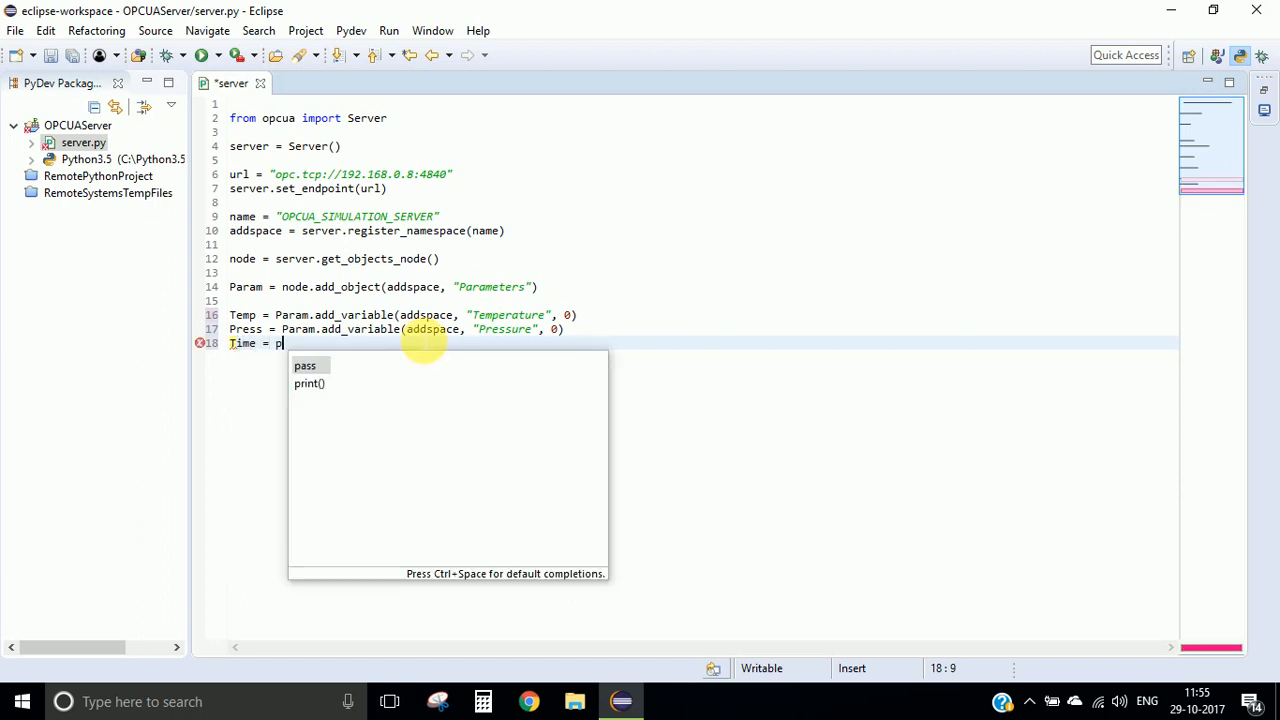
type("aram.add")
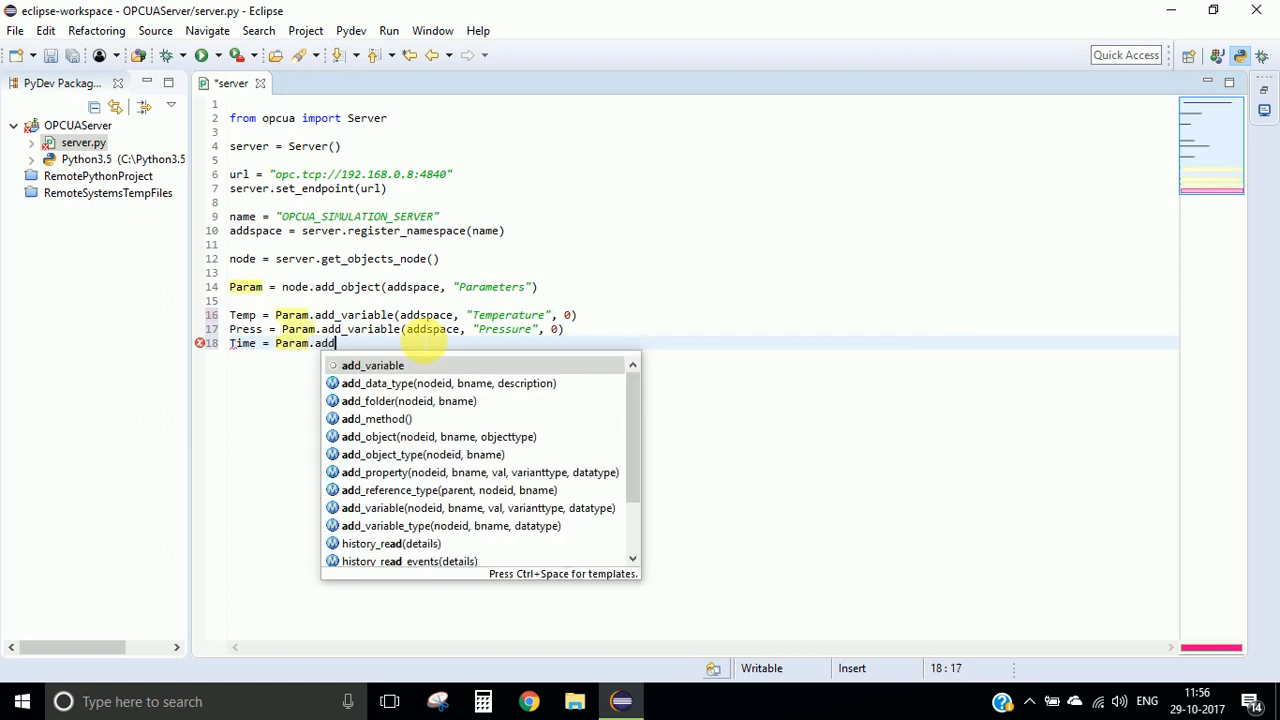
type("_variable(addspace,")
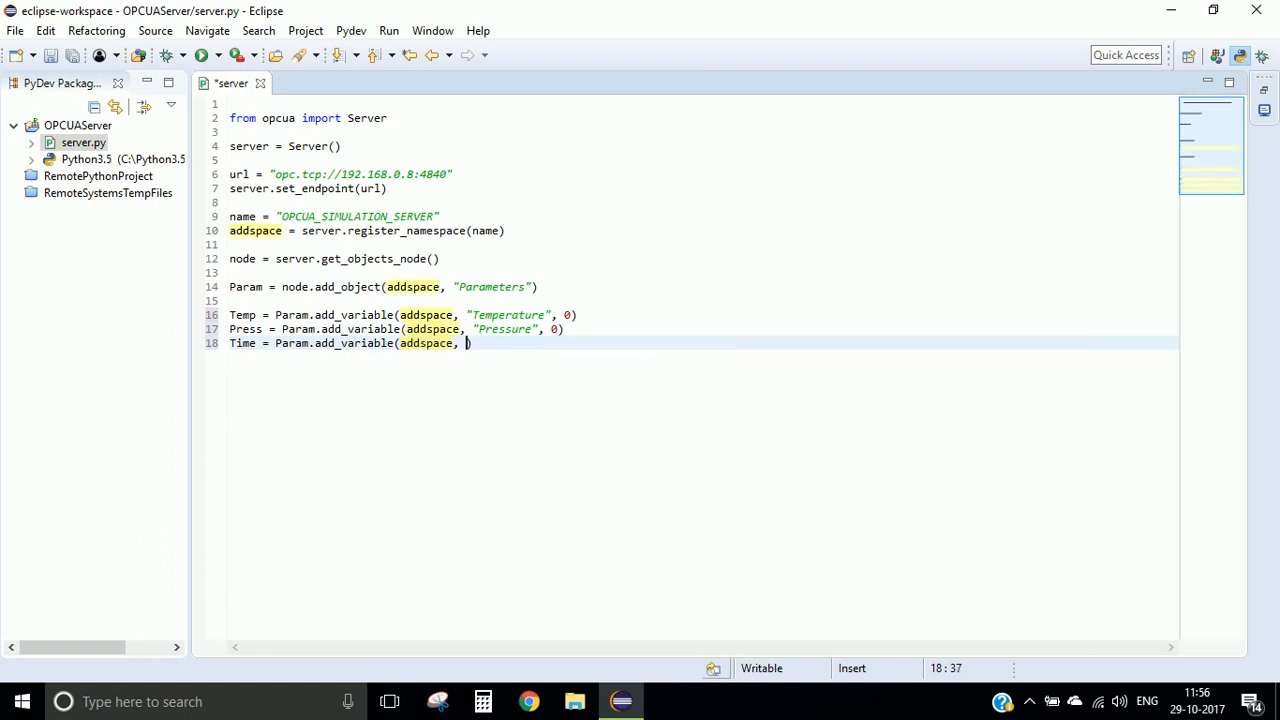
type("\"Time\"")
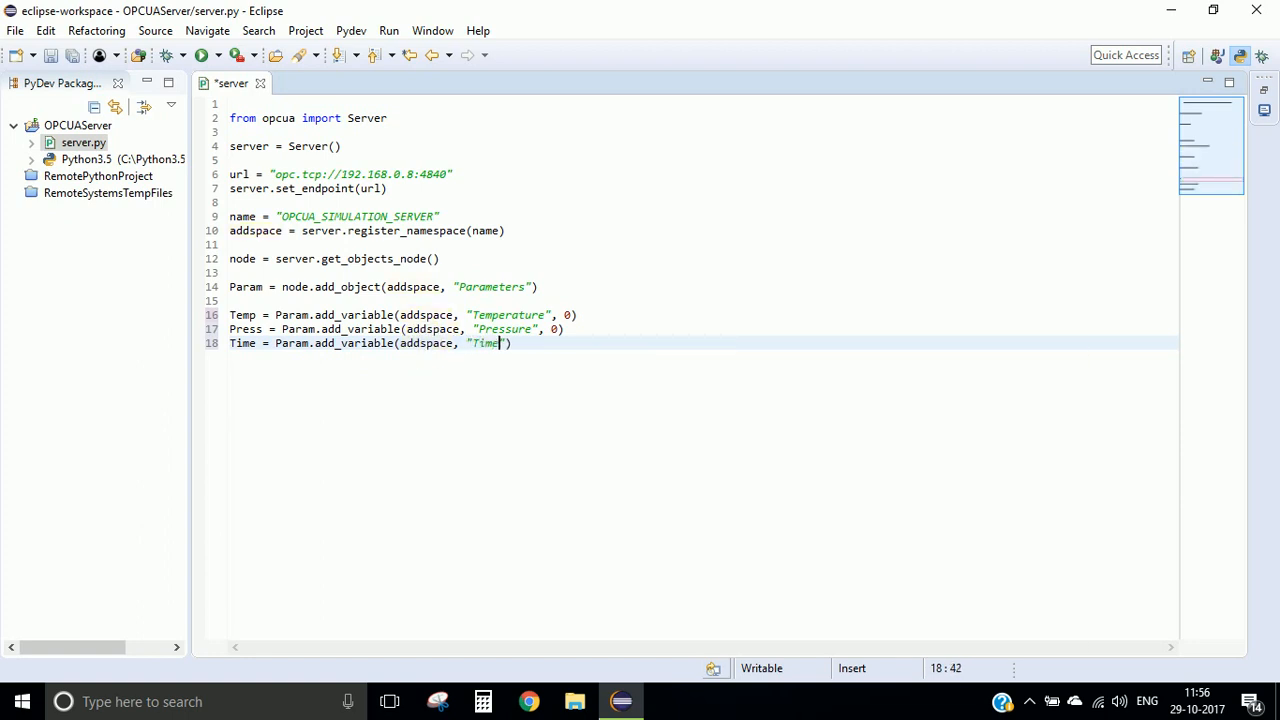
type(", 0")
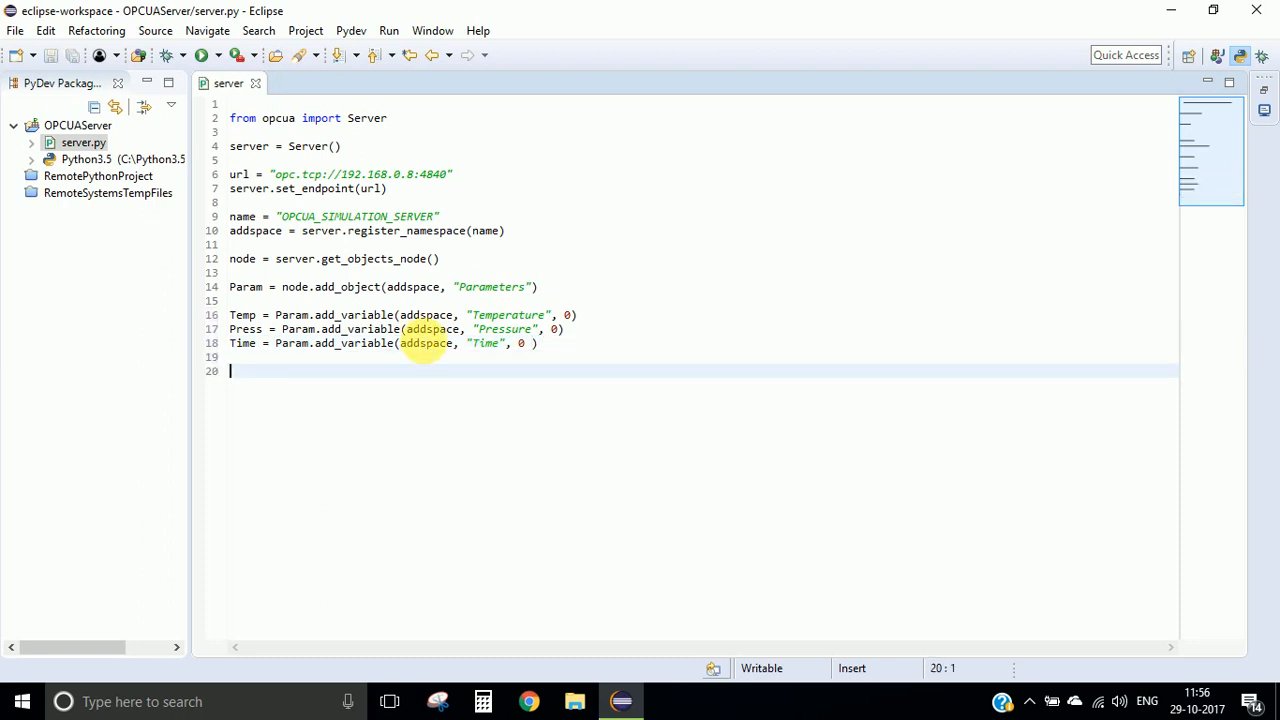
- Call set_writable() on Temp, Press and Time, then start typing server.start()
type("T")
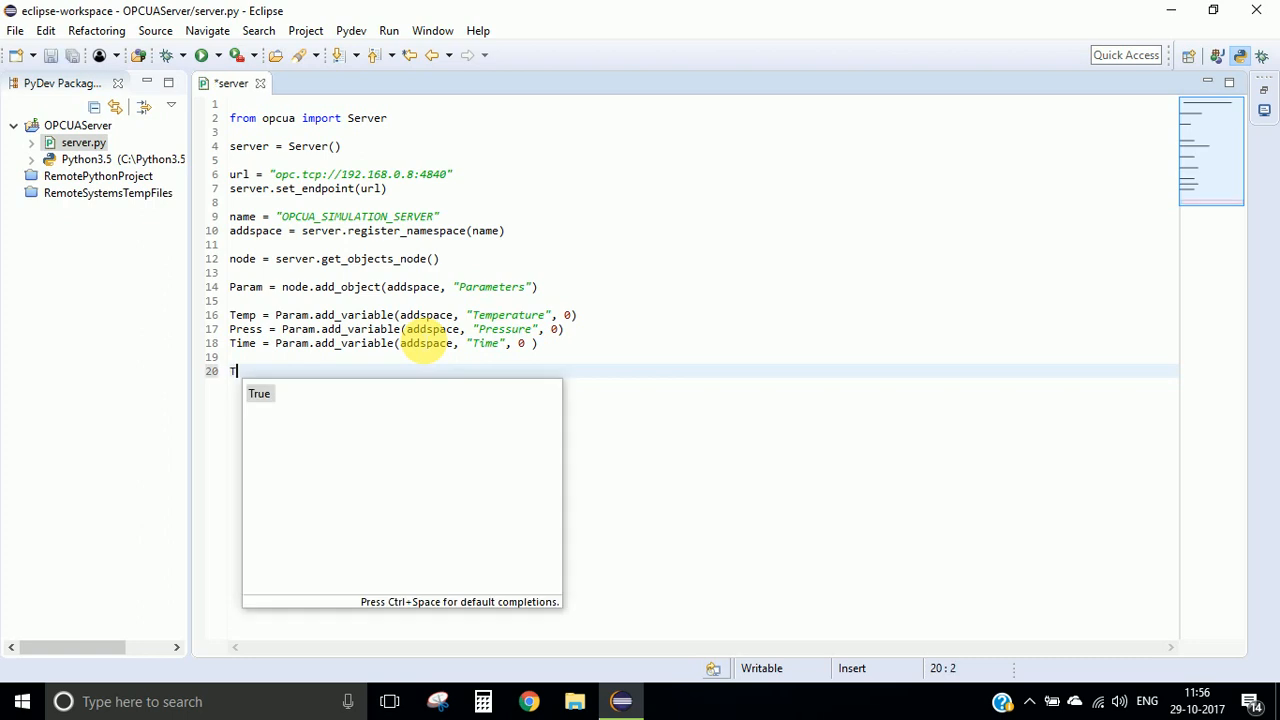
type("emp")
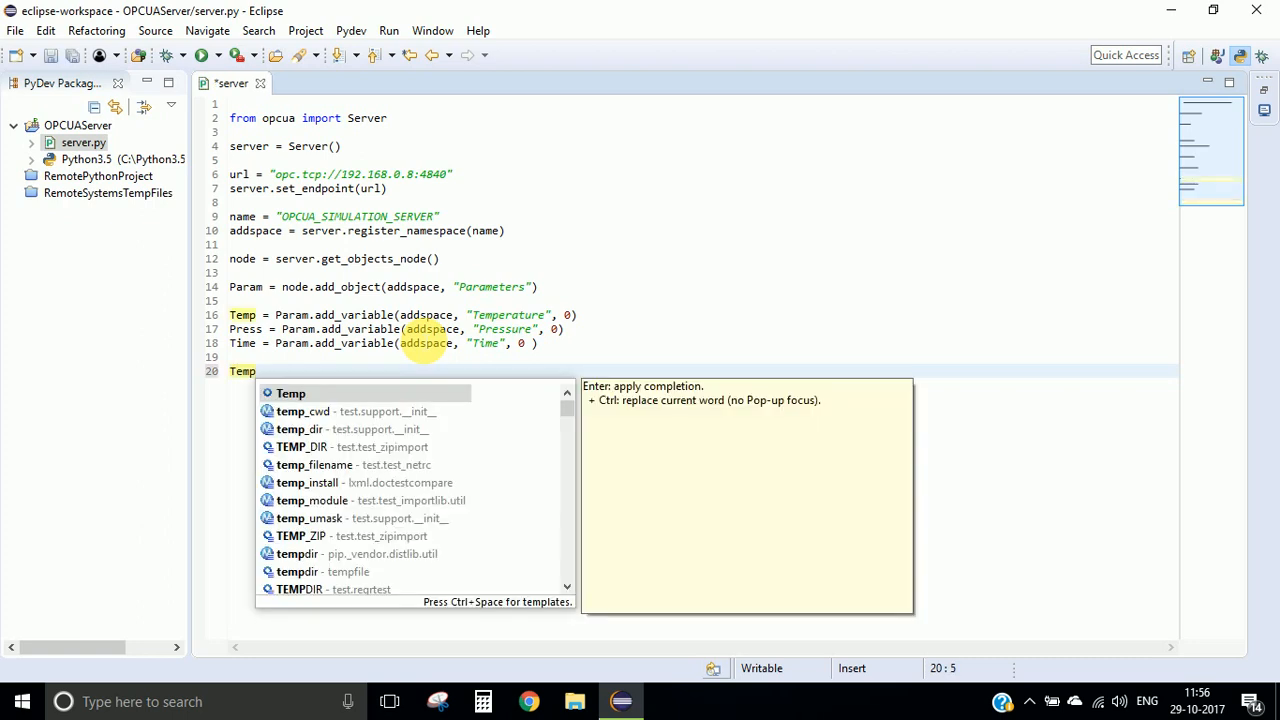
type(".set")
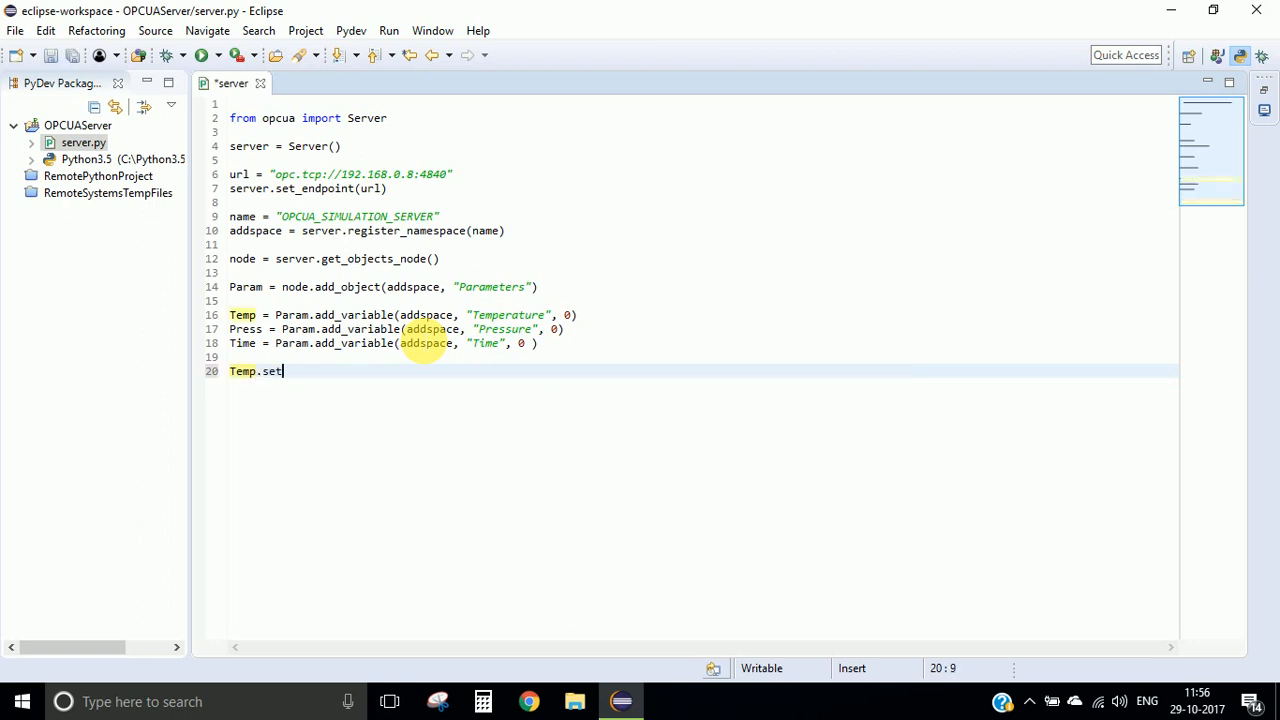
type("_writable(")
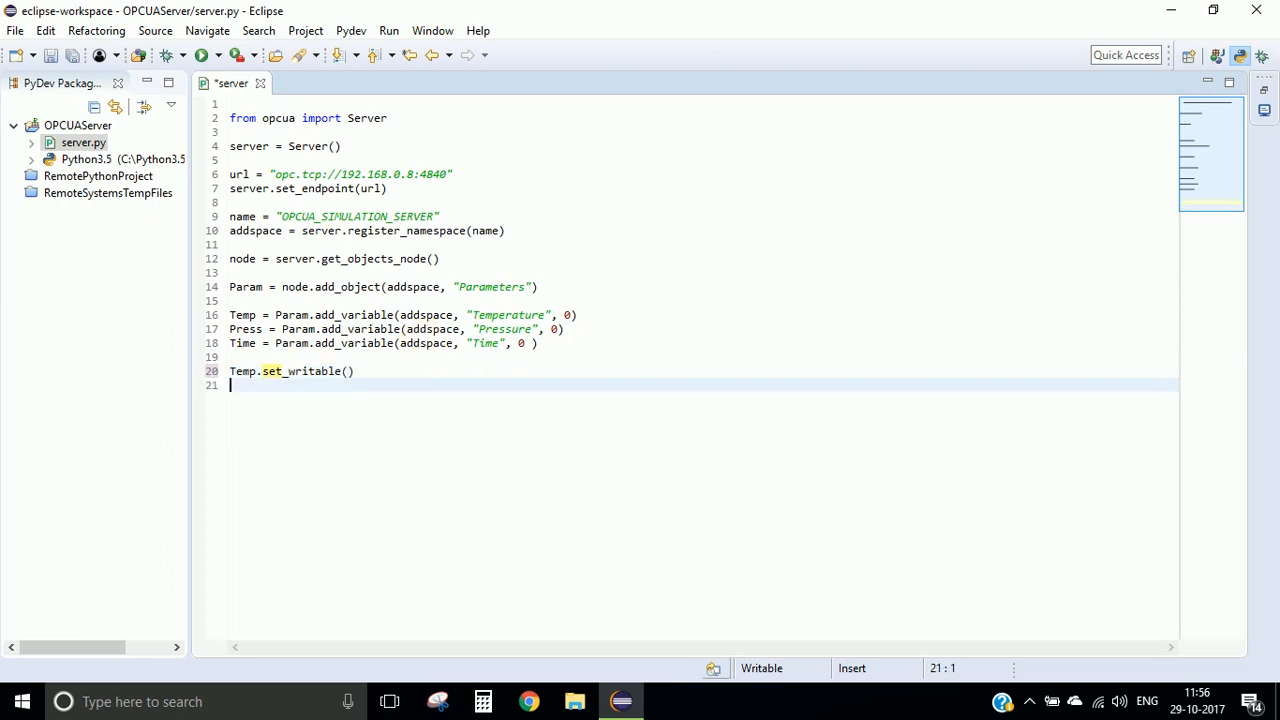
type("Press")
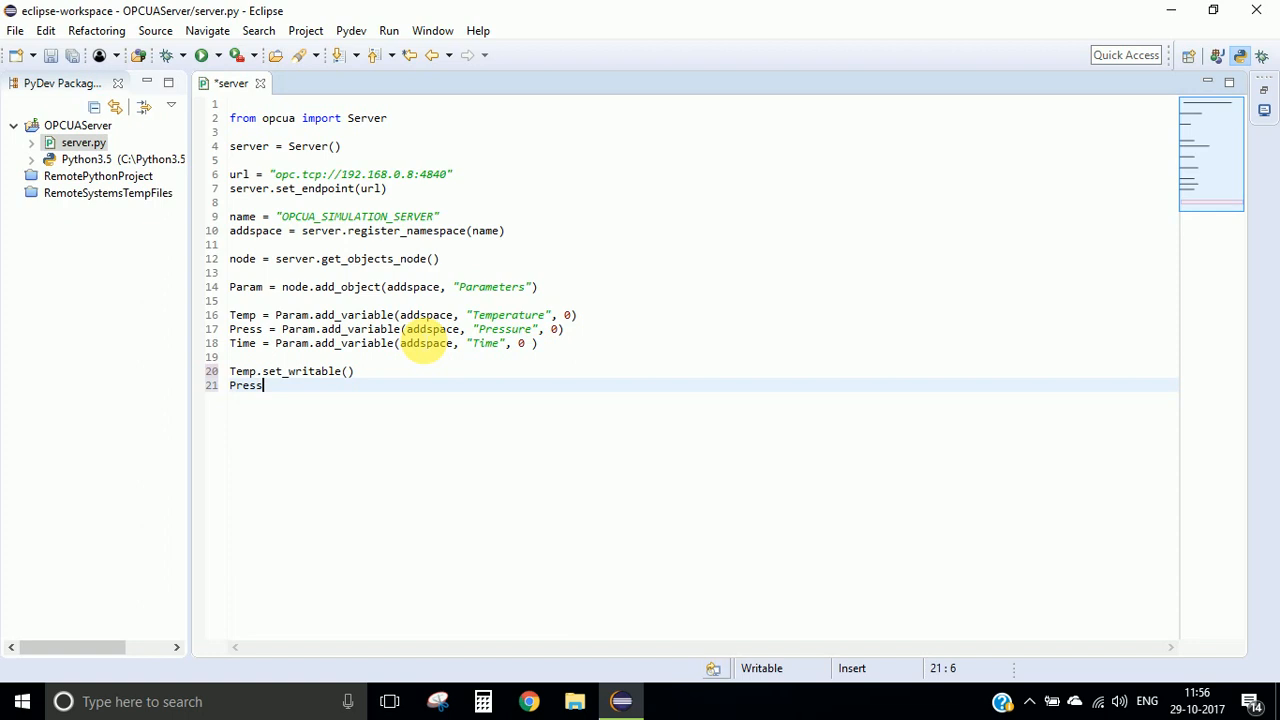
type(".set_")
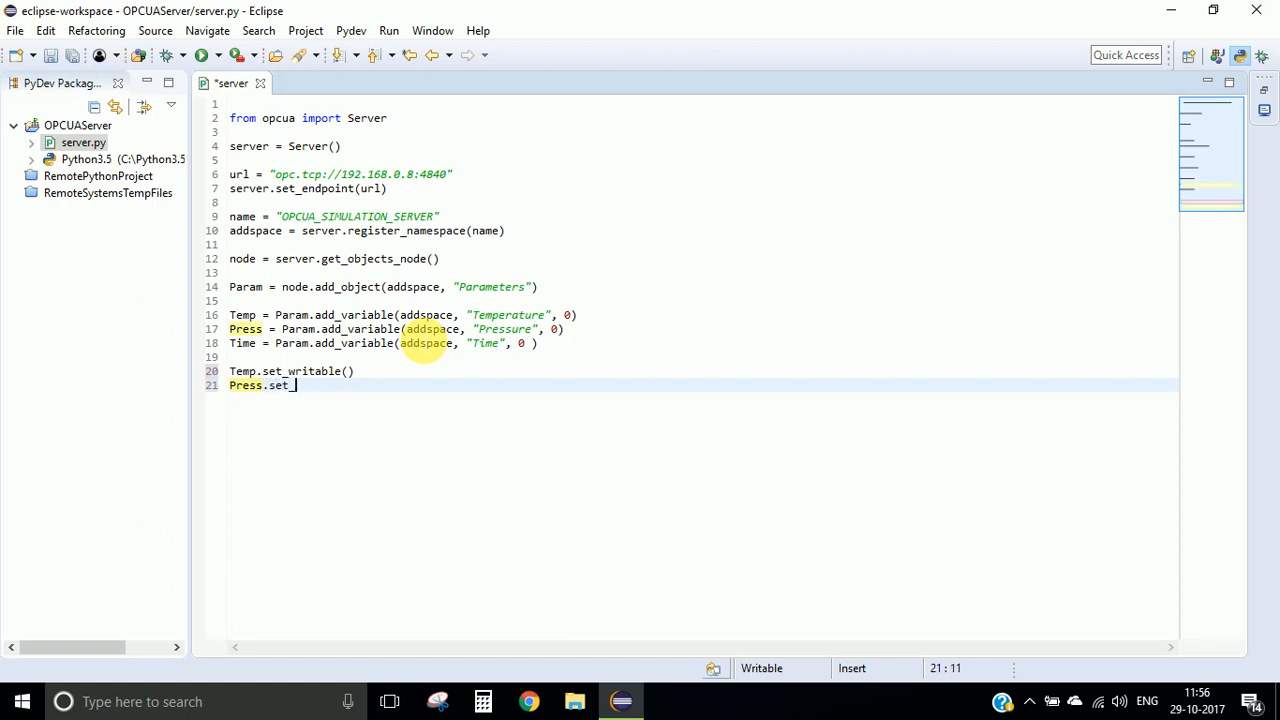
type("writ")
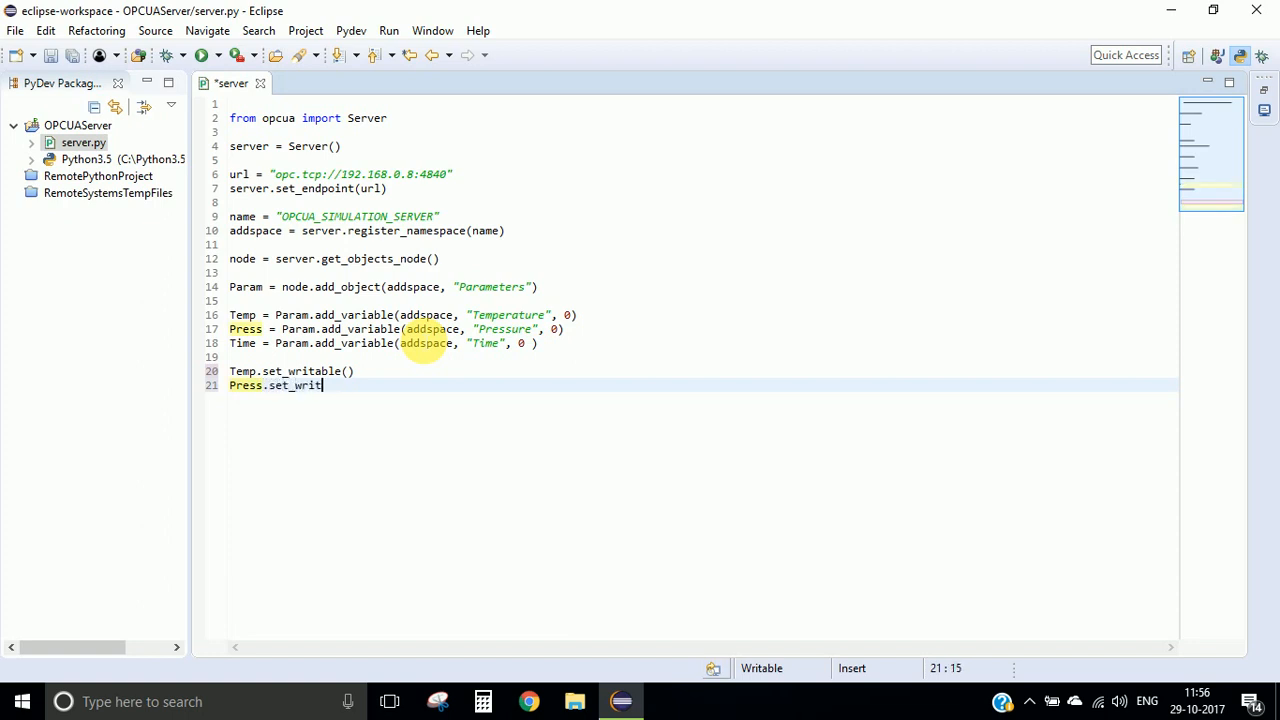
type("able(")
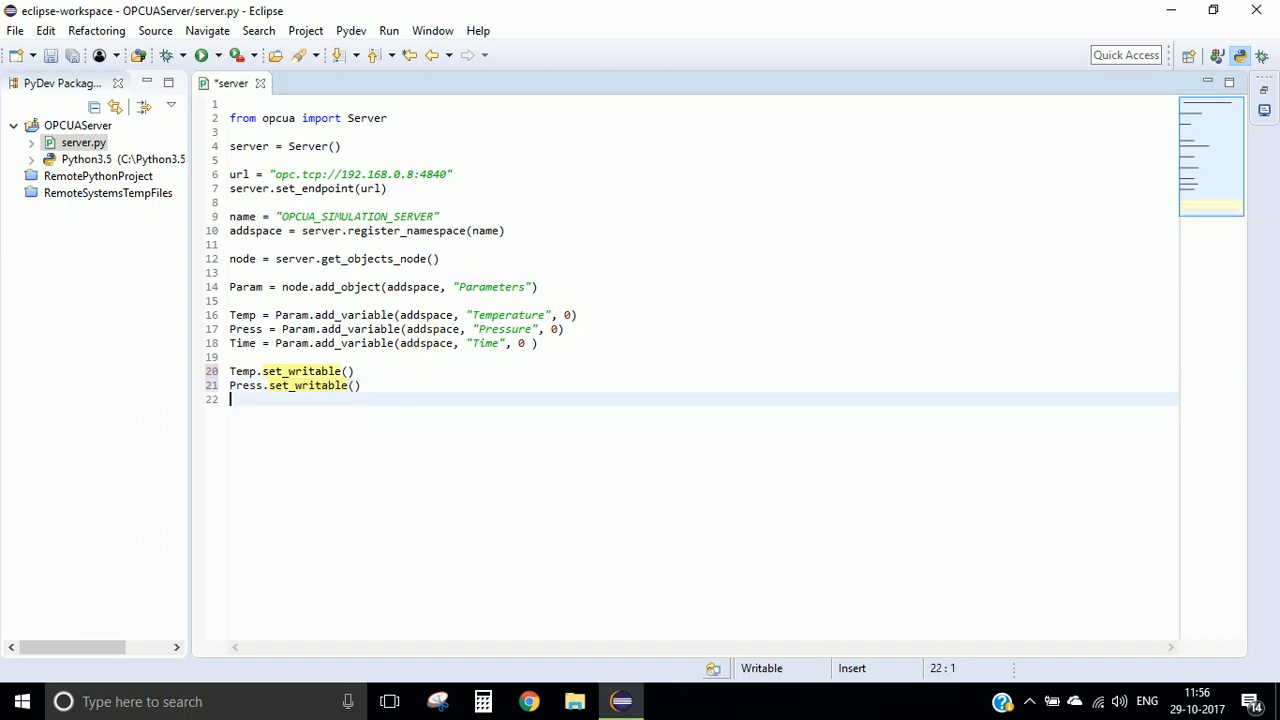
type("Time.")
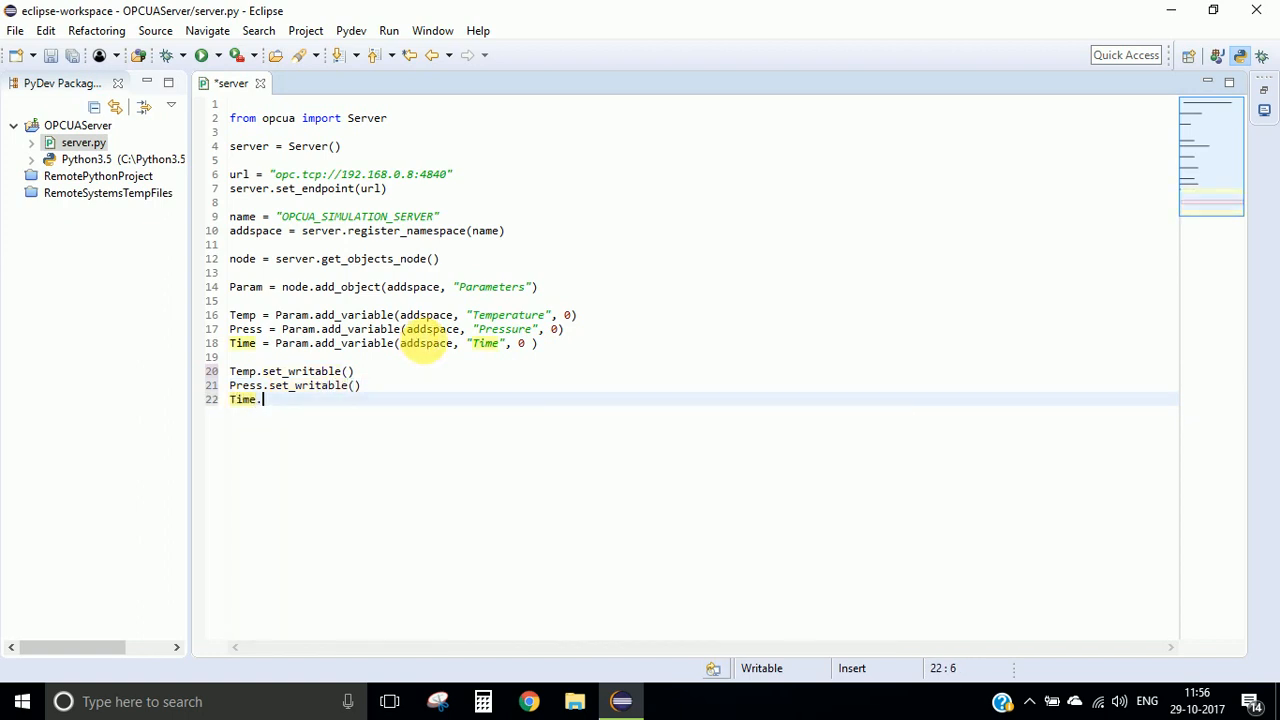
type("set_writable(")
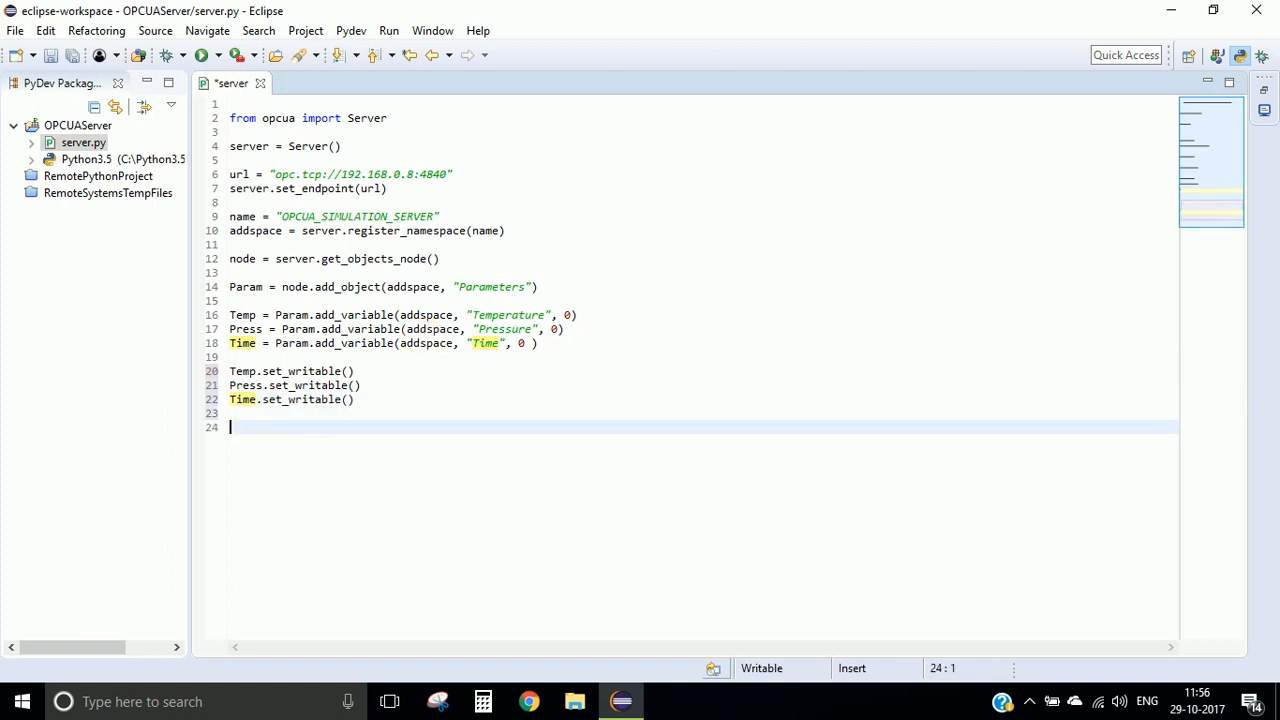
type("server.start(")
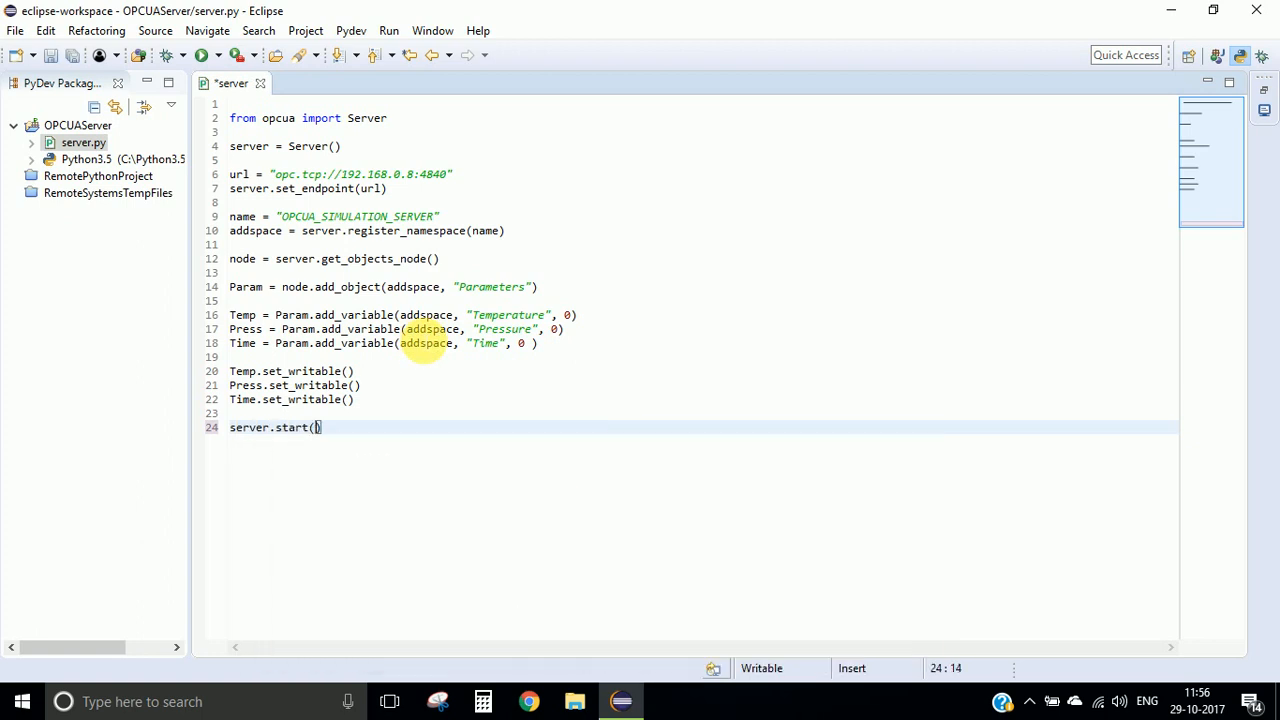
- Print "Server started at {}".format(url) after starting the server
type("print(\"Server")
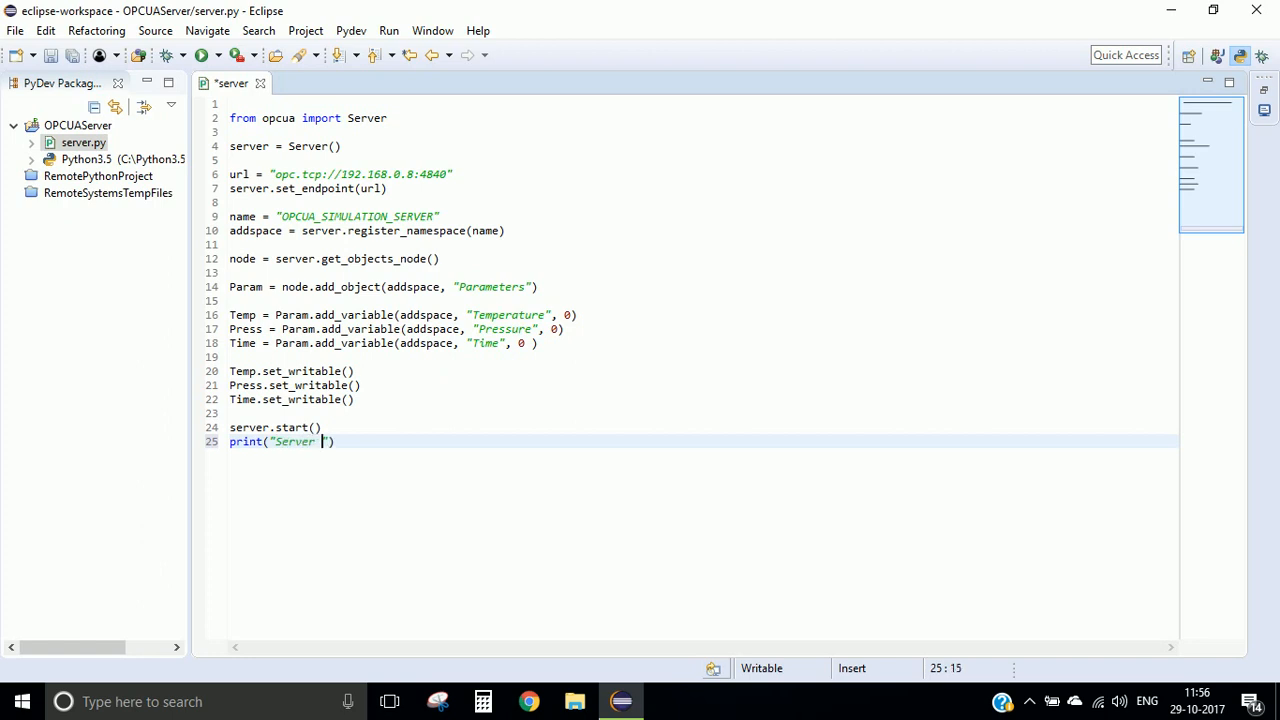
type("started at")
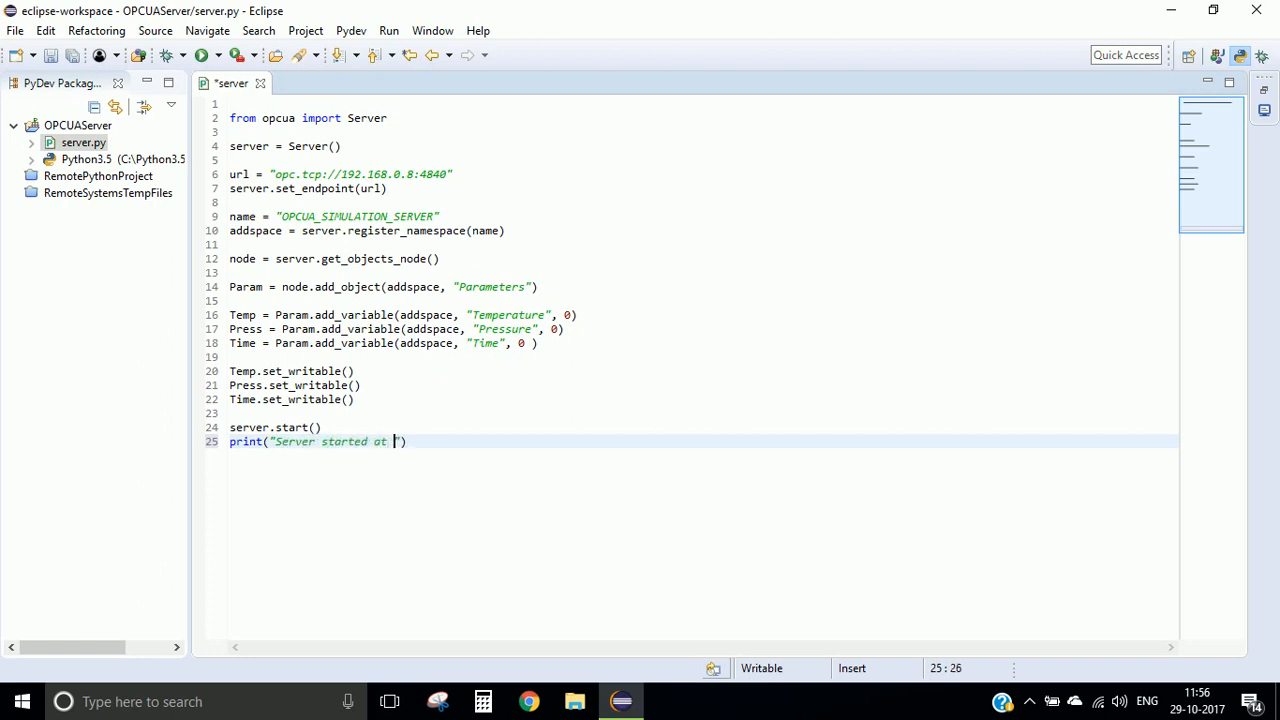
type("{}")
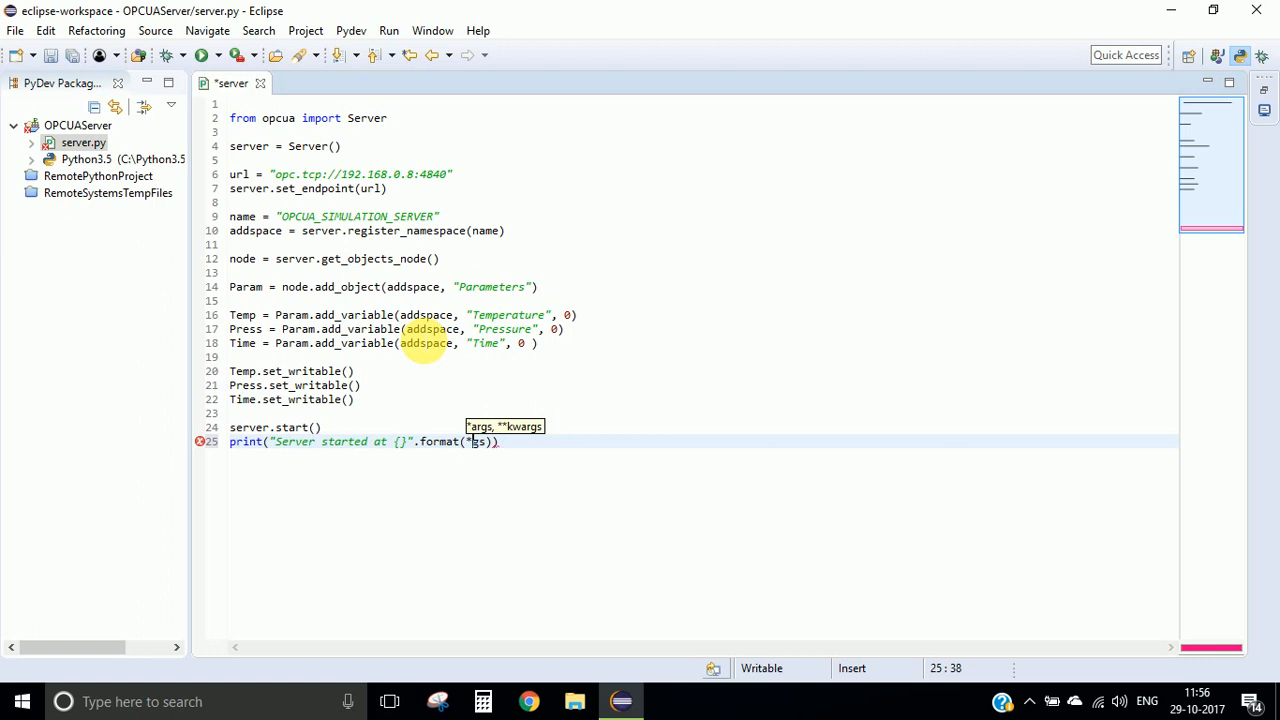
type("url")
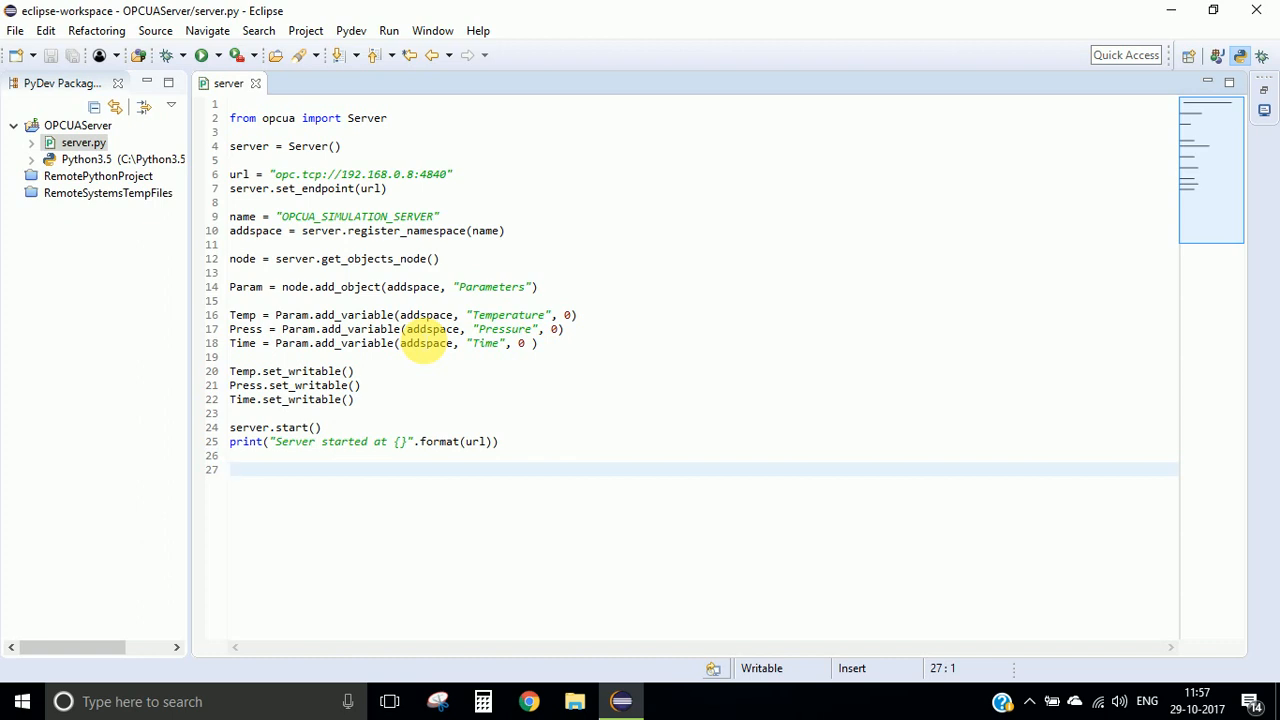
double_click(244, 288)
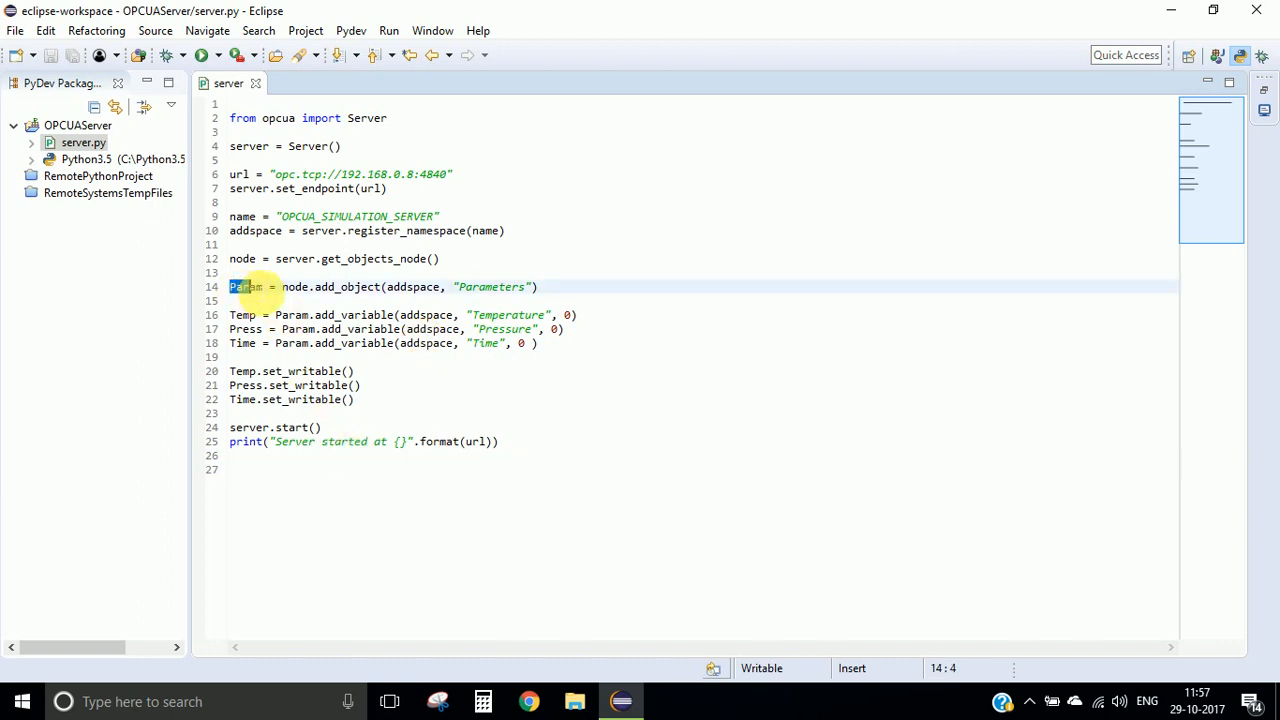
left_click_drag(228, 288, 320, 344)
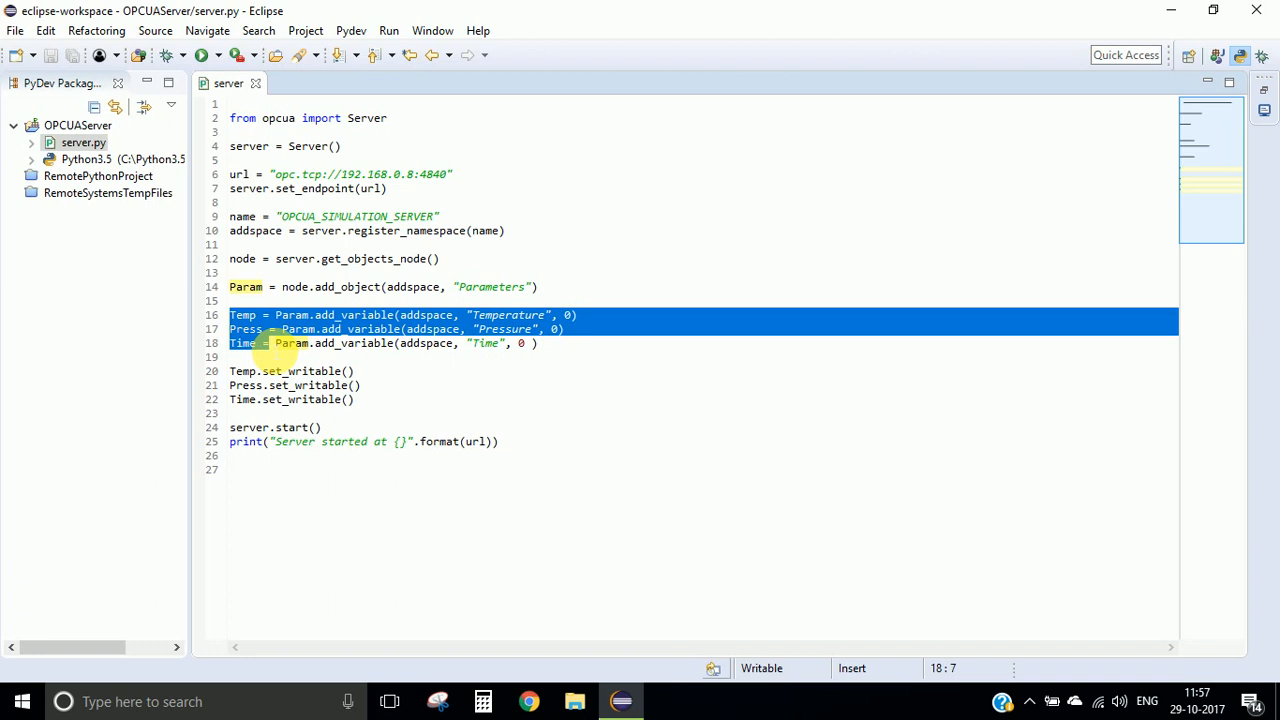
left_click(256, 344)
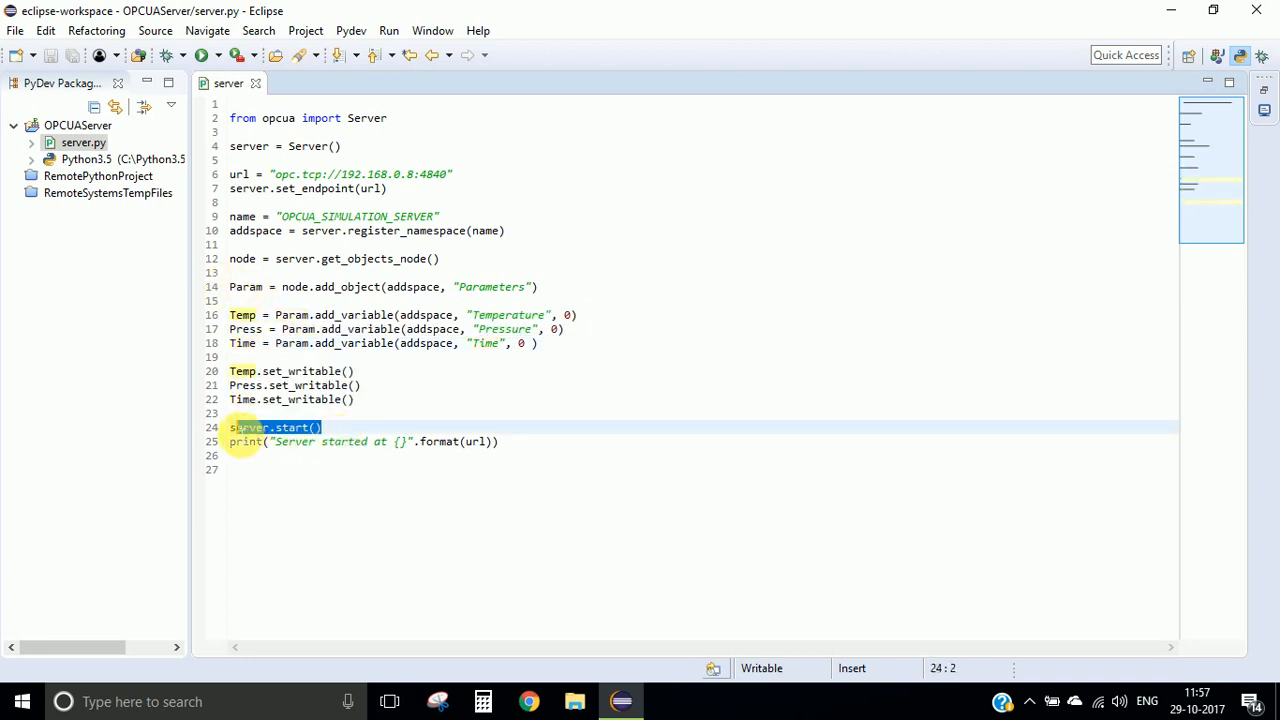
type("while Tr")
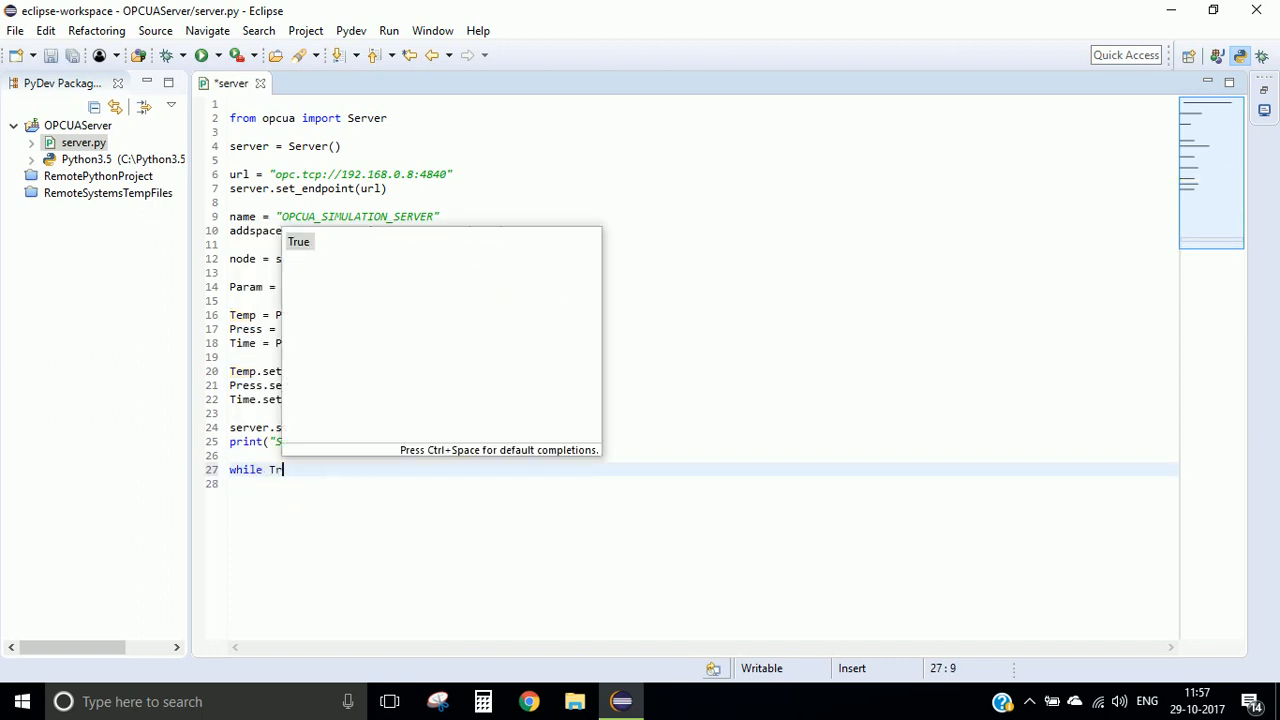
- Finish the 'while True:' loop header after the startup message
type("ue:")
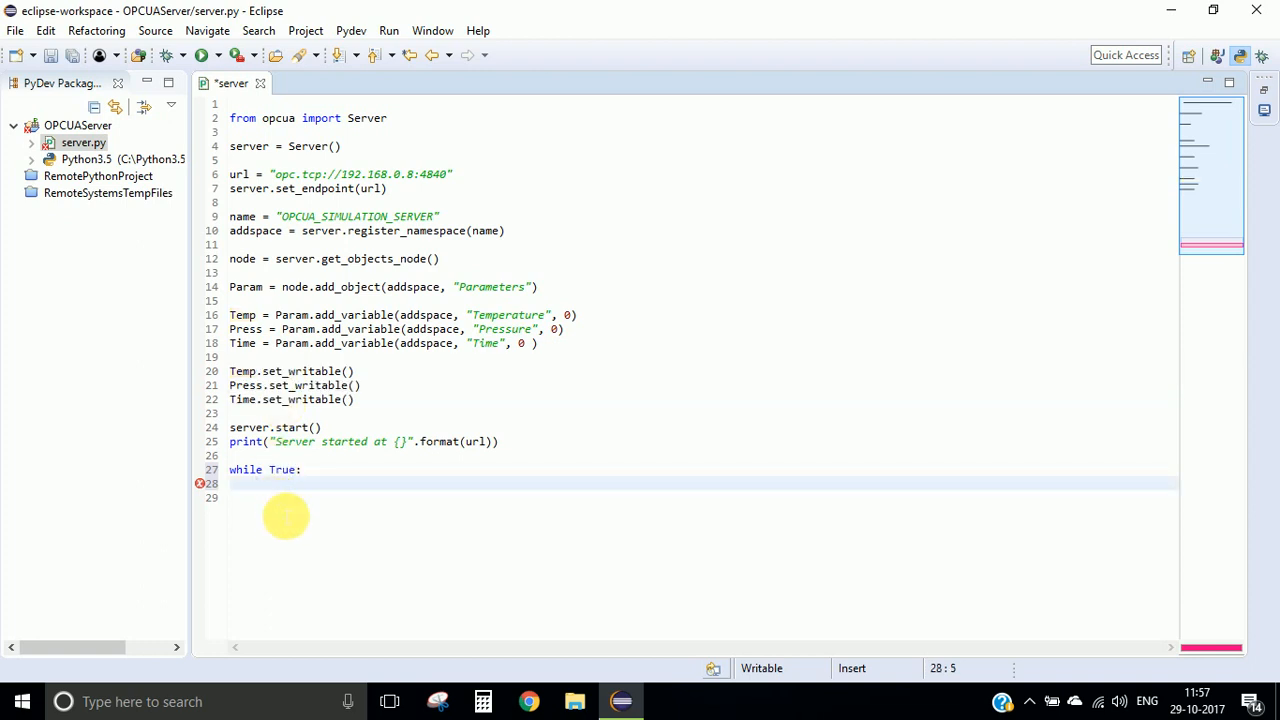
mouse_move(316, 400)
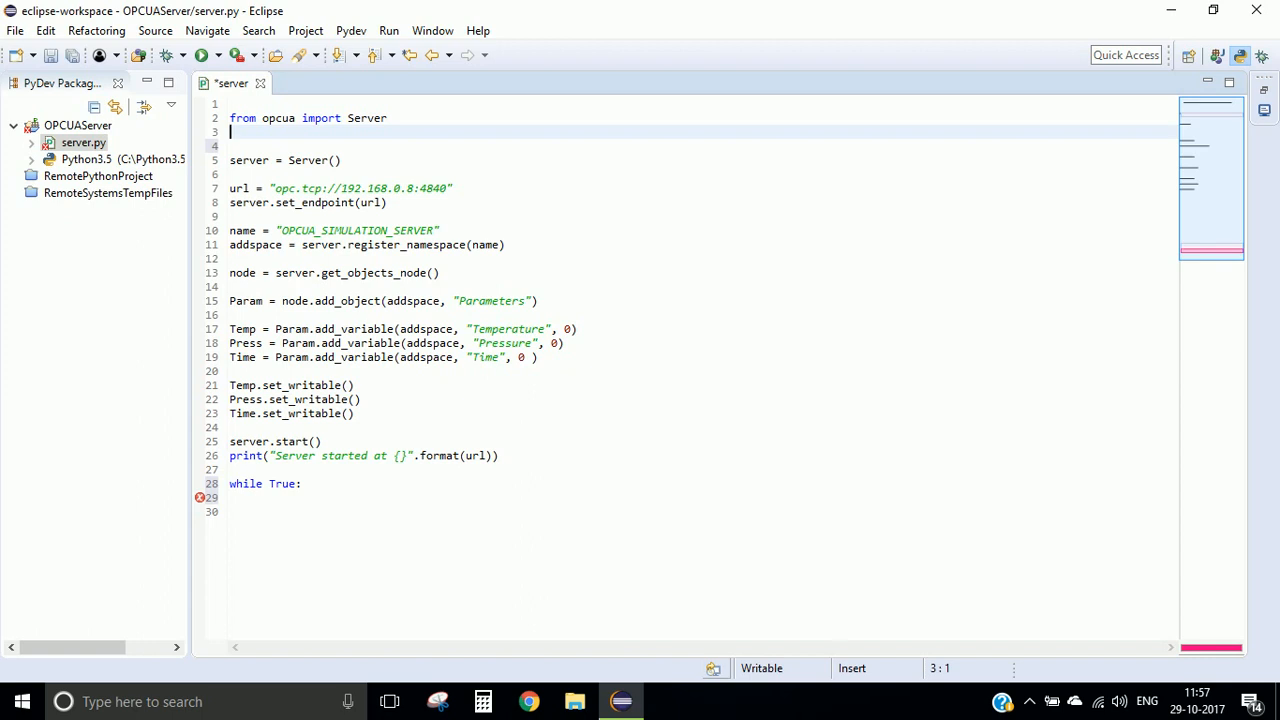
- Import randint from the random module at the top of server.py
type("from random import")
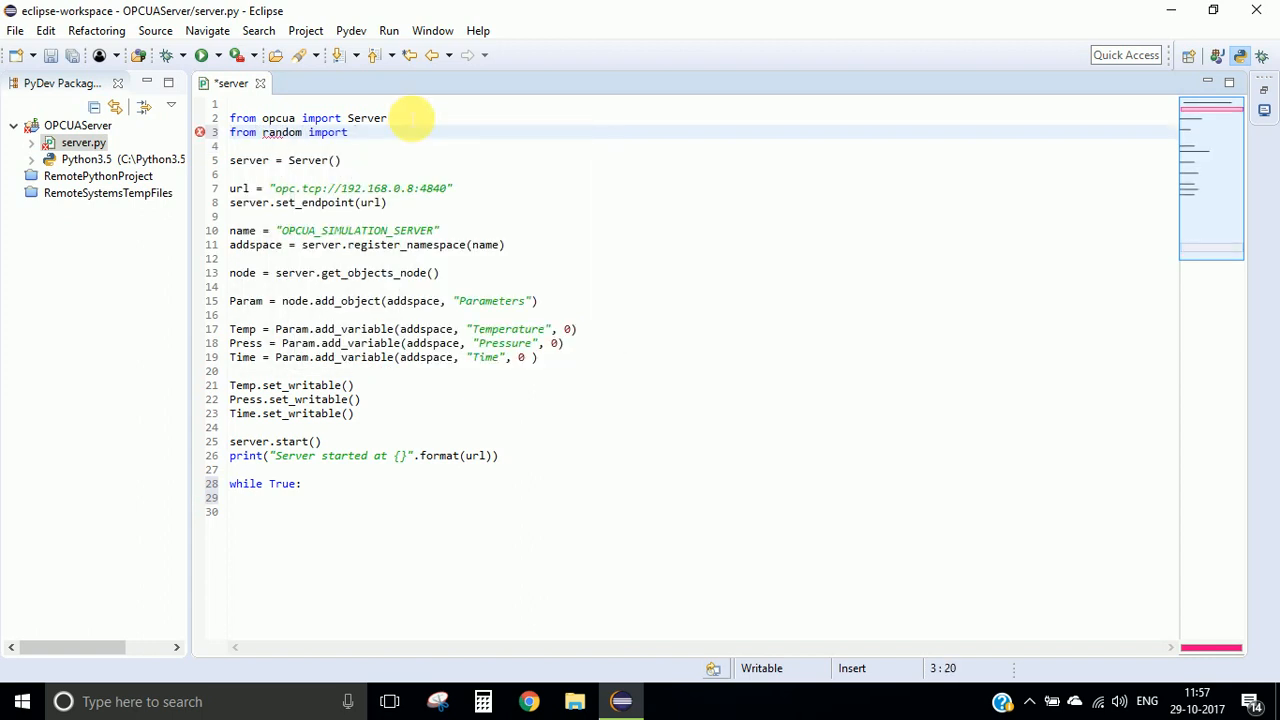
type("rand")
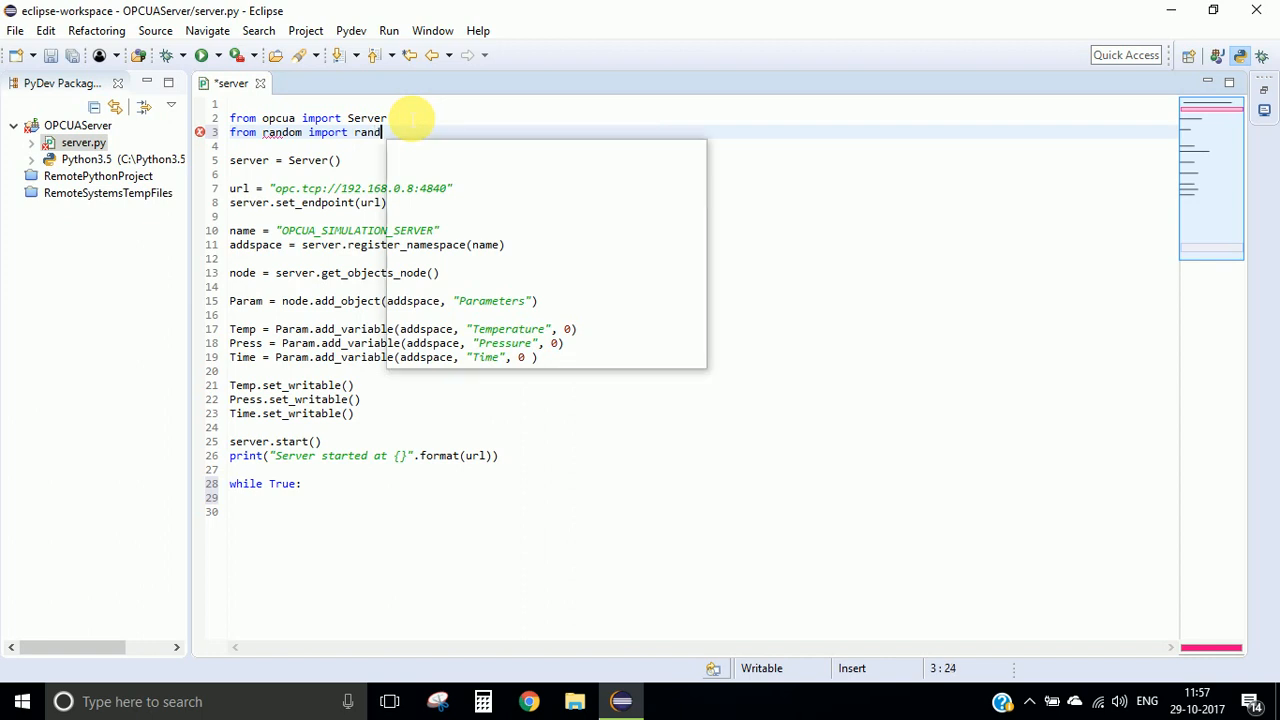
type("int")
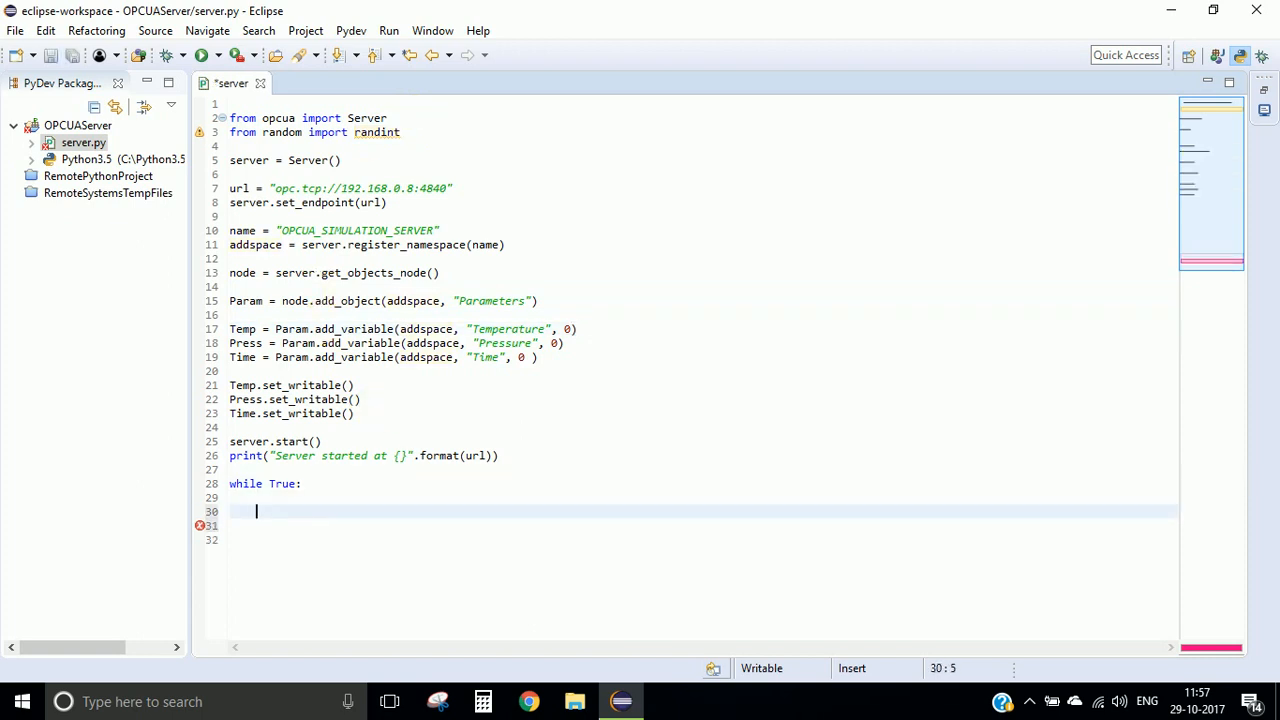
- Inside the while loop set Temperature = randint(10, 50)
type("Temperat")
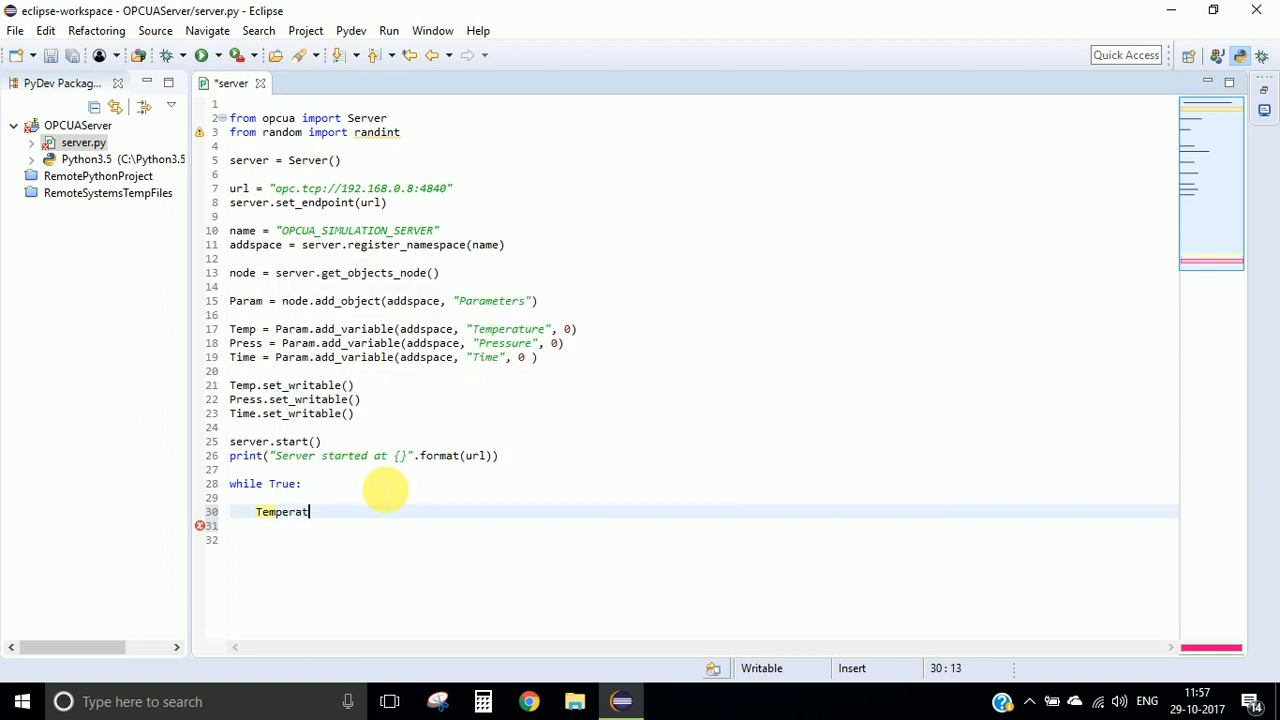
type("ure = randint(")
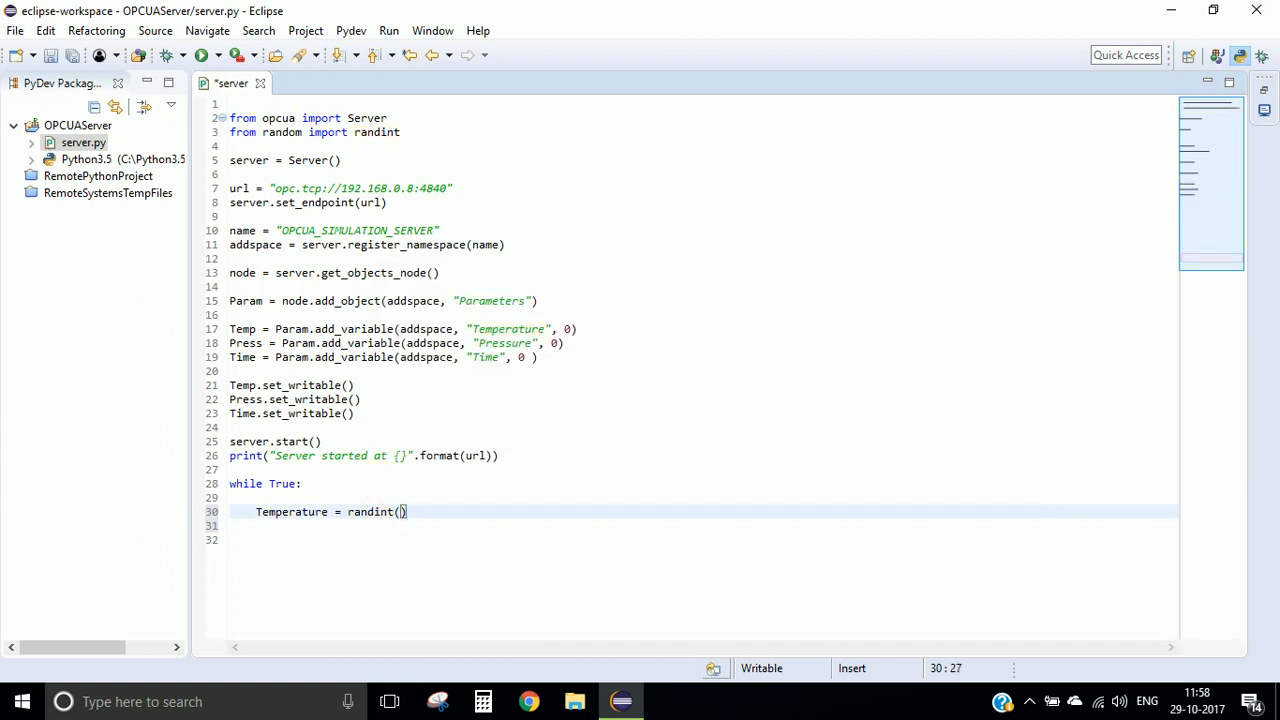
type("10, 50")
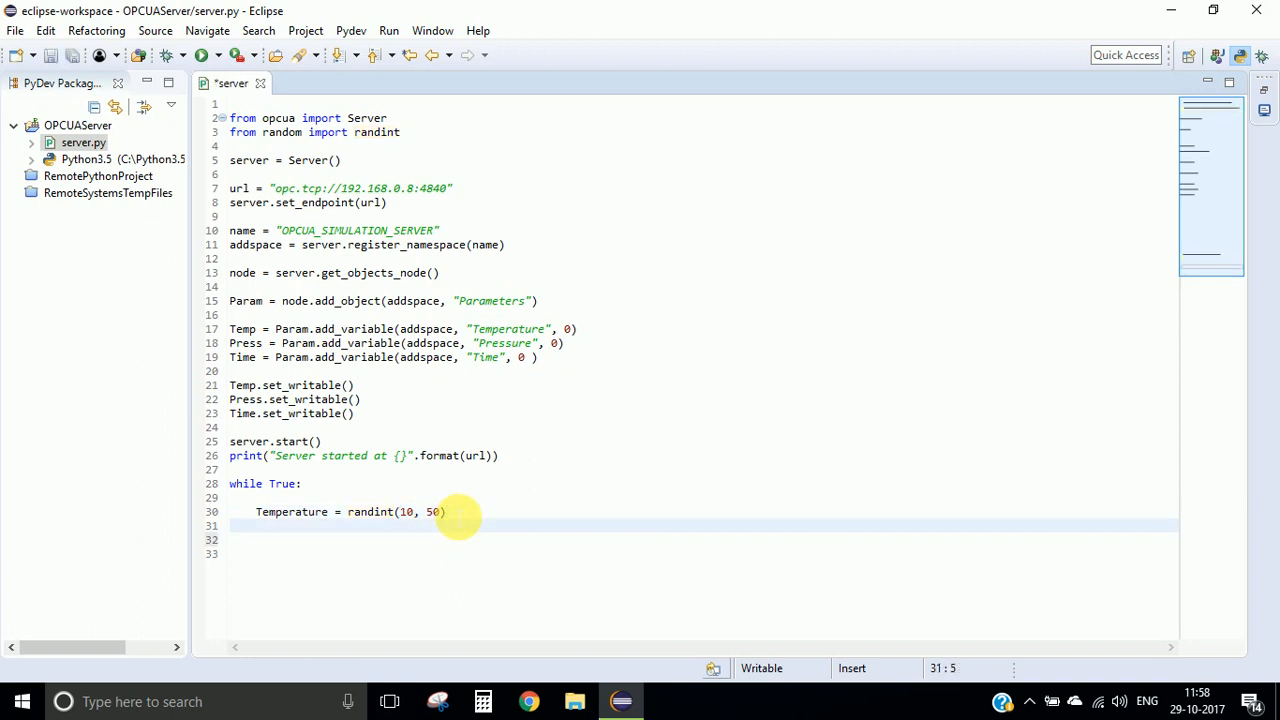
- Set Pressure = randint(200, 999) and begin the TIME = assignment on the next line
type("Pressure =")
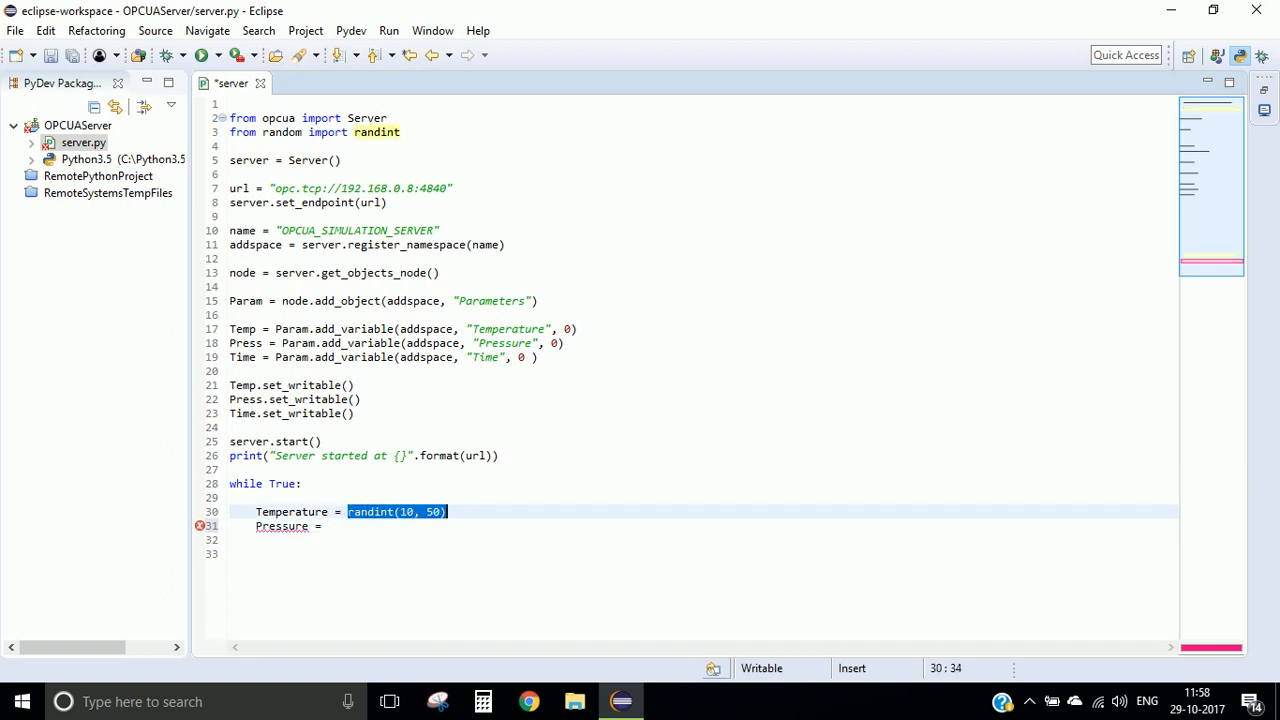
type("randint(10,")
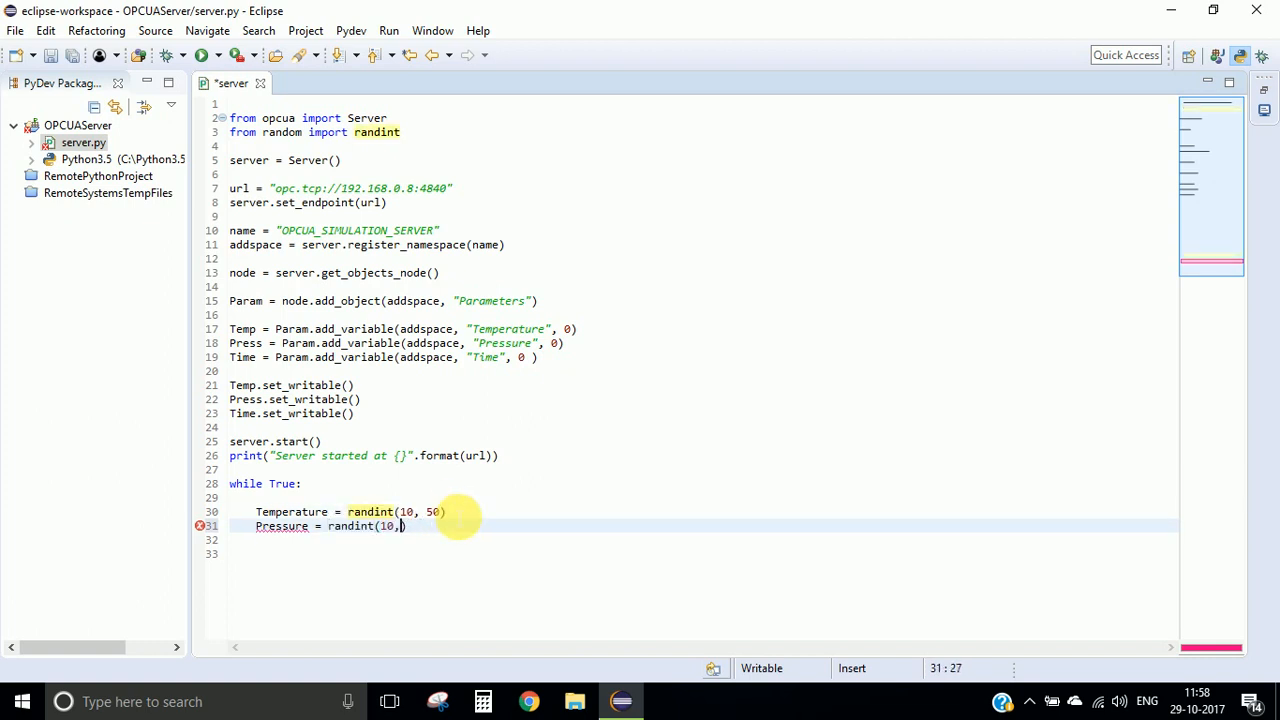
key("BackSpace")
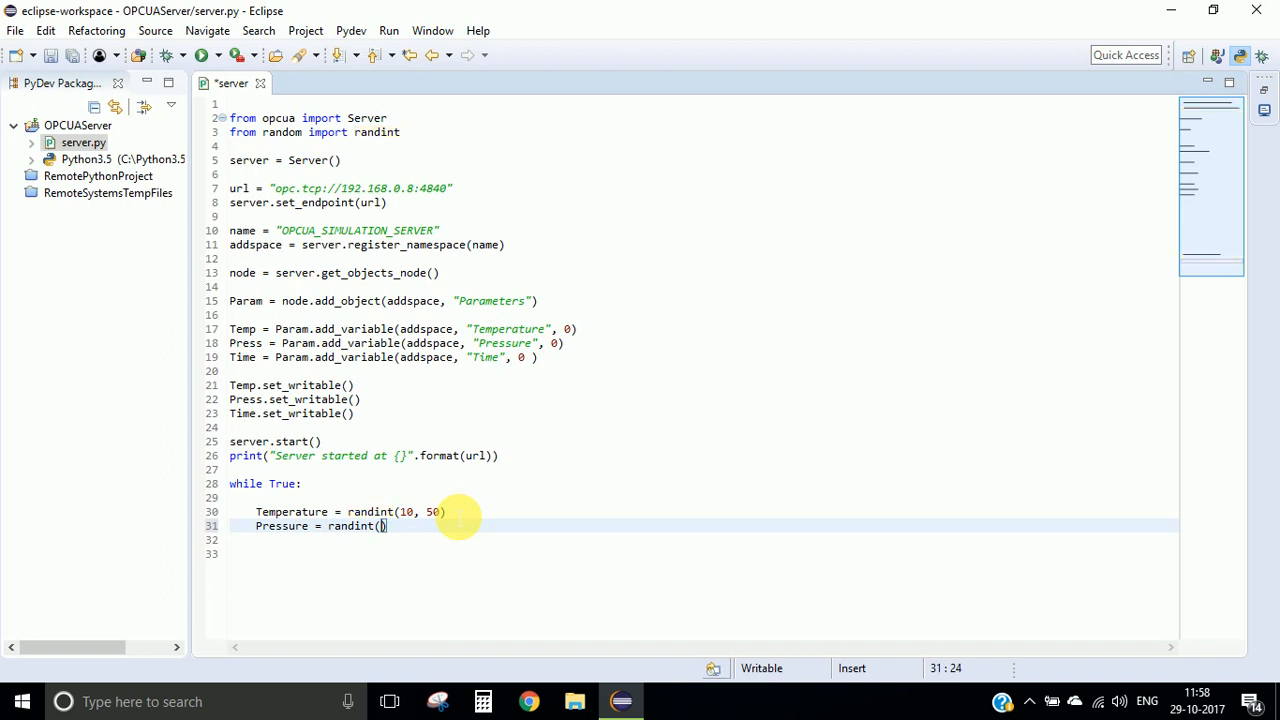
type("200,")
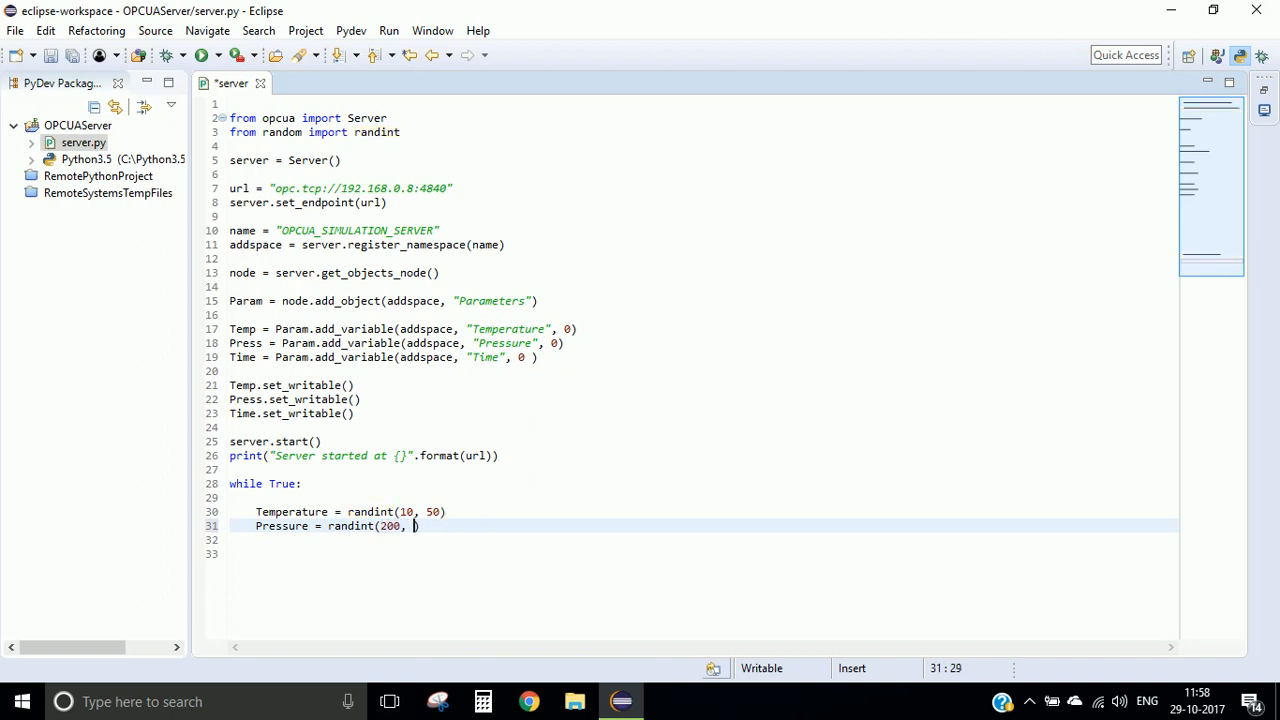
type("999)")
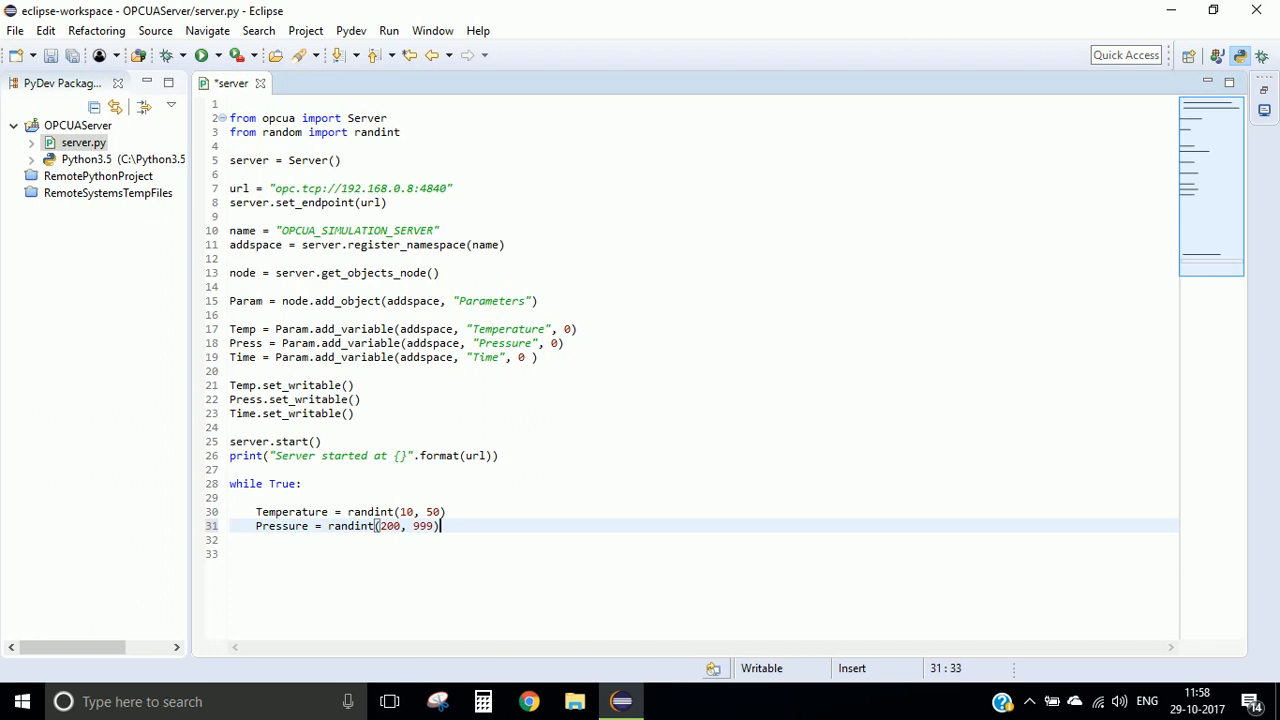
type("TIME")
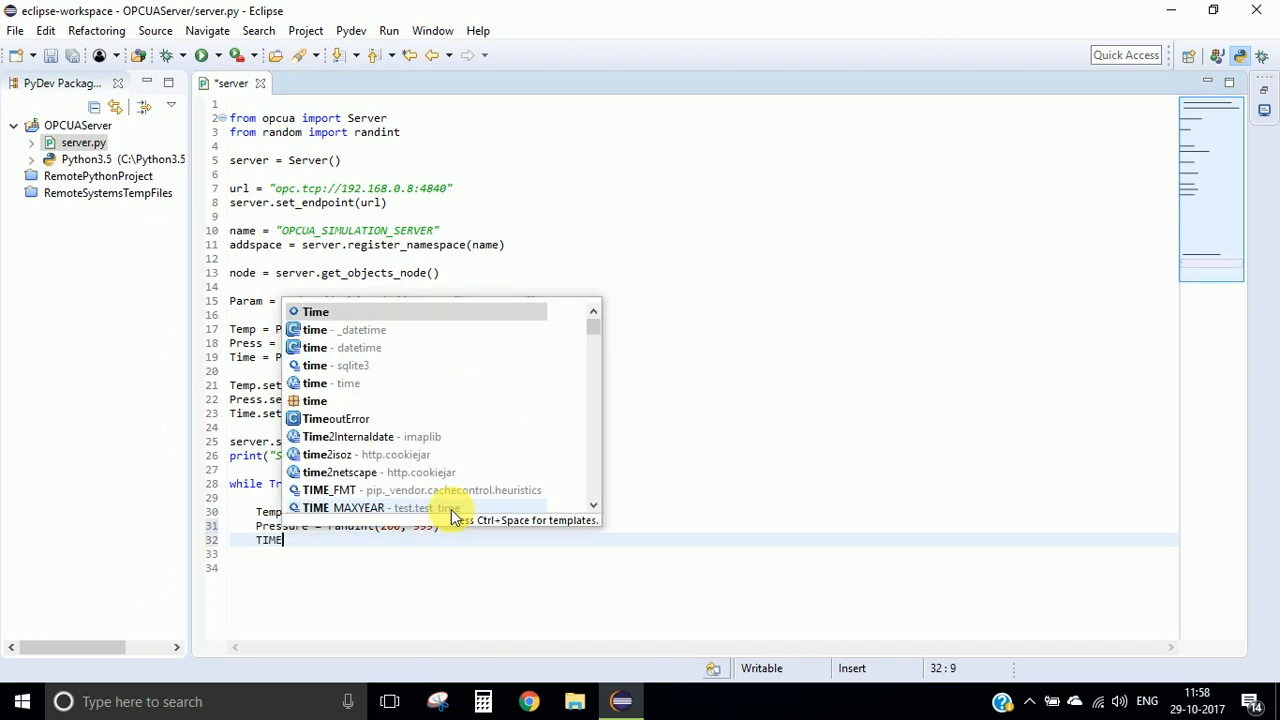
type("= d")
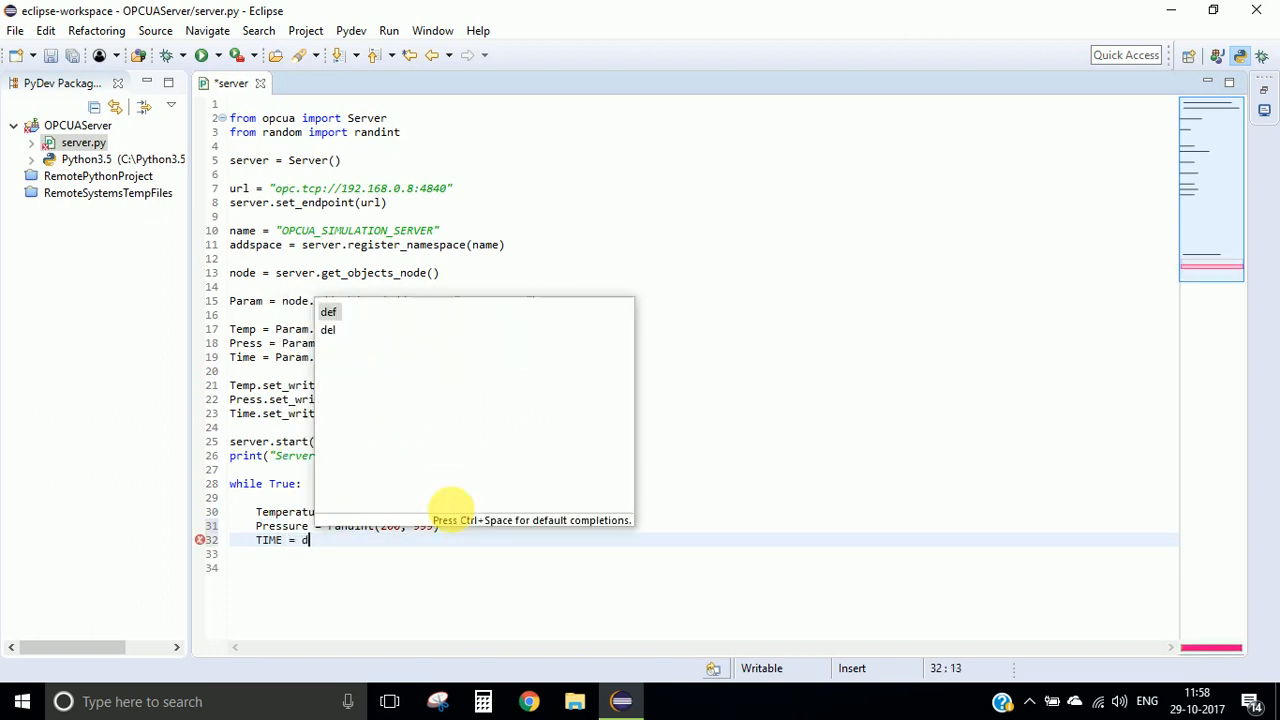
type("a")
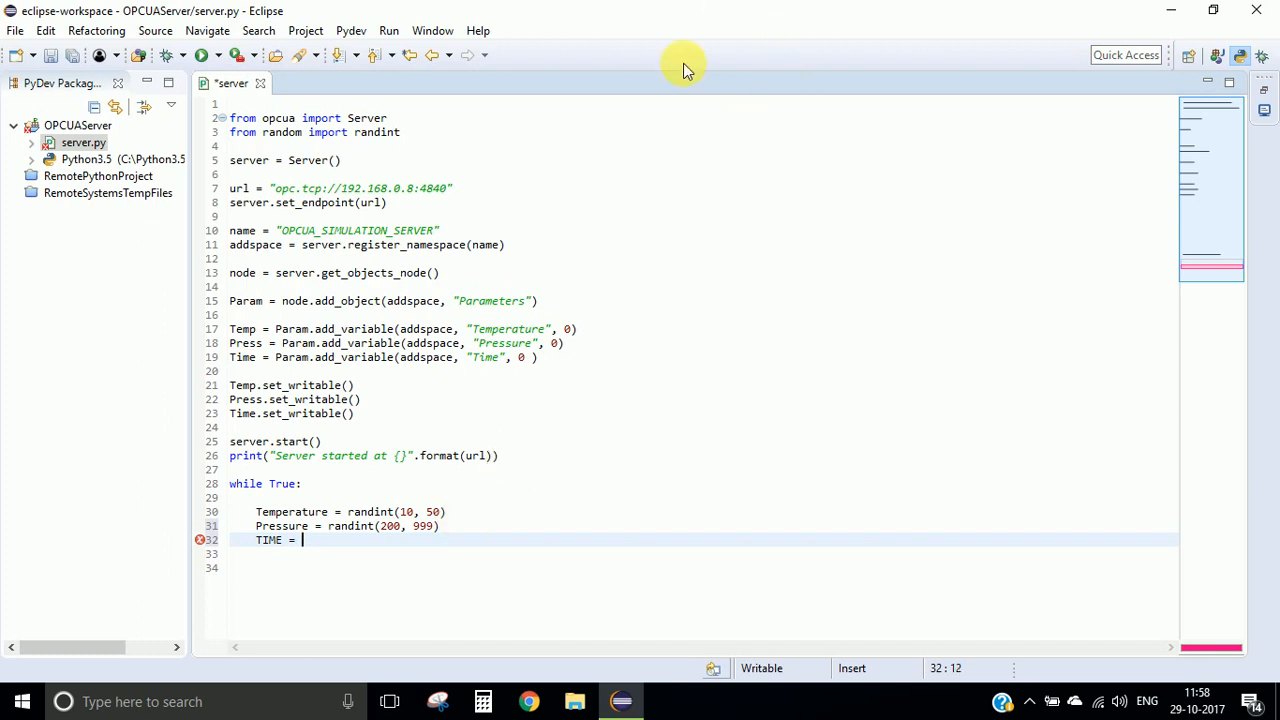
- Import datetime and complete TIME = datetime.datetime.now() via autocomplete
type("im")
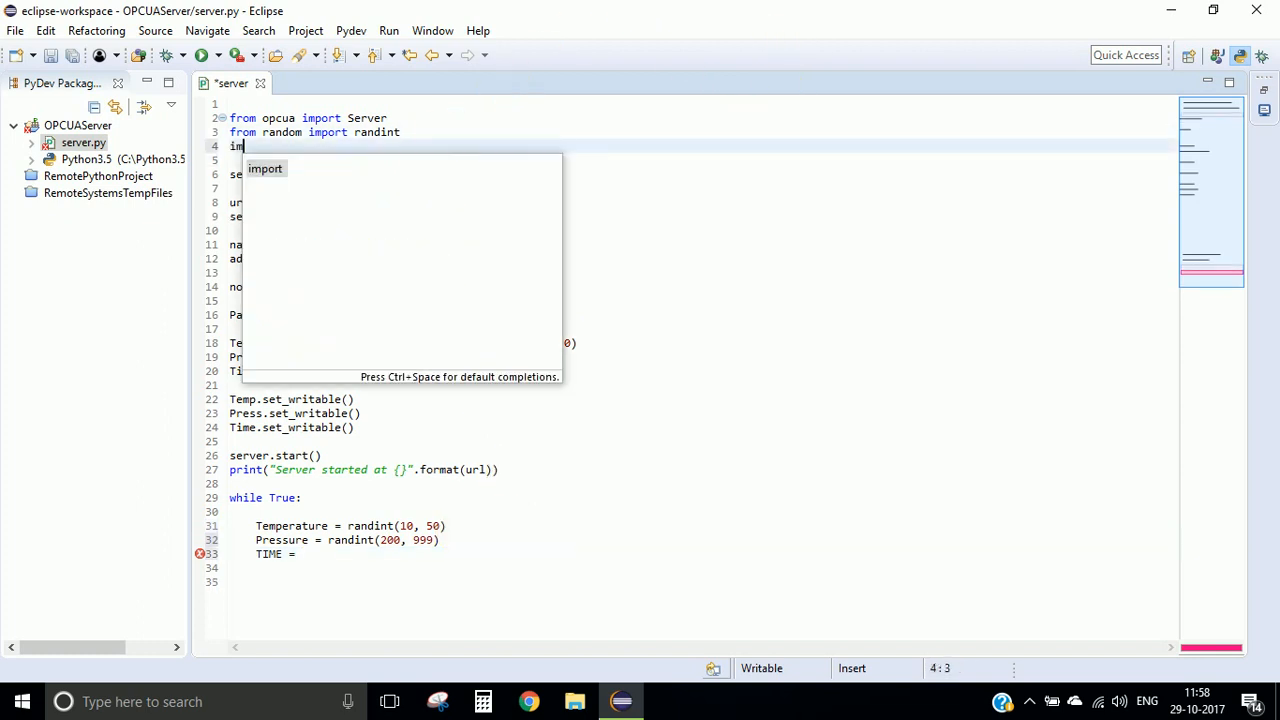
type("port datetime")
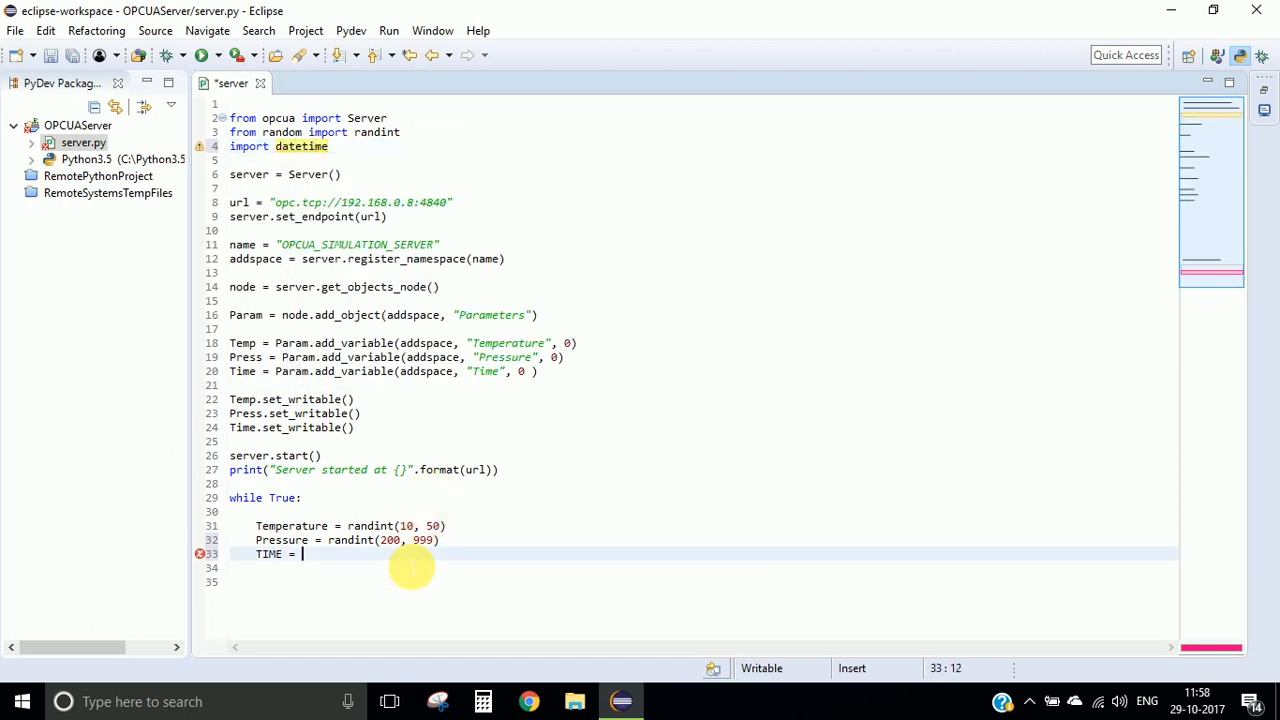
type("datetime.date")
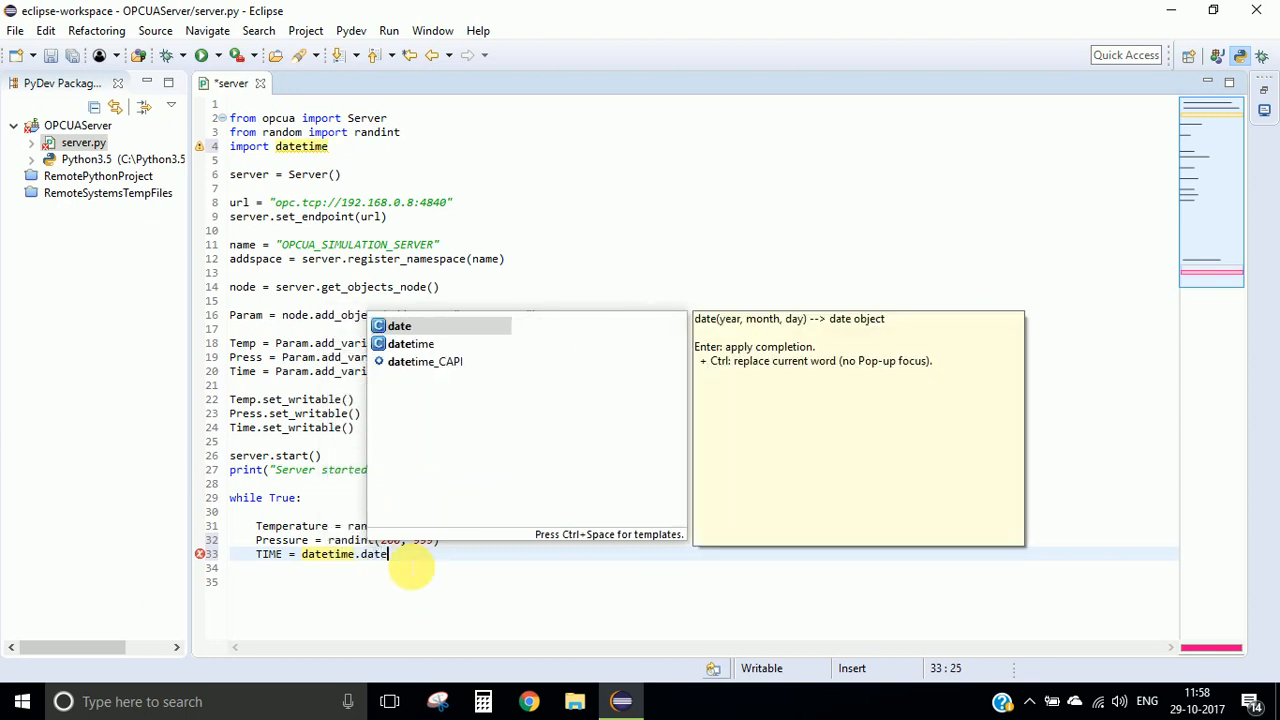
key("Down")
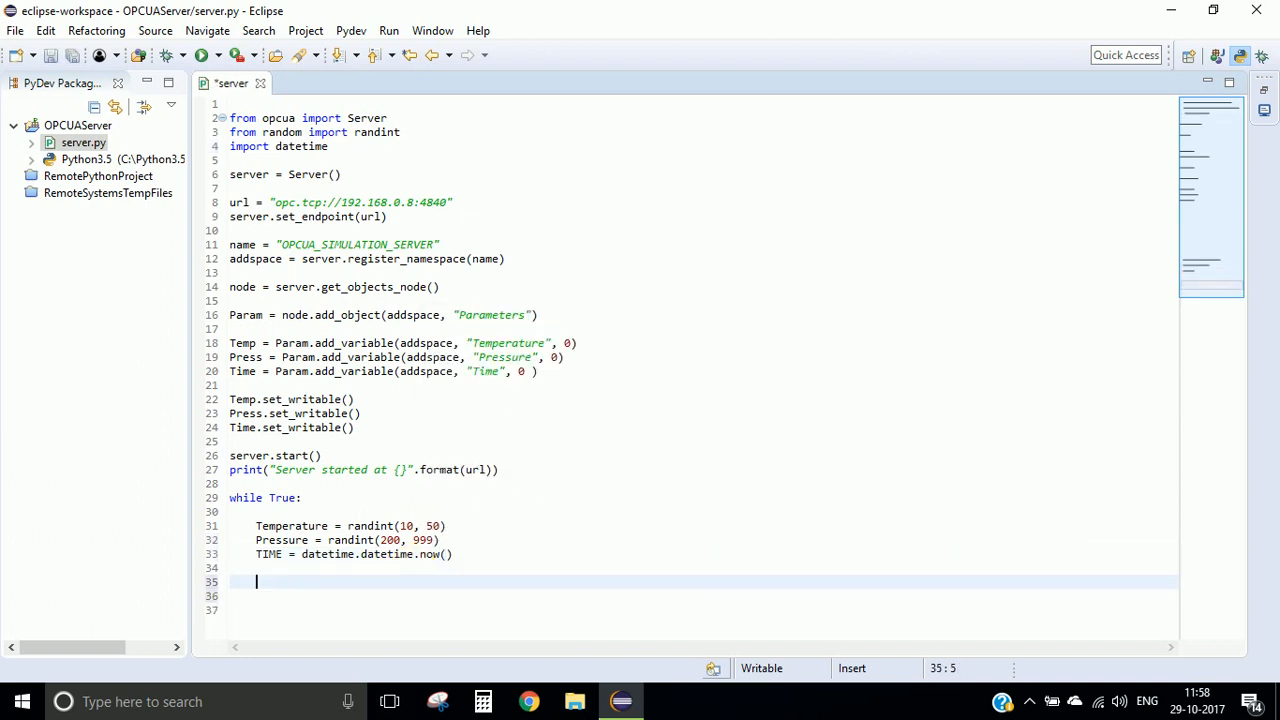
- Add print(Temperature, Pressure, TIME) inside the loop
type("print(")
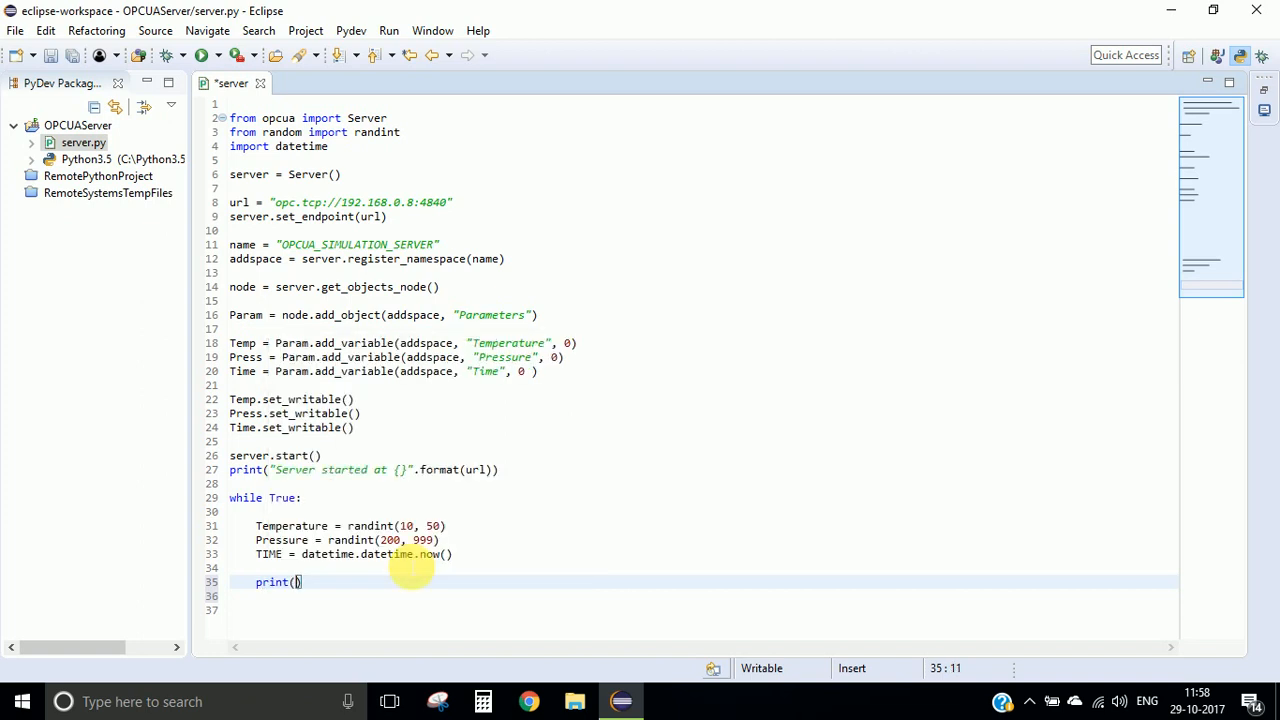
type("Temperature,Pressure,TIME")
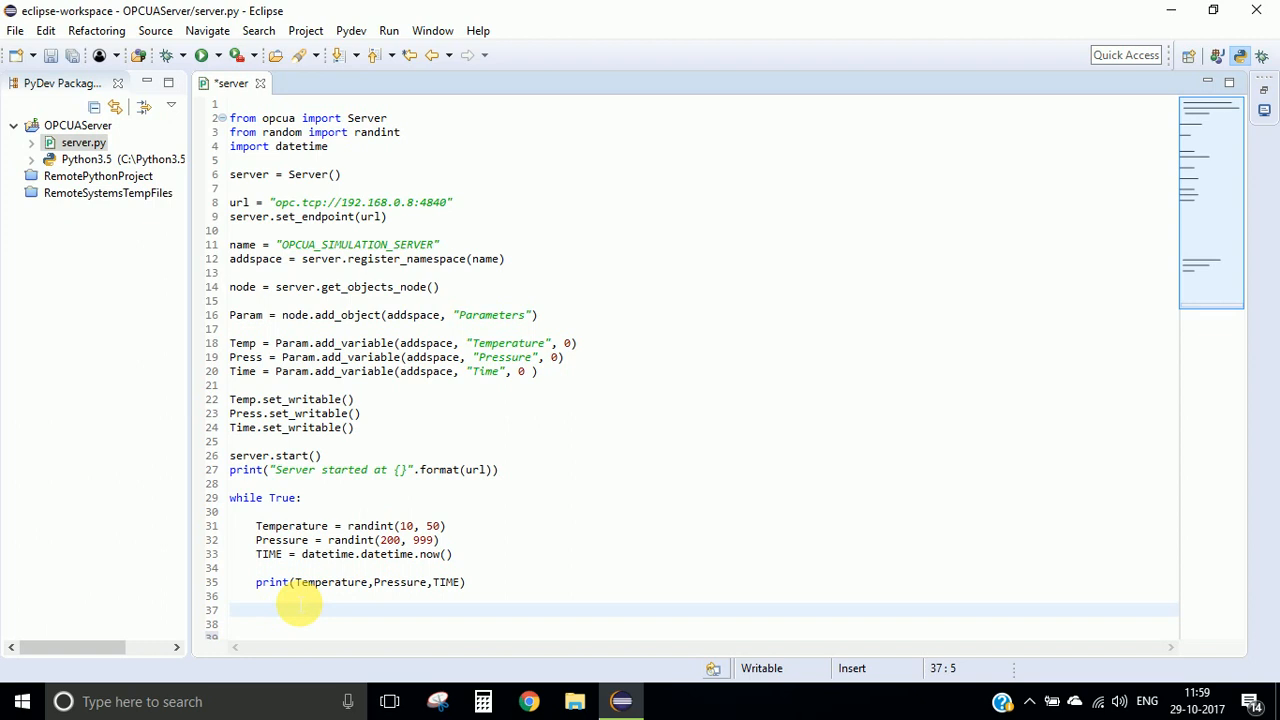
- Write Temp.set_value(Temperature) below the print line
type("Temp")
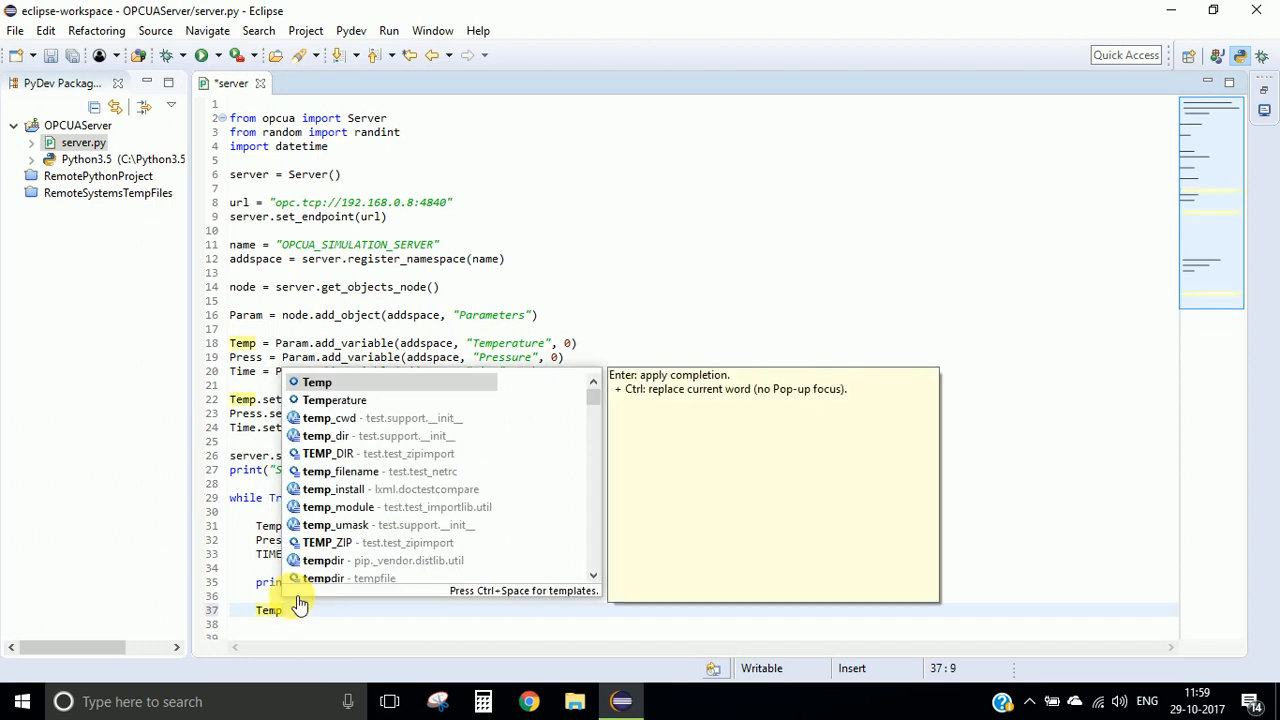
type(".")
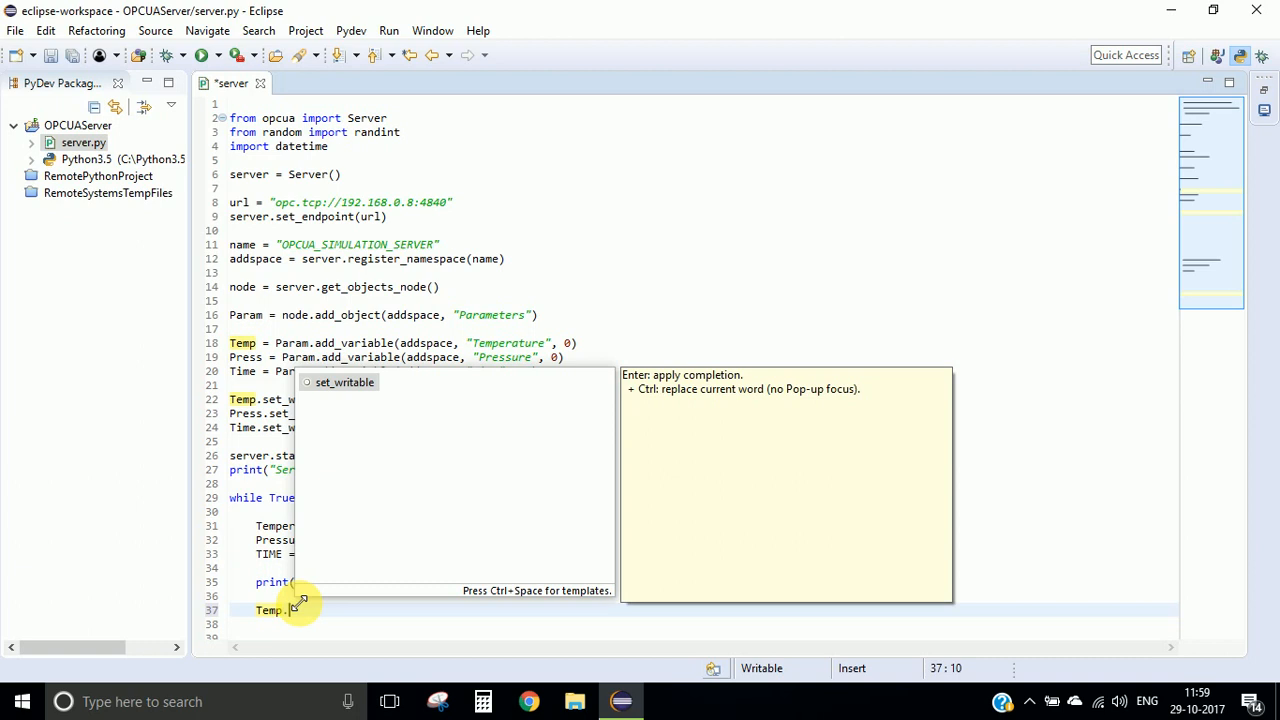
type("set_value(")
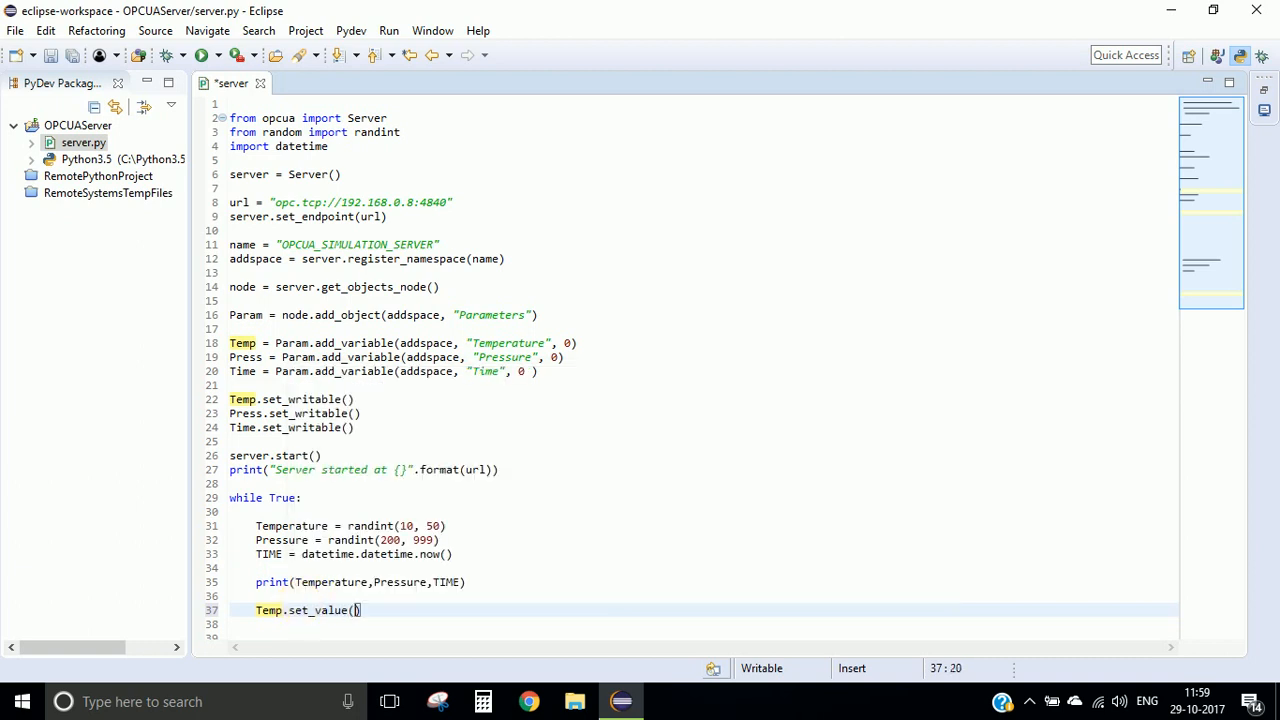
type("Temperature")
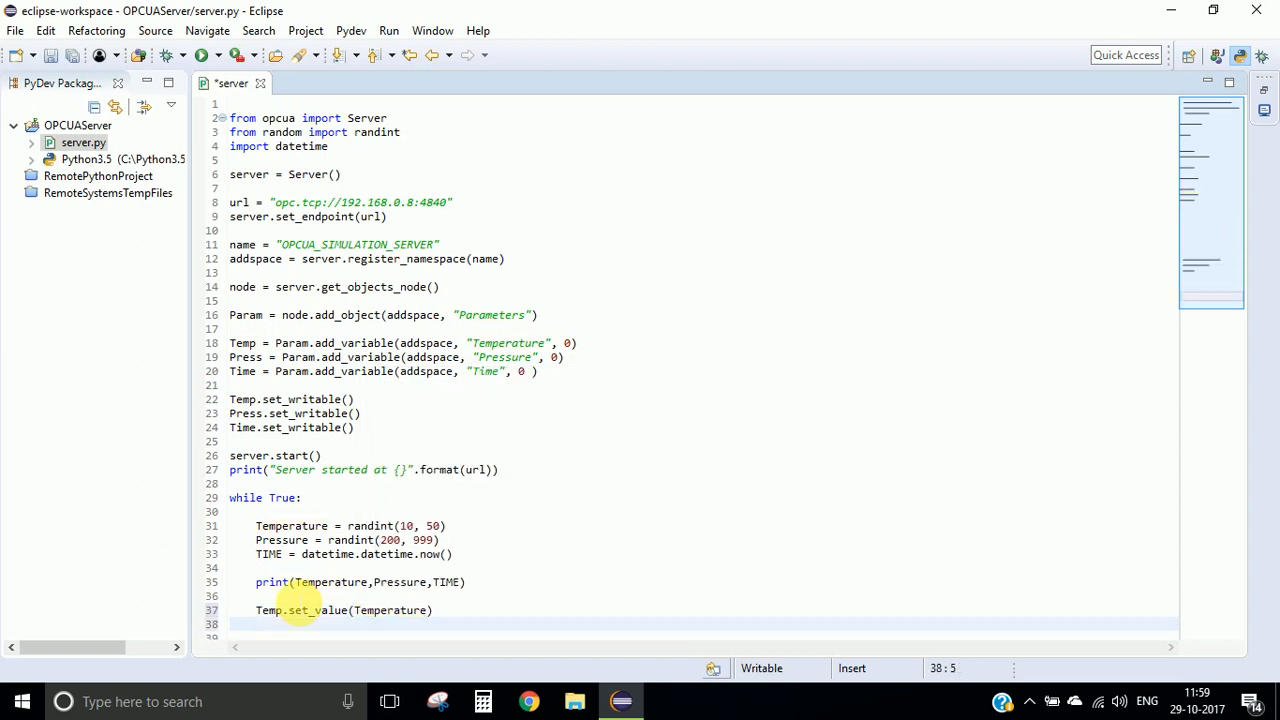
- Write Press.set_value(Pressure) and Time.set_value(TIME)
type("Press.")
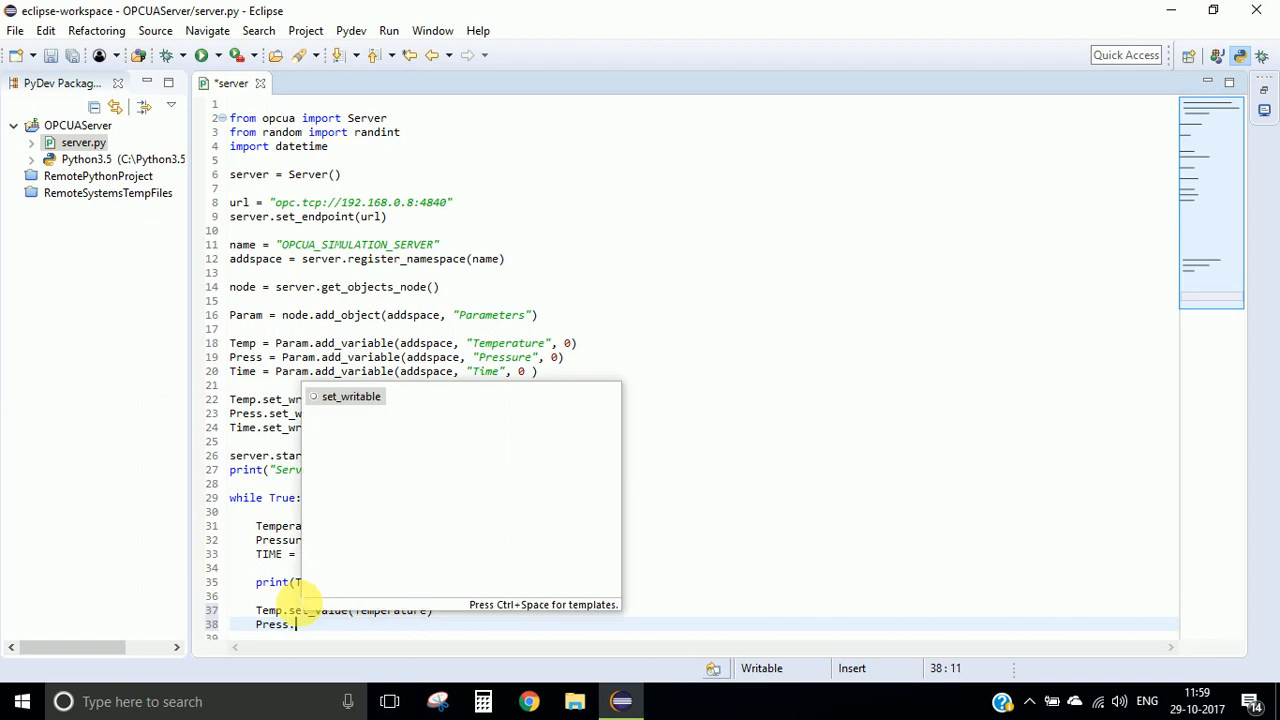
type("set_value(Pressure")
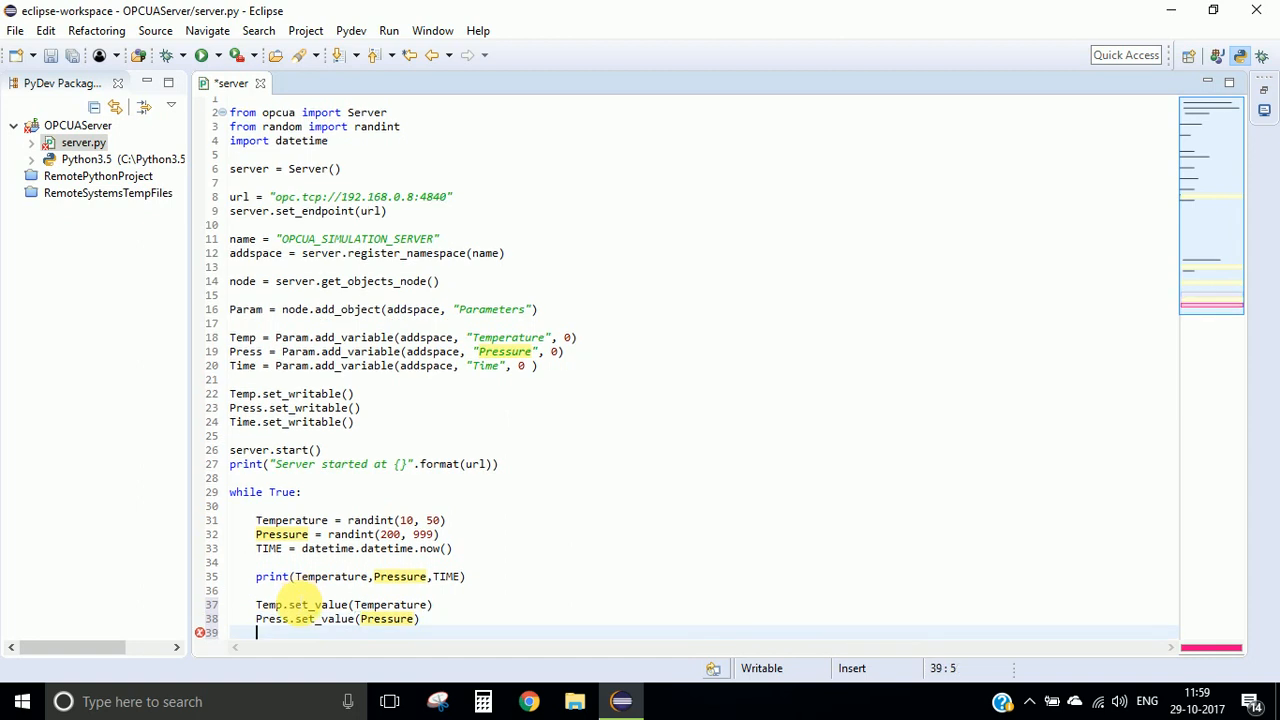
type("Time.set_value")
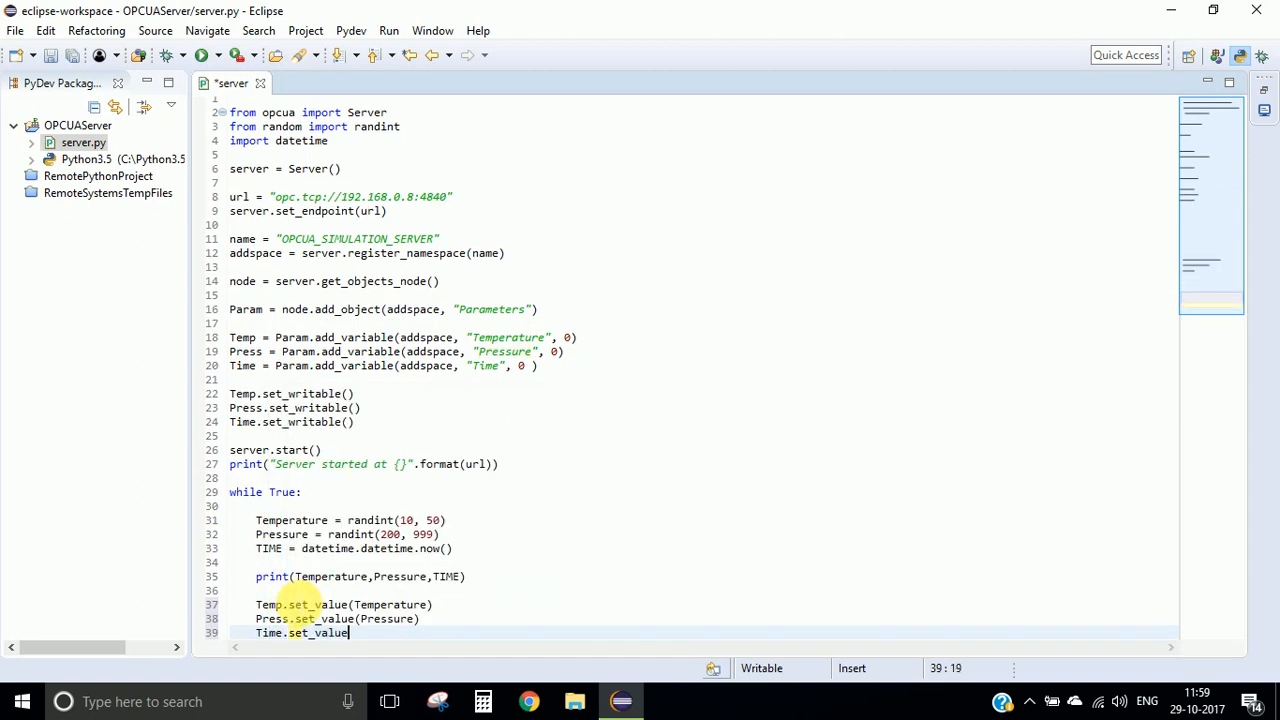
type("(T")
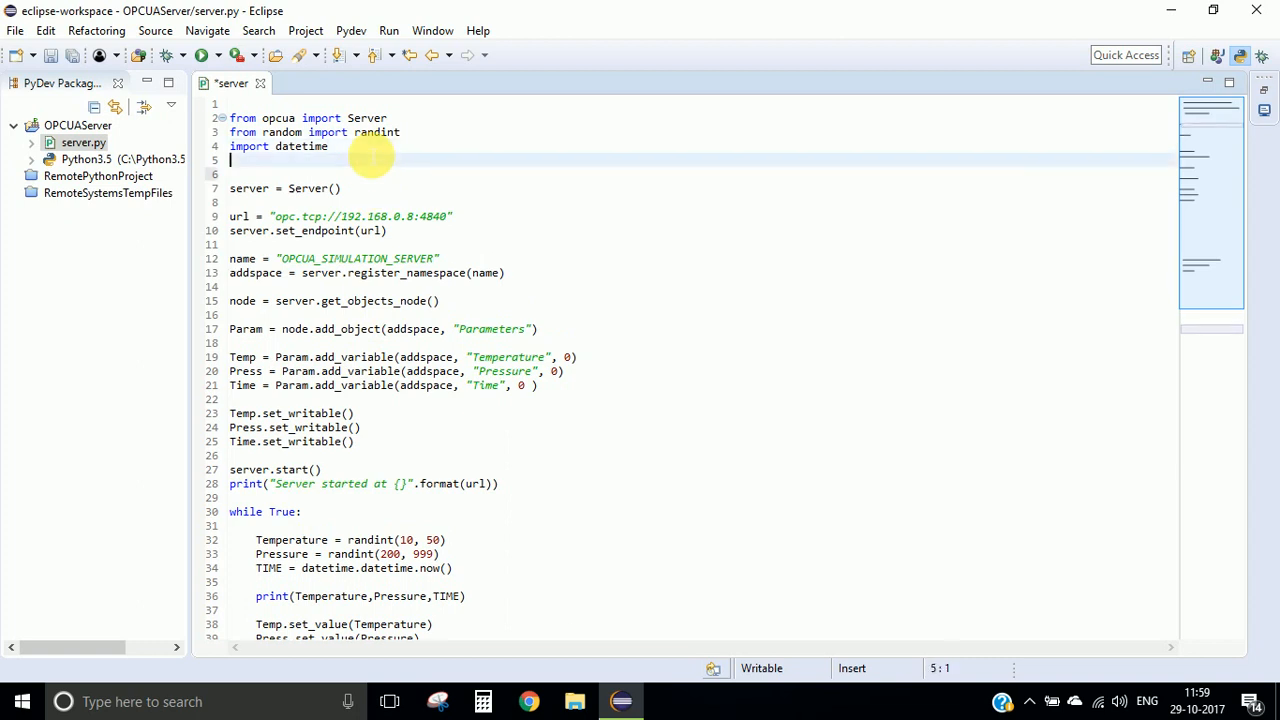
- Import time and end the loop with time.sleep(2)
type("import time")
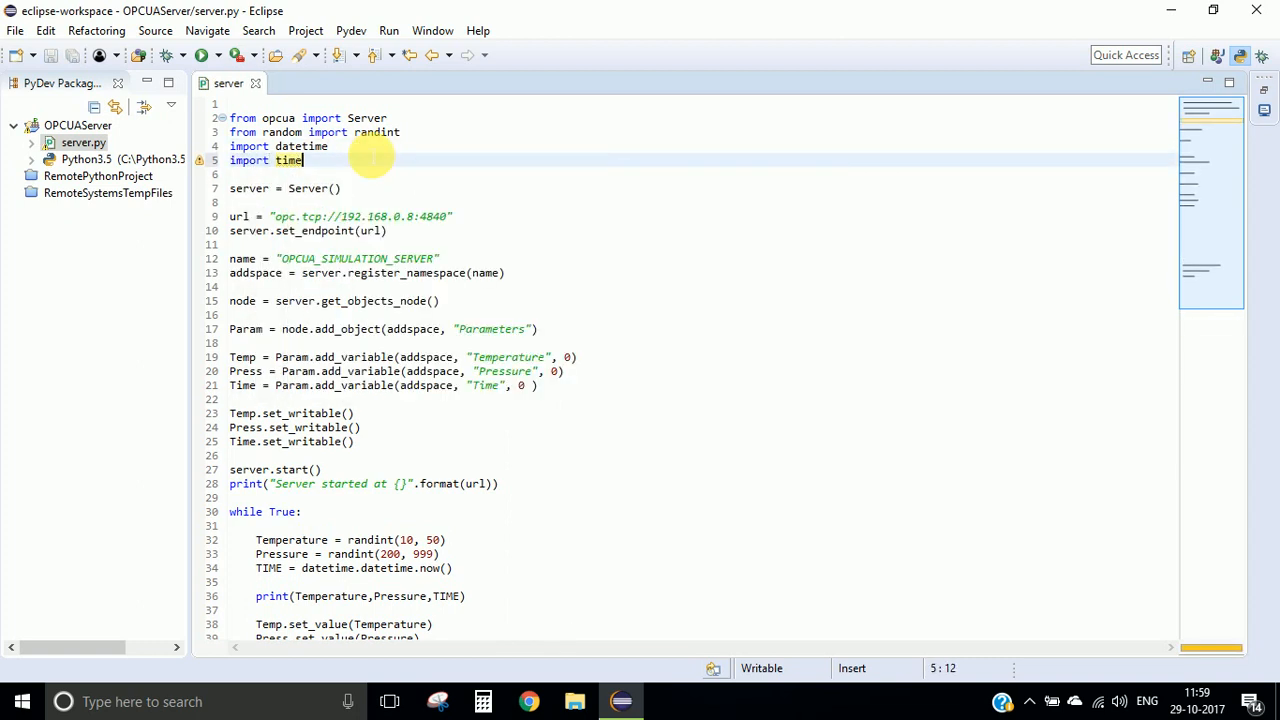
scroll("down", 3)
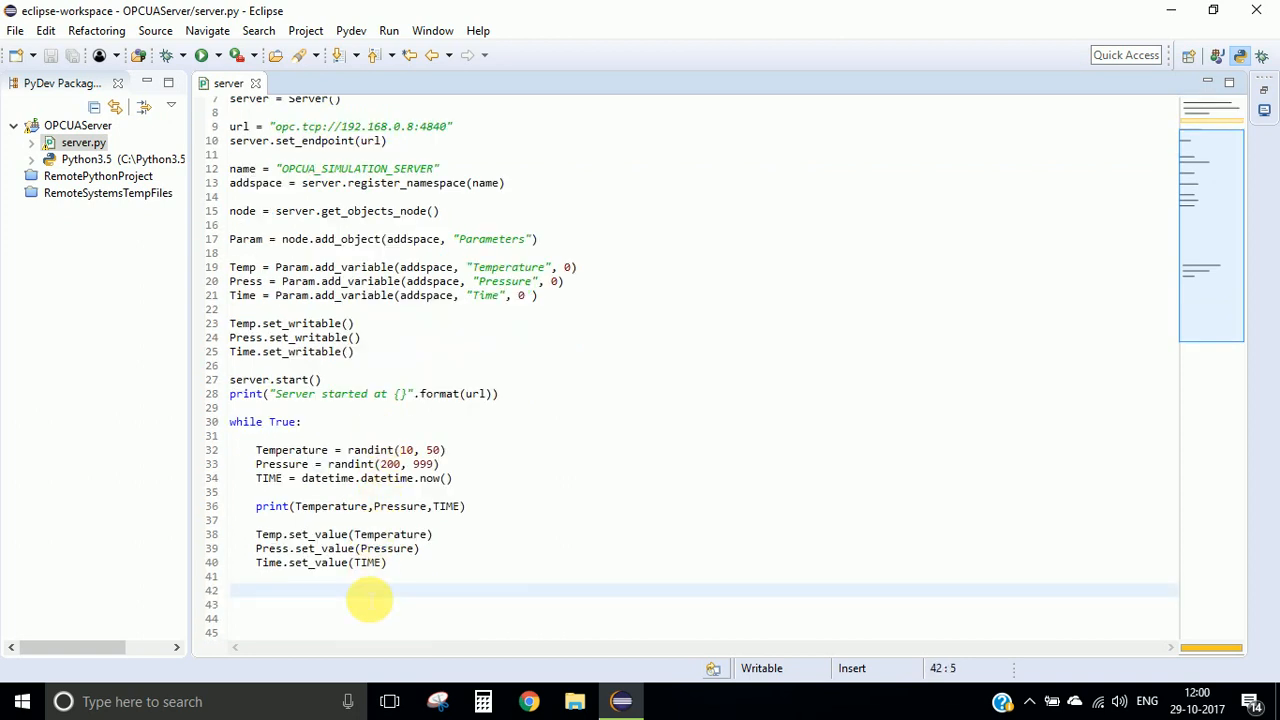
type("time.sleep(seconds")
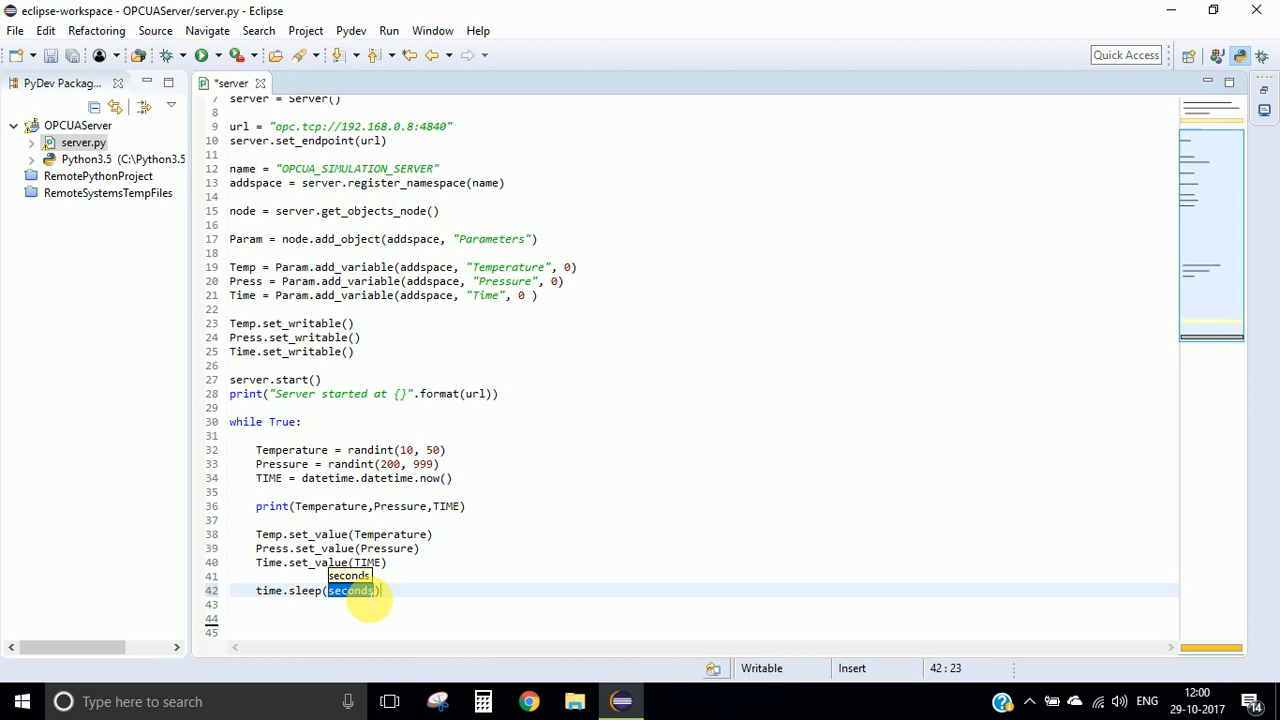
type("2")
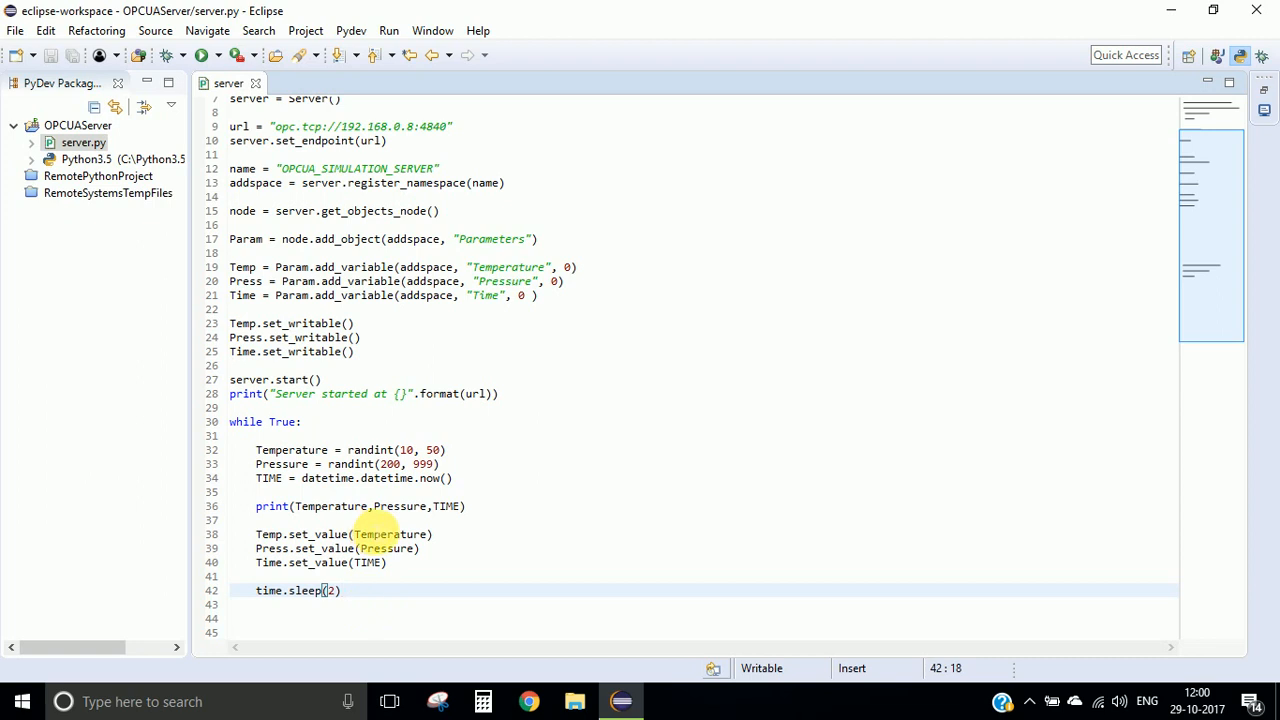
- Highlight the print and set_value lines to explain them, then run server.py to see the console readings
left_click_drag(256, 448, 452, 476)
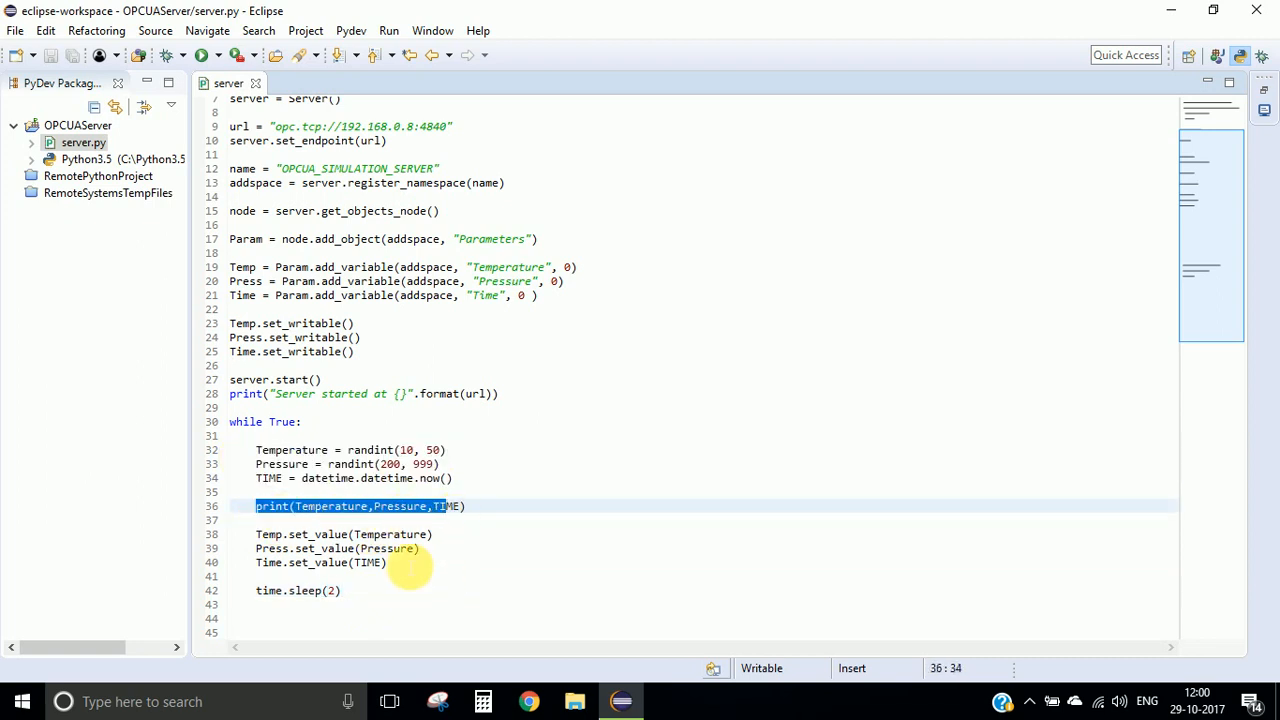
left_click_drag(256, 534, 386, 562)
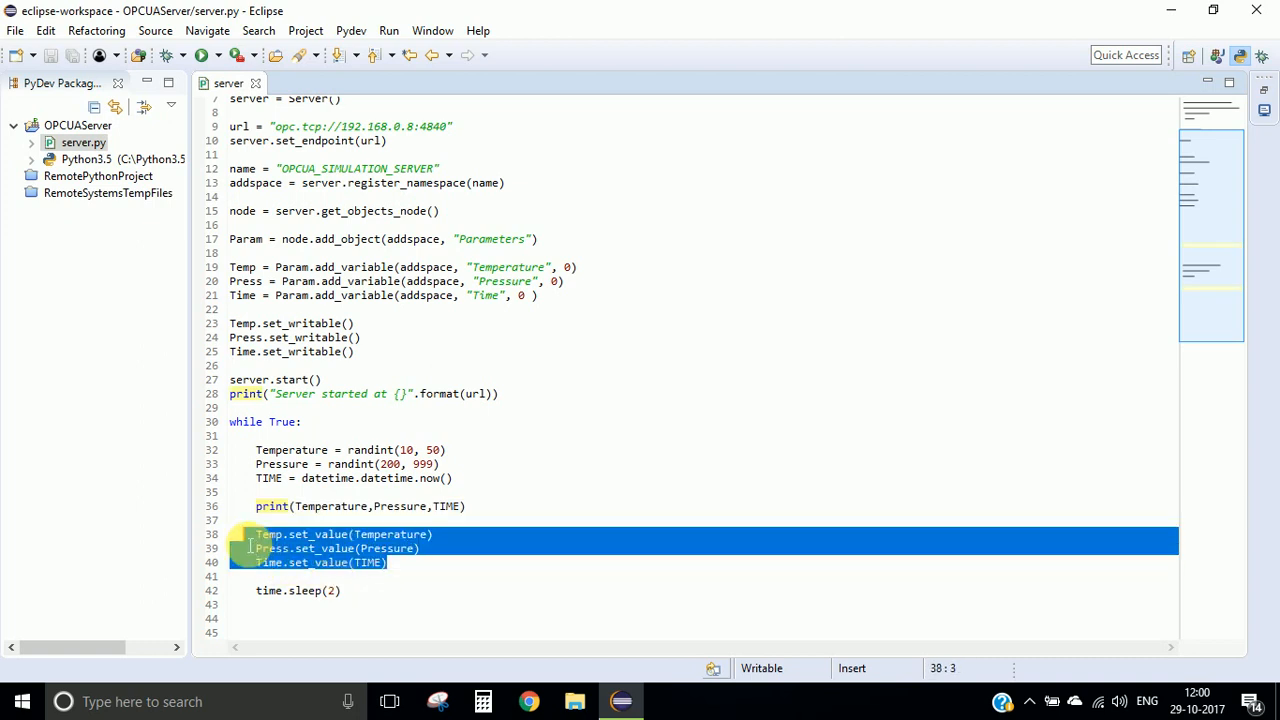
left_click(302, 590)
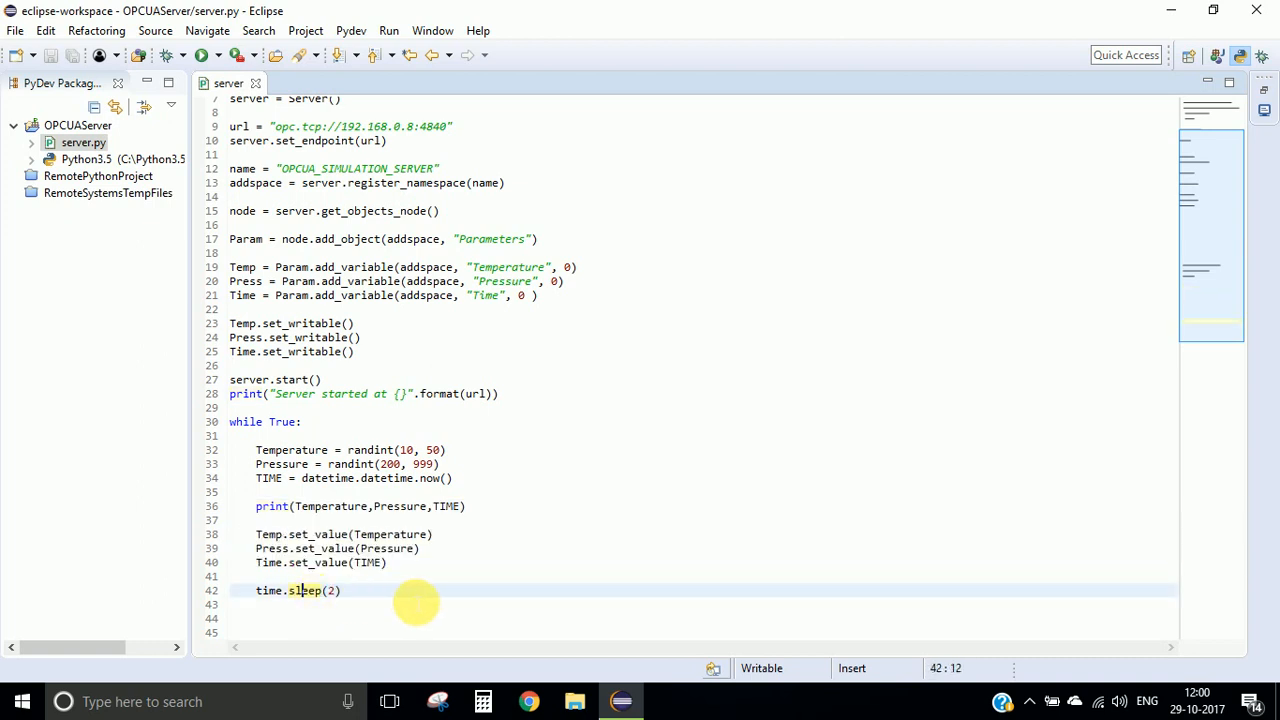
left_click(220, 56)
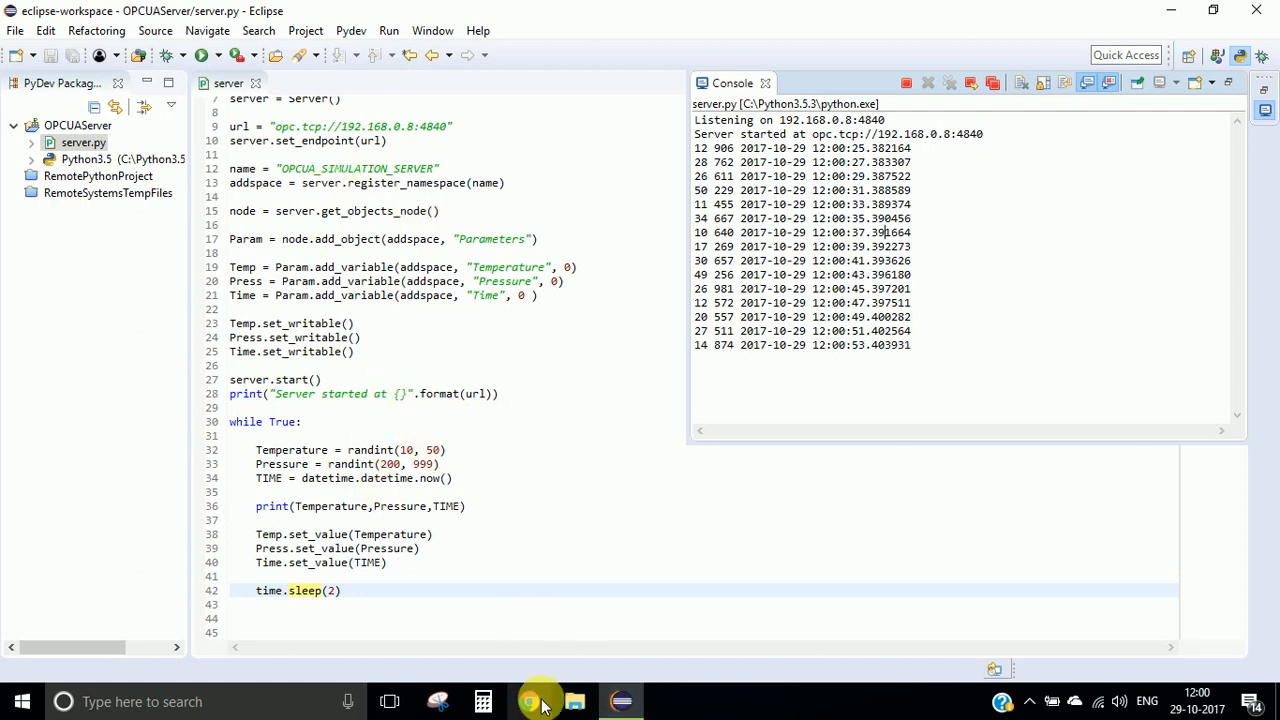
left_click(530, 700)
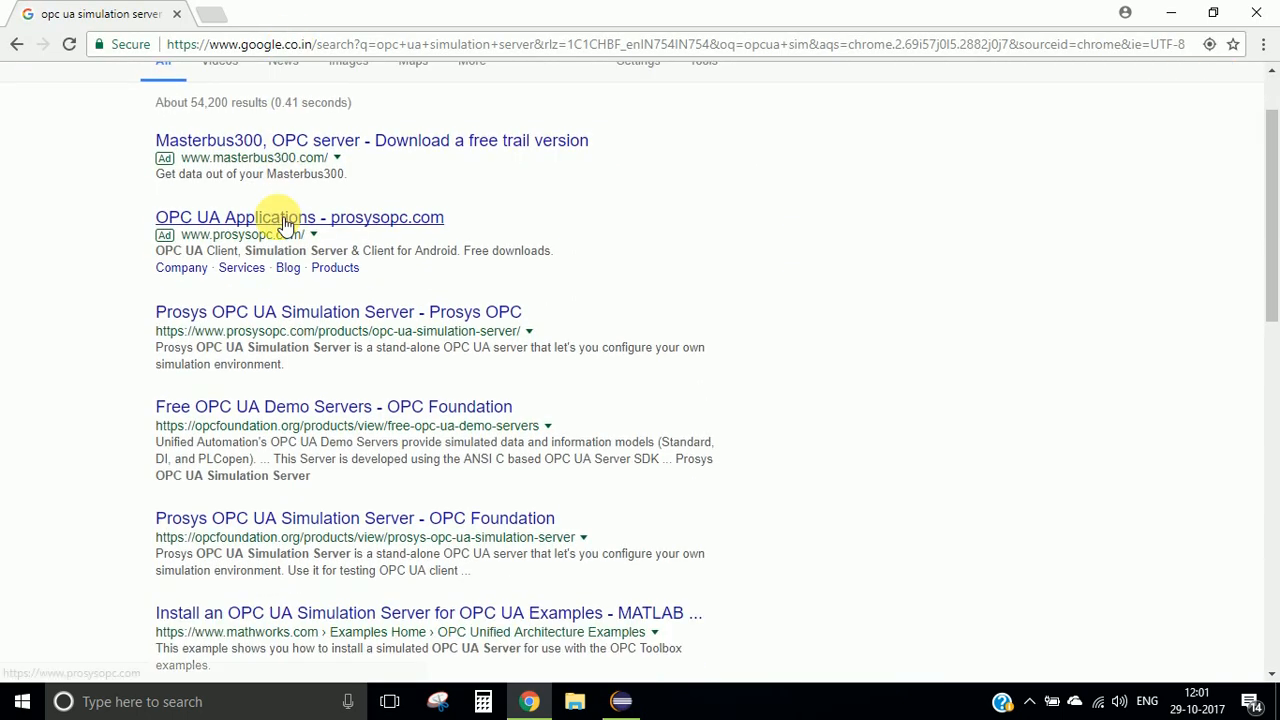
scroll("down", 3)
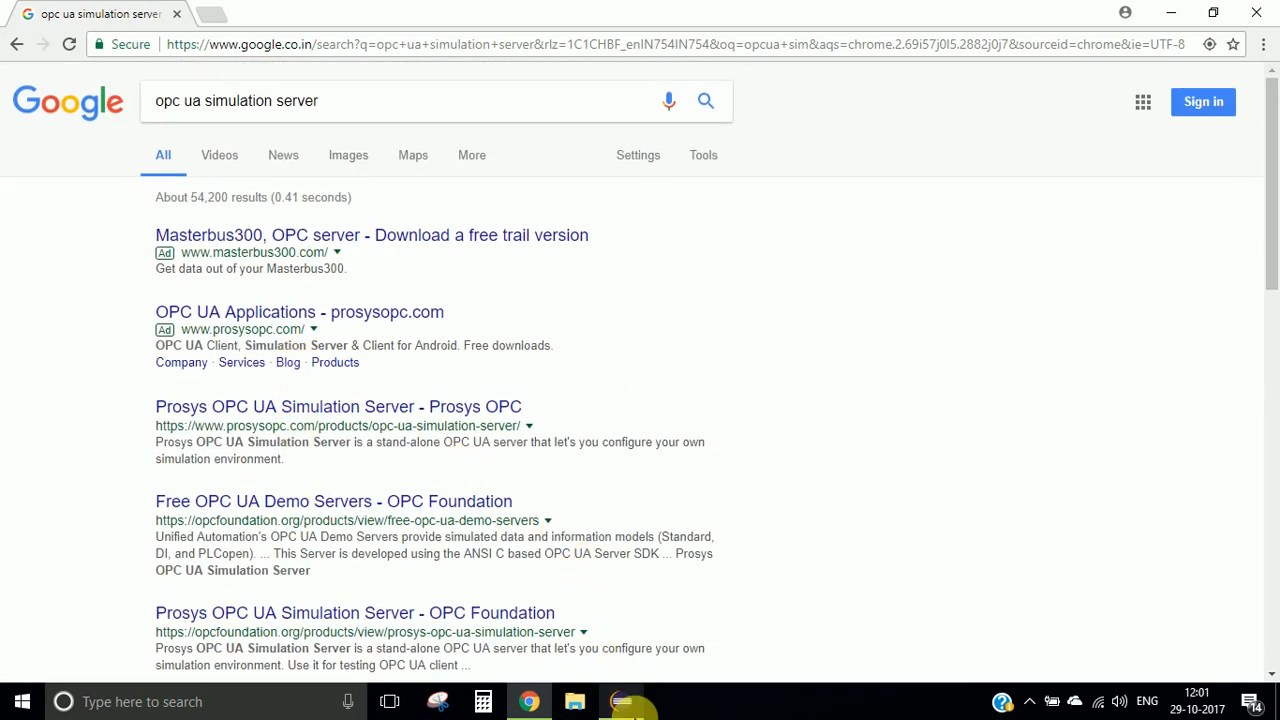
left_click(620, 700)
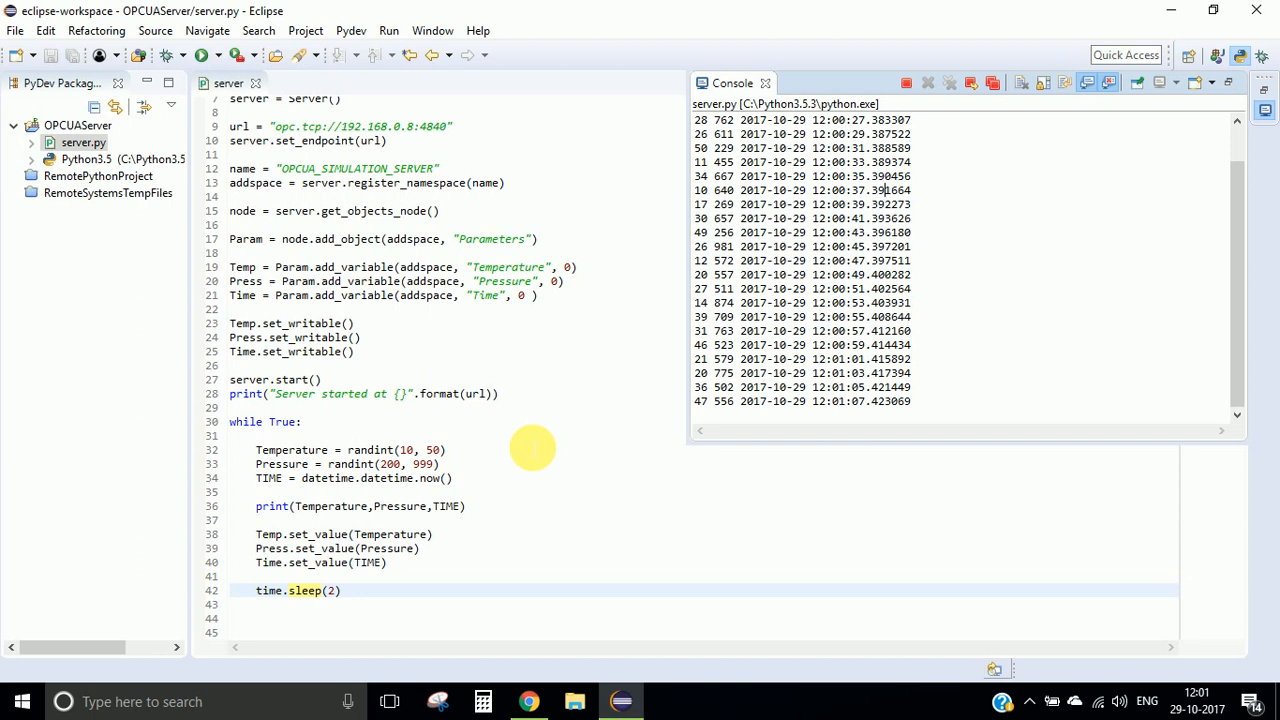